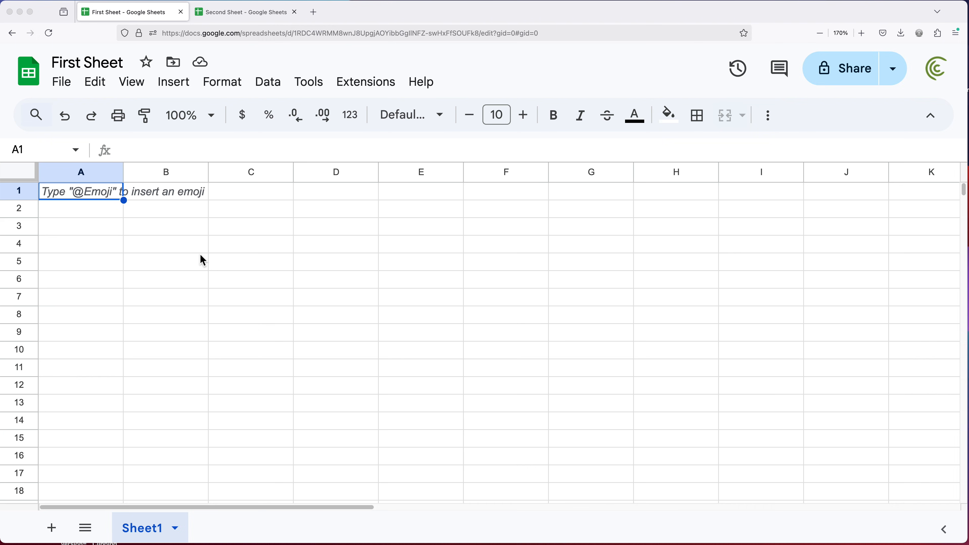
mouse_move(51, 74)
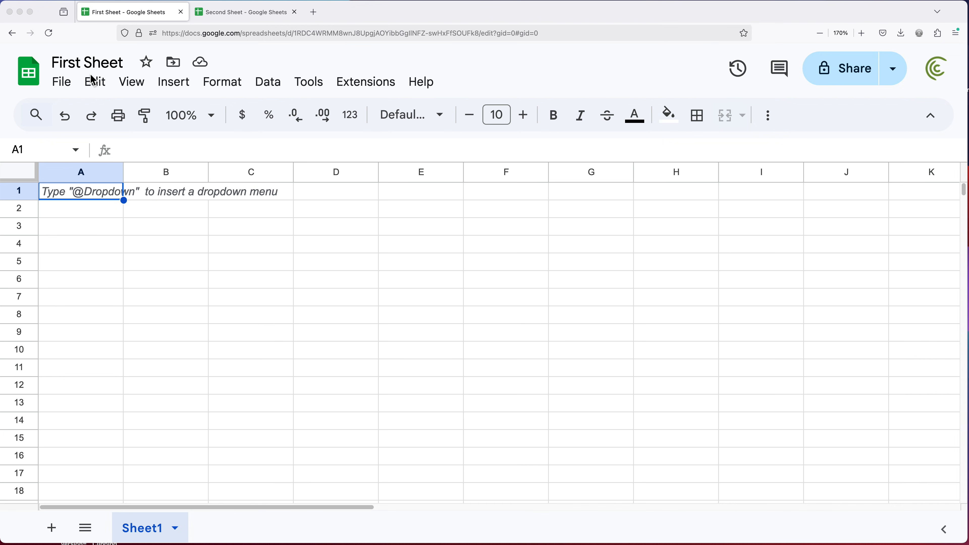
mouse_move(256, 237)
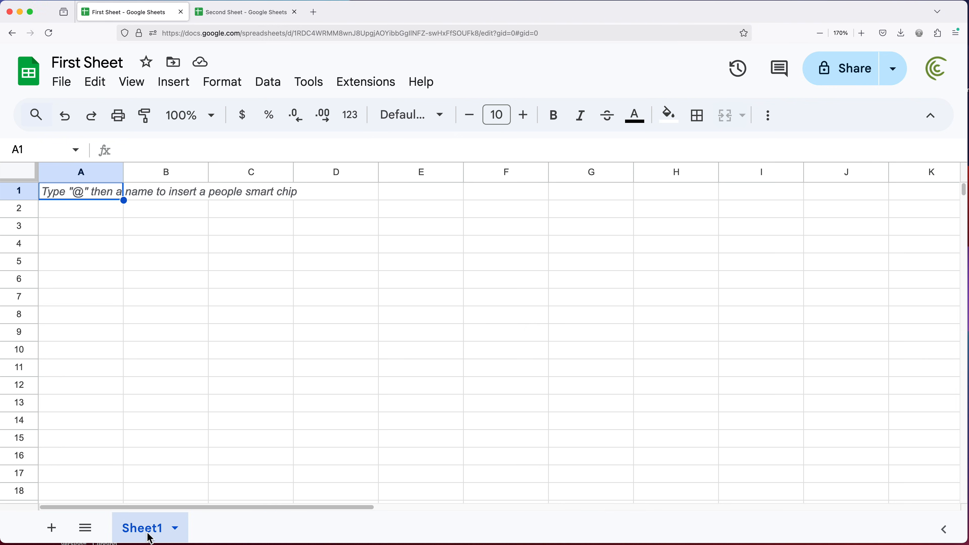
Rename the Sheet1 tab to 'Main Data'
double_click(141, 528)
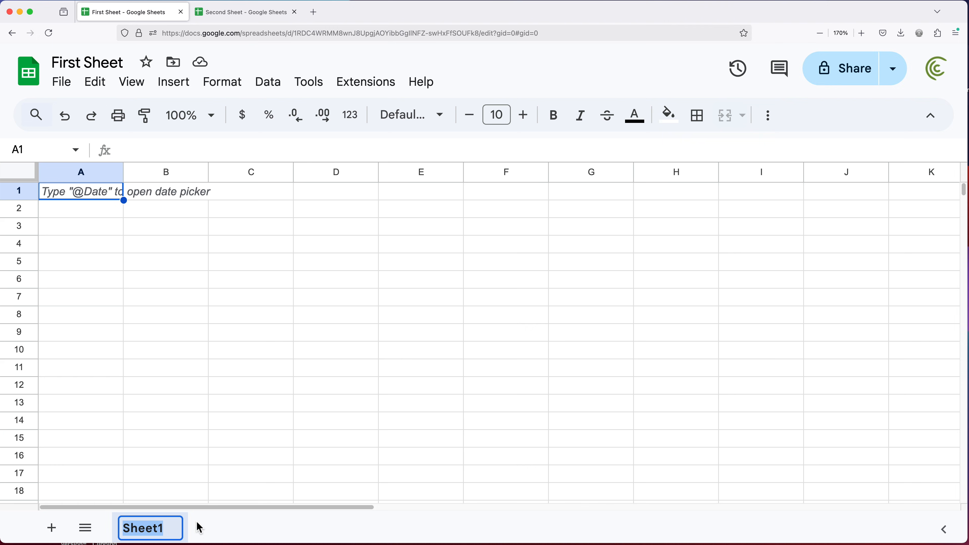
text(Main DAta)
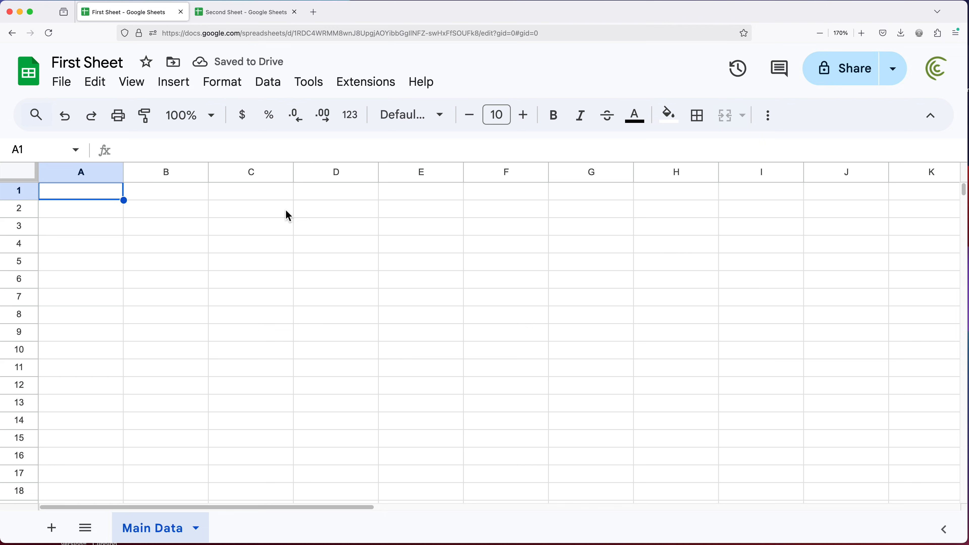
Add an 'Amount' header in D1 with 60, 20, 50 below and format column D as currency
click(335, 190)
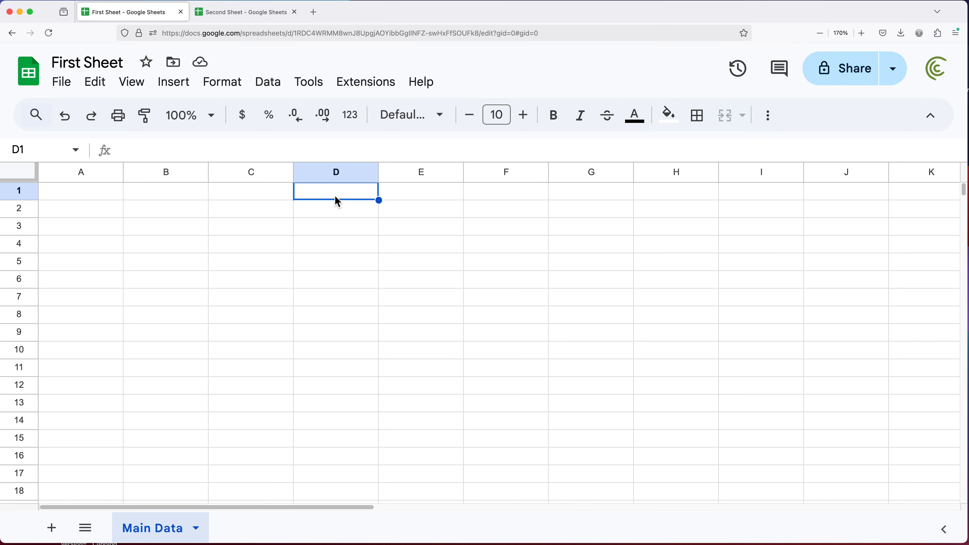
text(AMount)
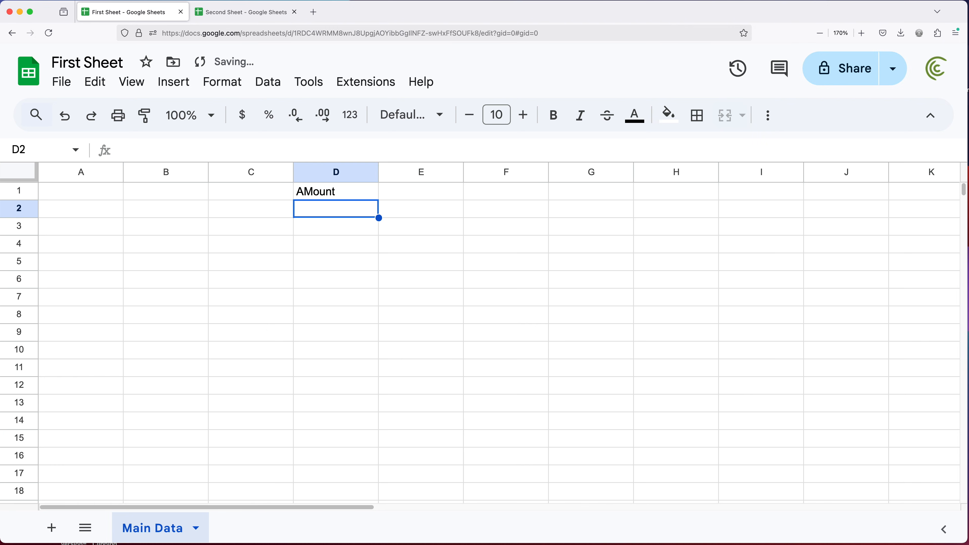
text(60)
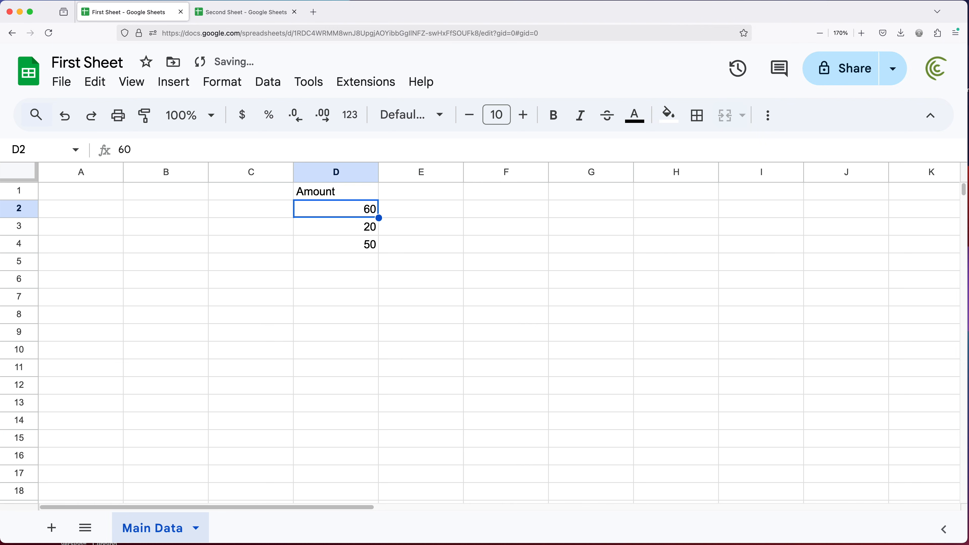
click(336, 172)
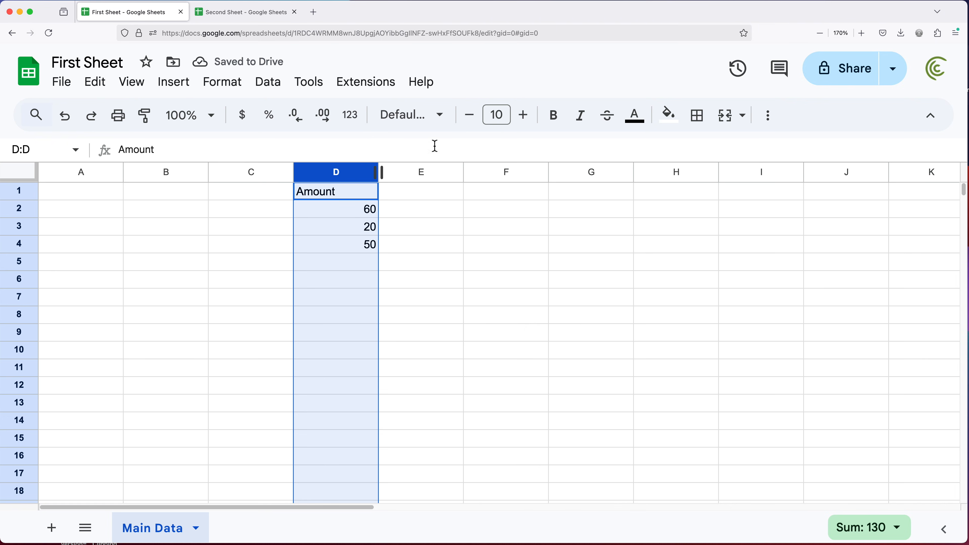
click(349, 115)
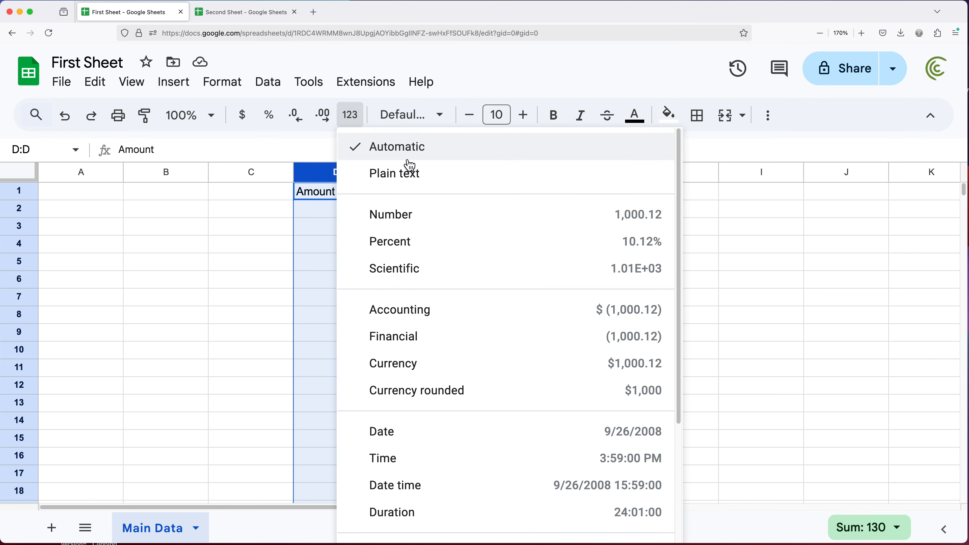
mouse_move(426, 363)
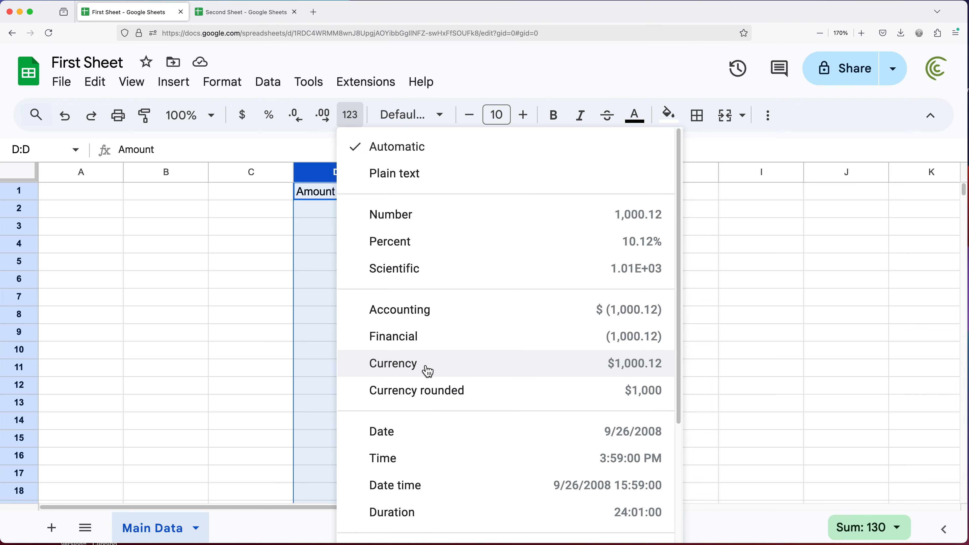
click(392, 363)
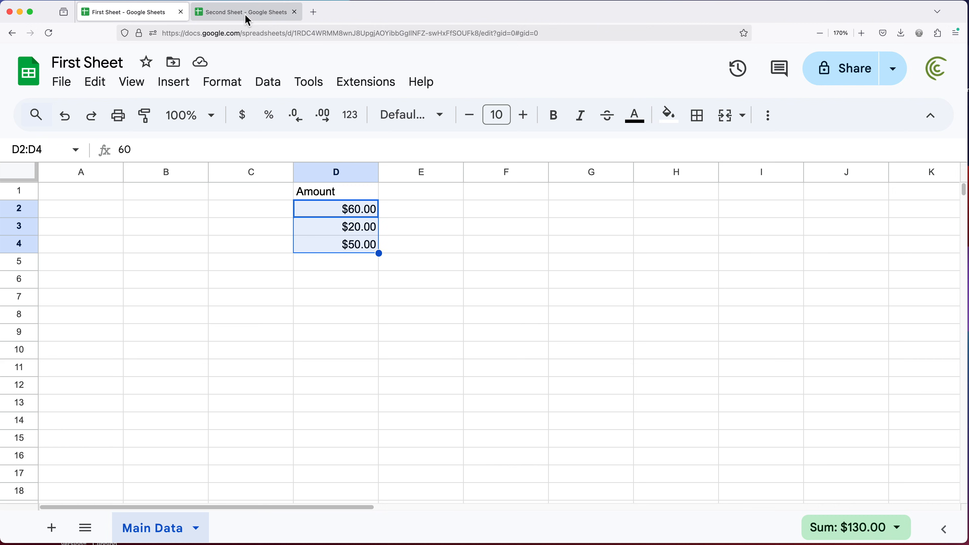
Start an =IMPORTRANGE( formula in Second Sheet's cell B3
click(241, 11)
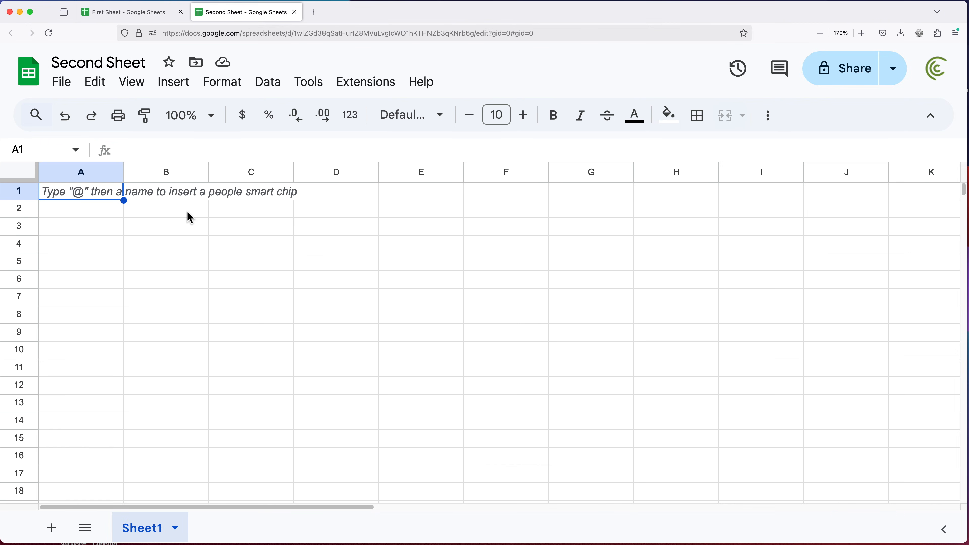
click(165, 208)
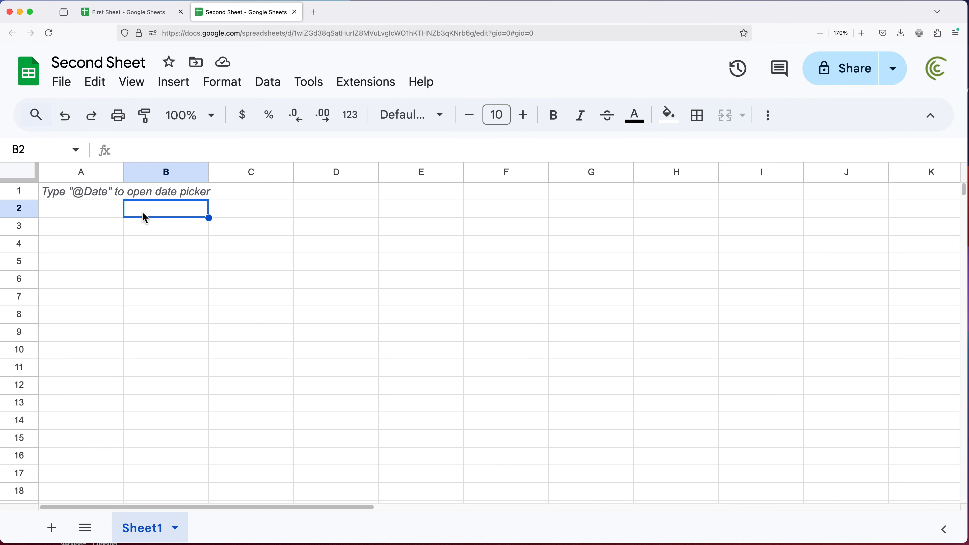
mouse_move(192, 240)
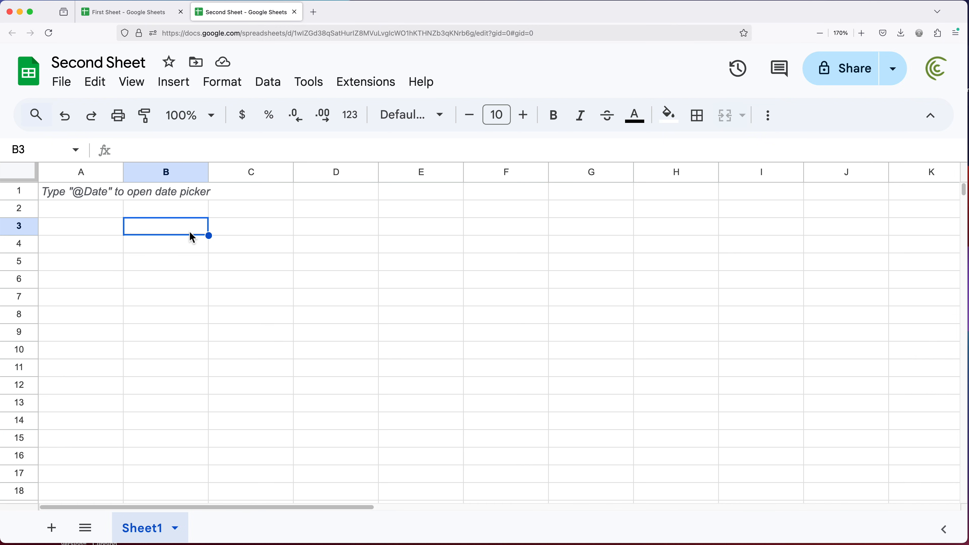
text(=IMPORTRANGE()
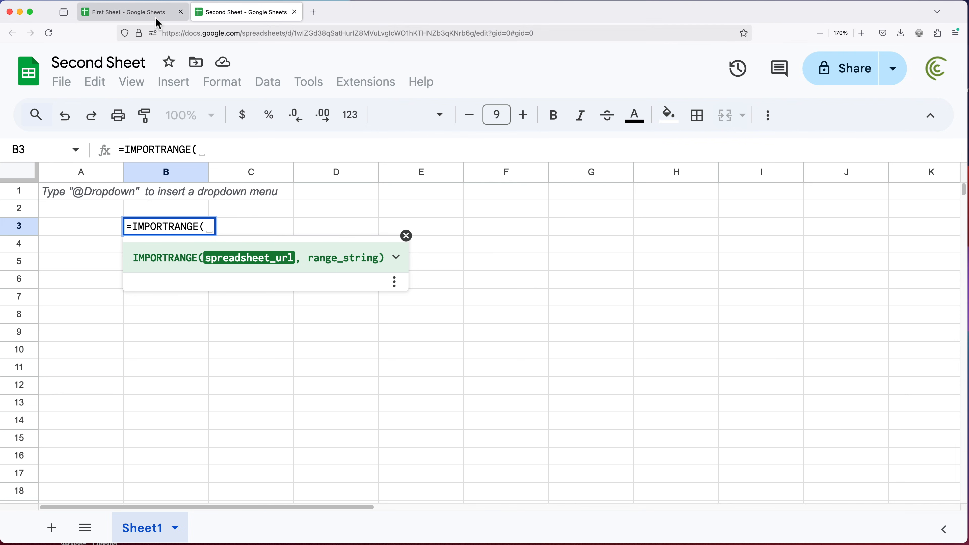
Enter First Sheet's URL as the first argument, quoted and followed by a comma
click(124, 11)
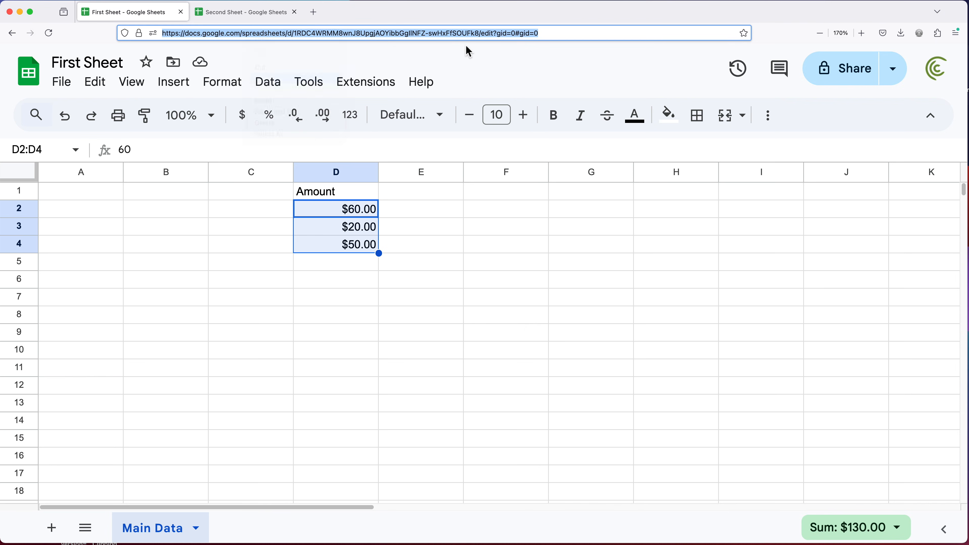
click(246, 11)
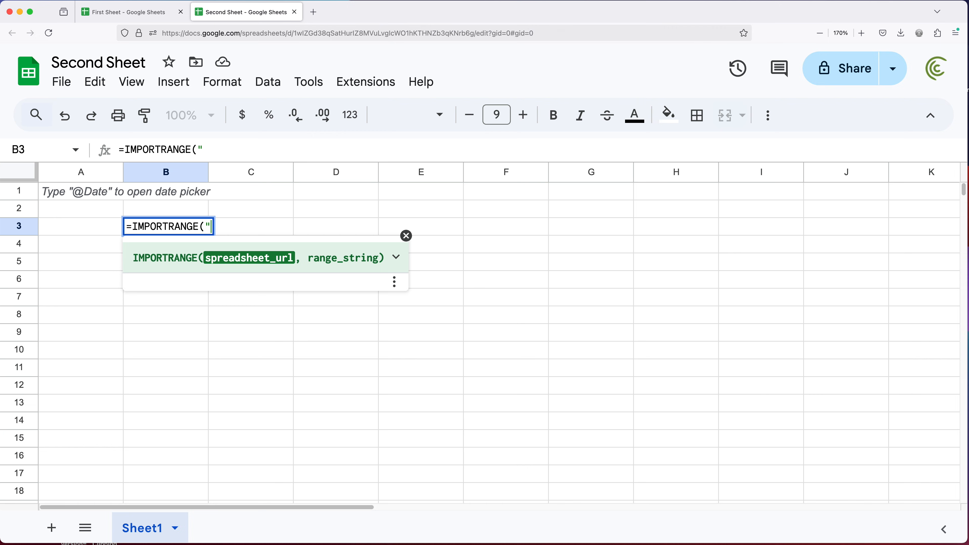
text(https://docs.google.com/spreadsheets/d/1RDC4WRMM8wnJ8UpgjAOYibbGgIlNFZ-swHxFfSOUFk8/edit?gid=0#gid=0")
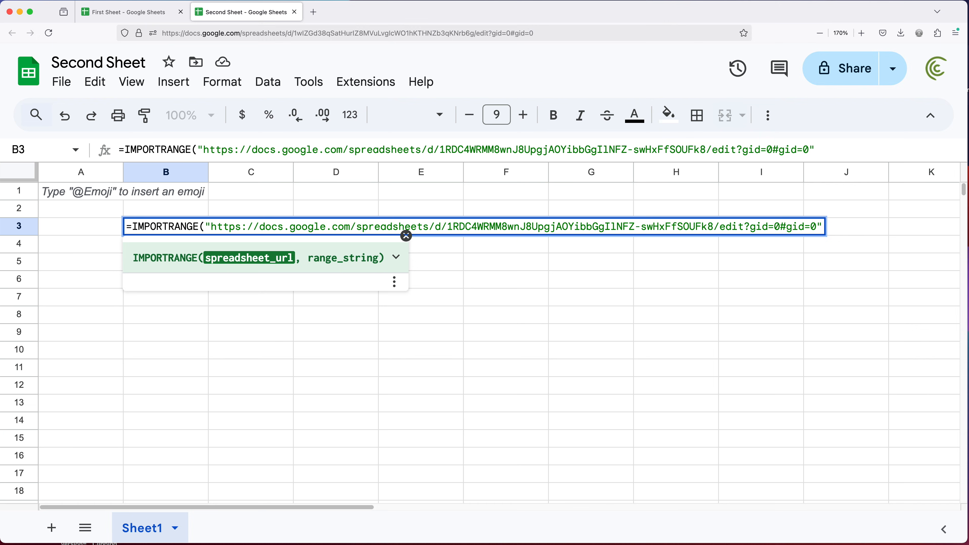
text(,)
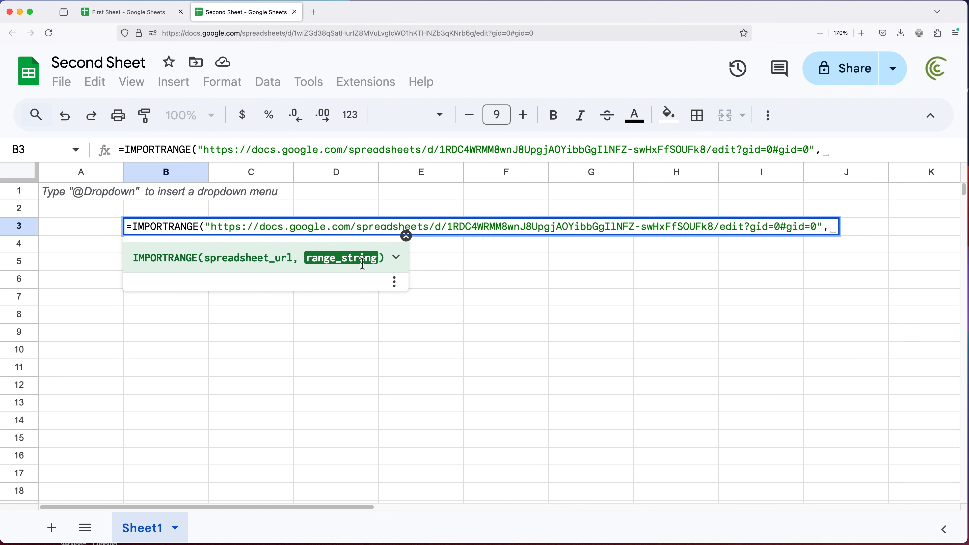
mouse_move(389, 267)
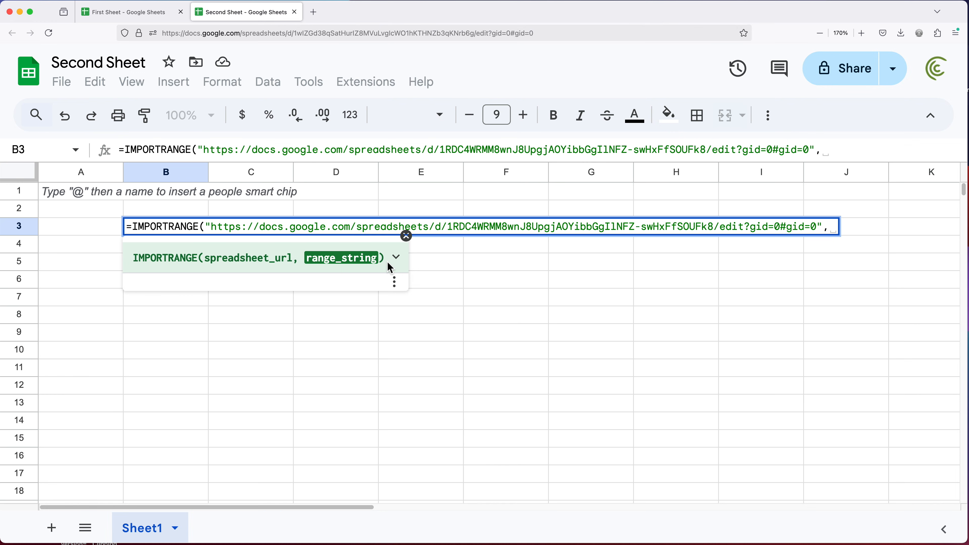
Check which First Sheet cells hold the amounts for the range argument
text(""))
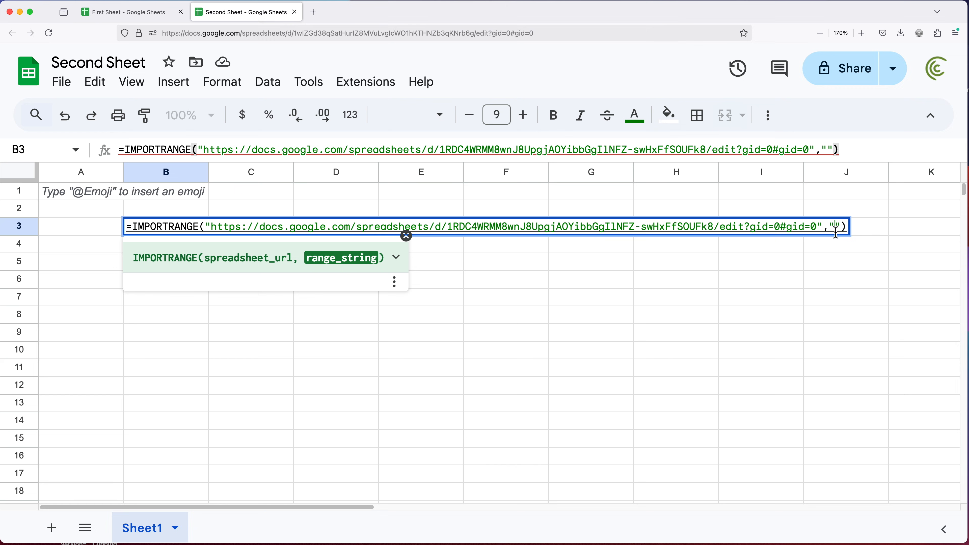
mouse_move(128, 12)
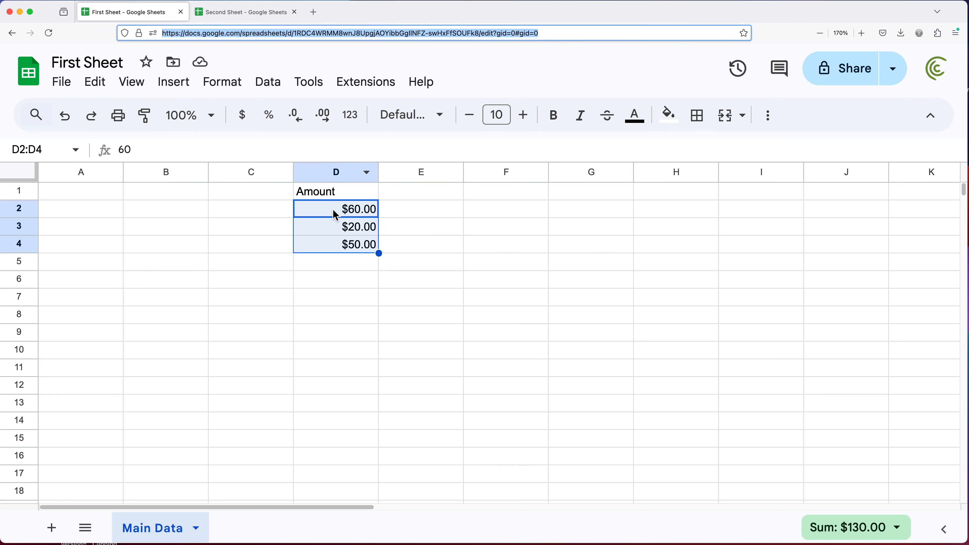
click(335, 244)
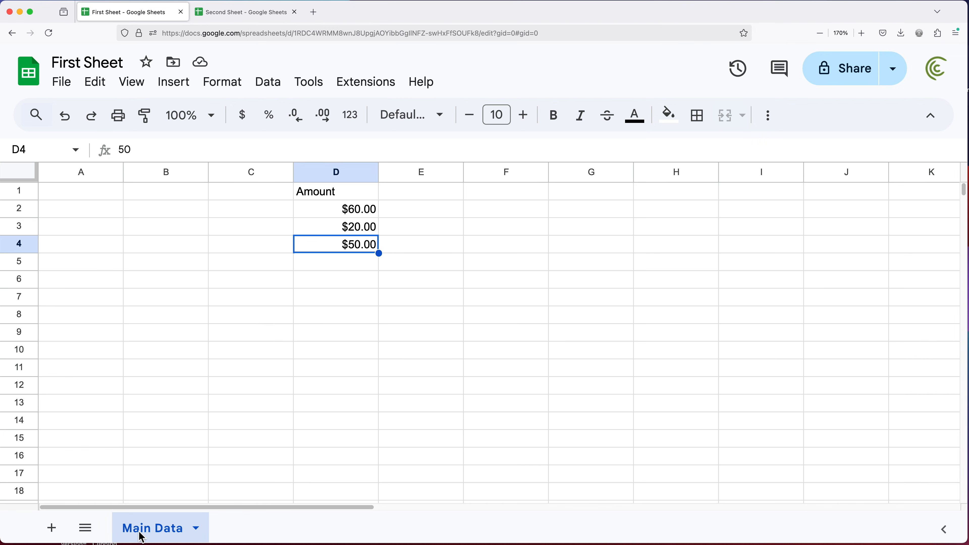
mouse_move(268, 137)
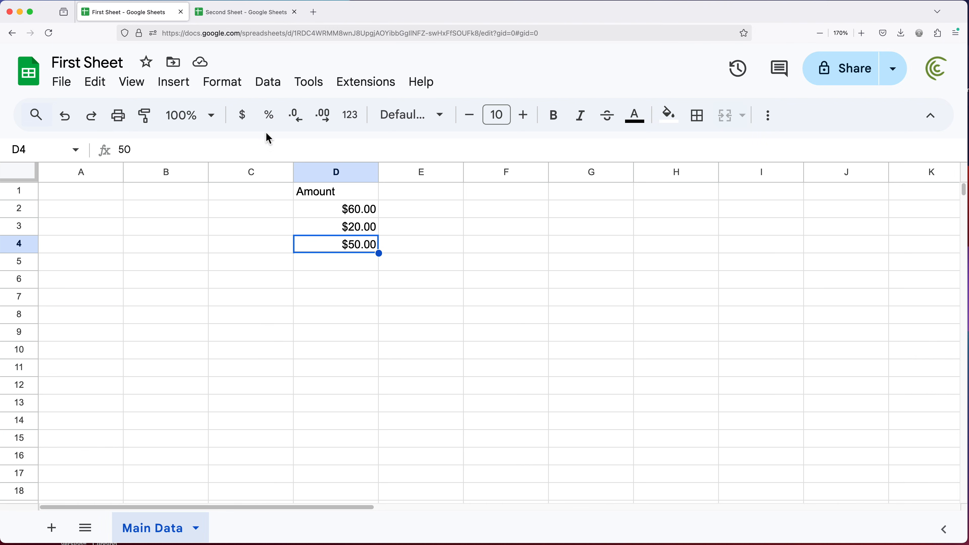
click(241, 12)
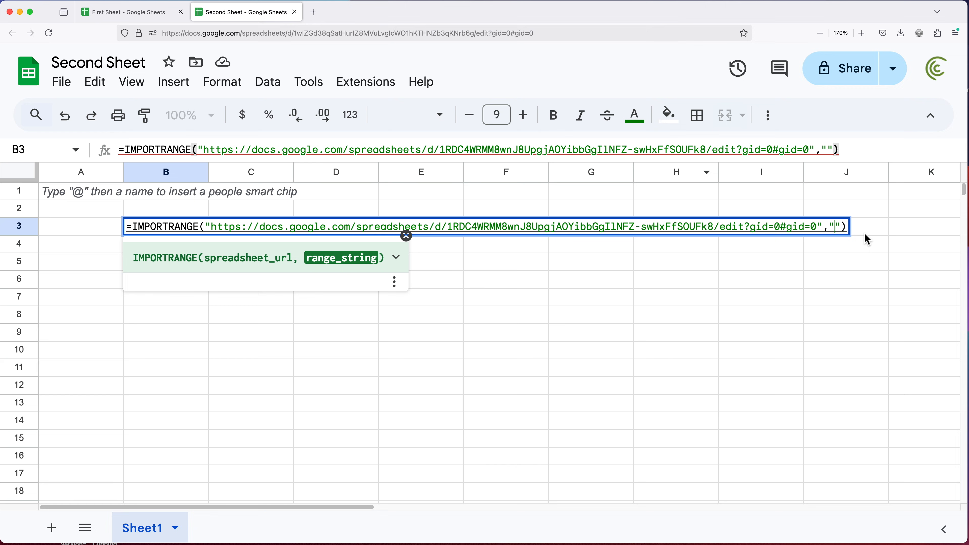
Enter "Main Data!D2:D4" as the range_string, completing the formula
text(Main)
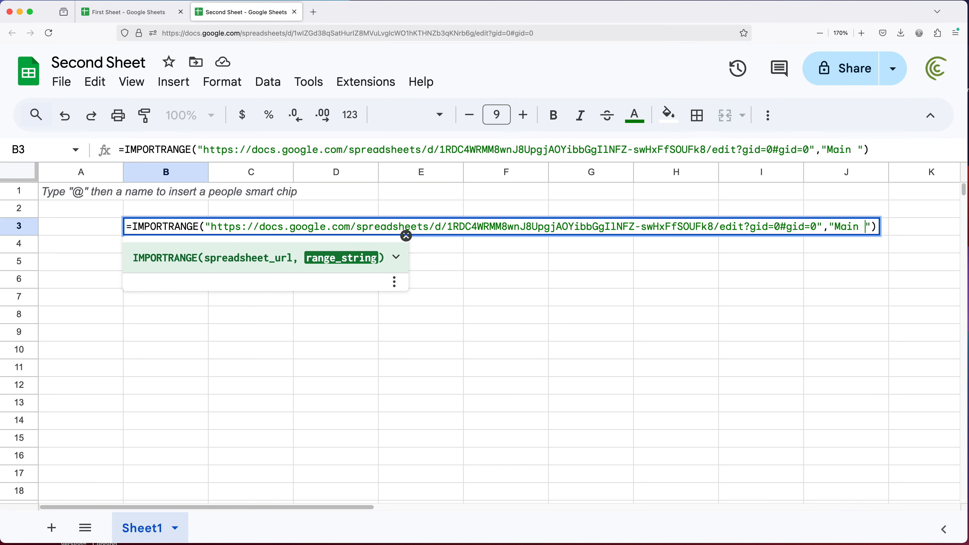
text(Data)
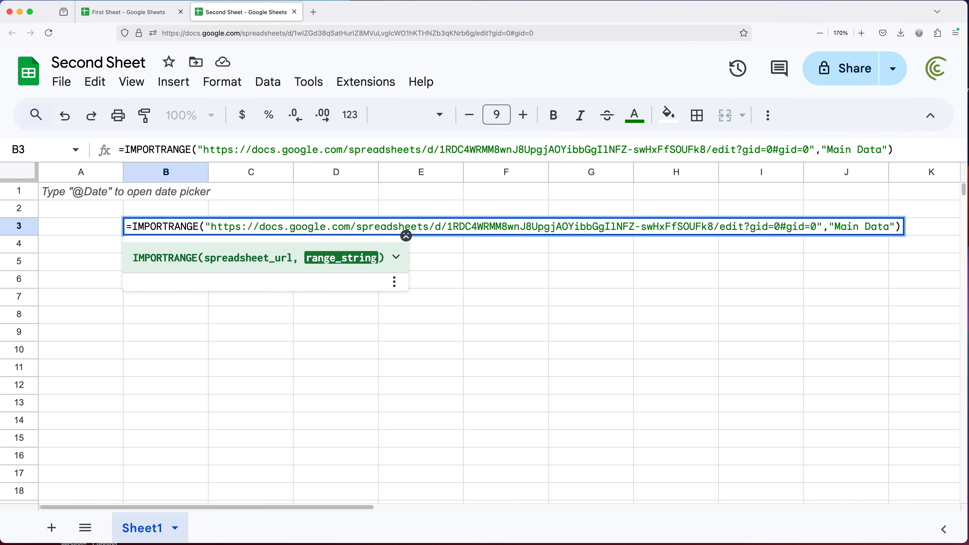
text(!)
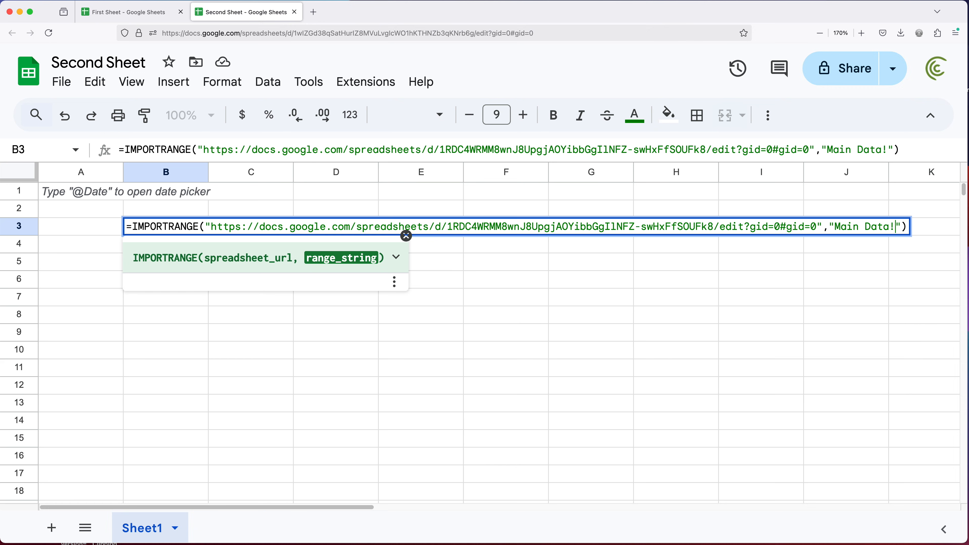
text(D)
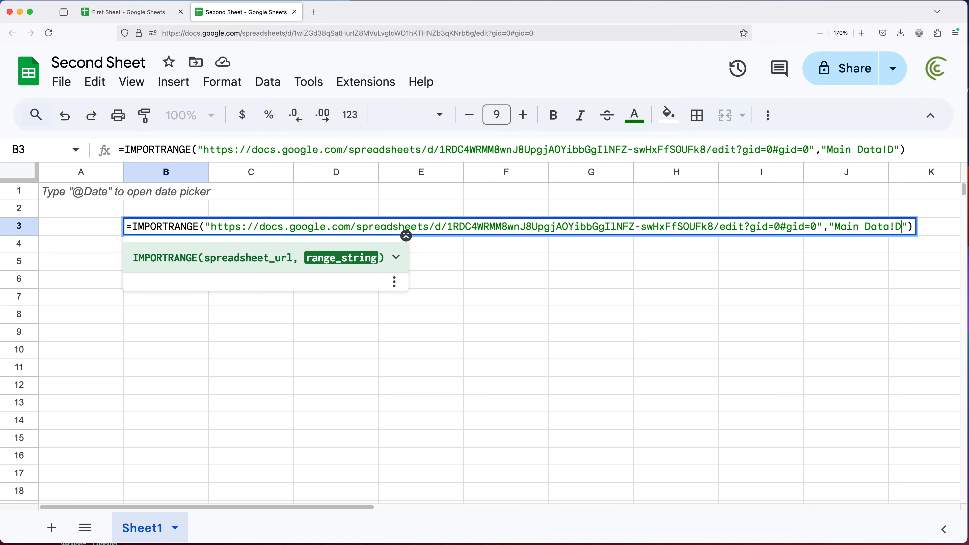
text(2:)
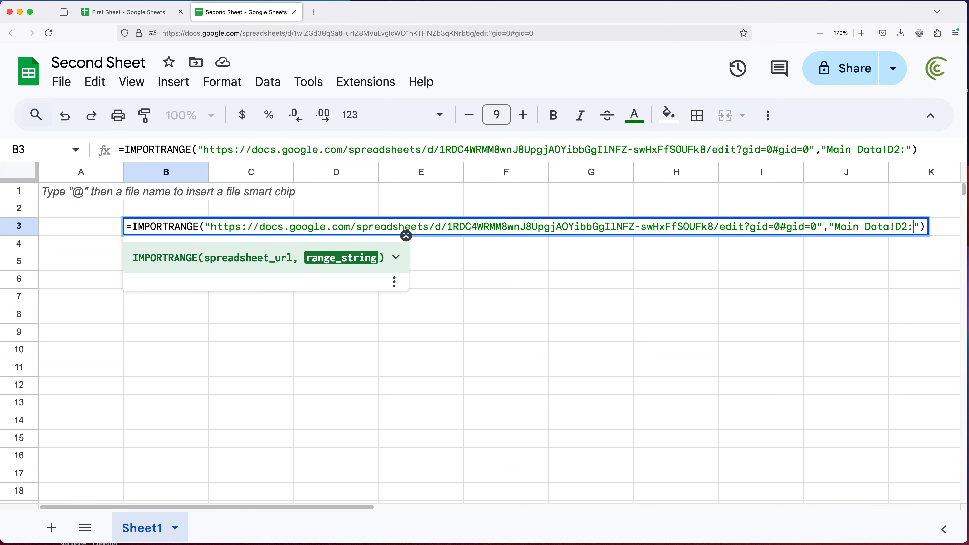
text(D4)
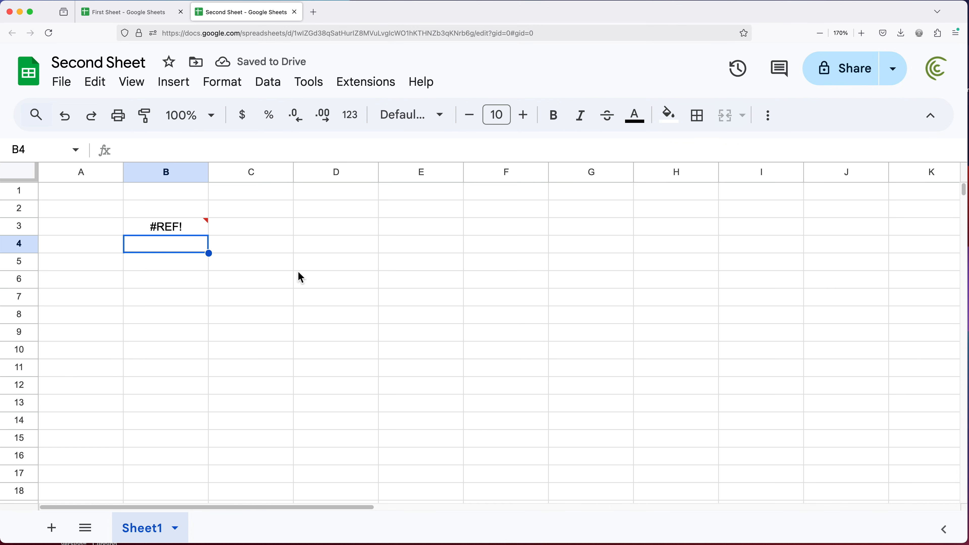
mouse_move(259, 264)
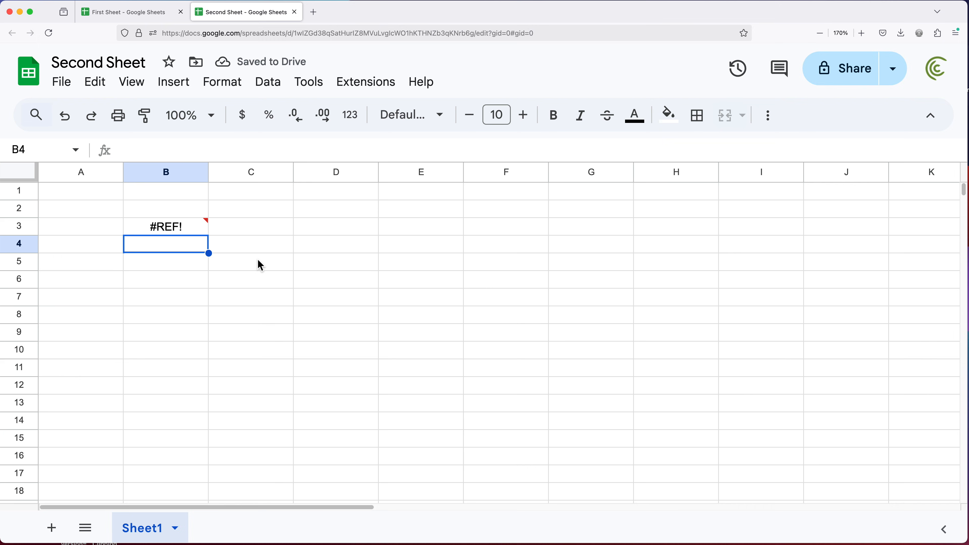
mouse_move(191, 251)
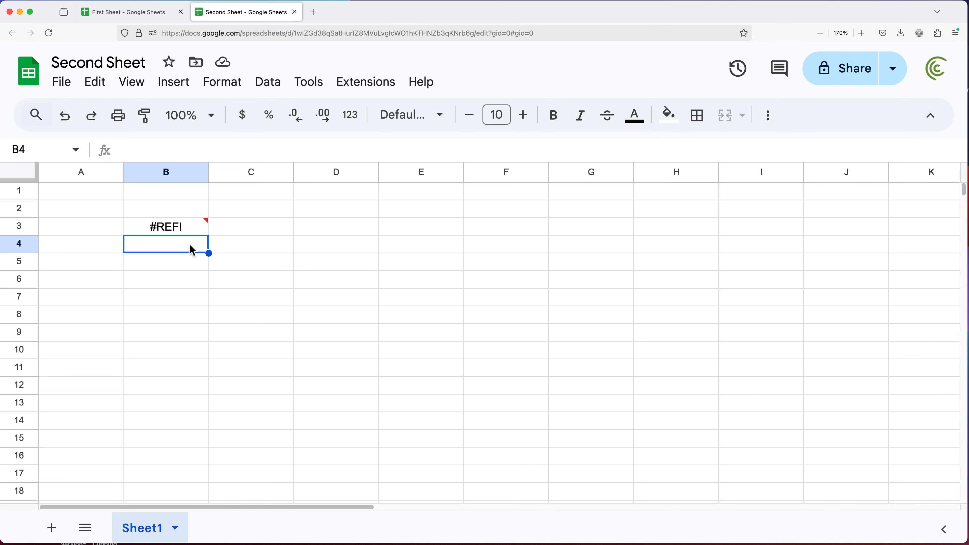
mouse_move(192, 245)
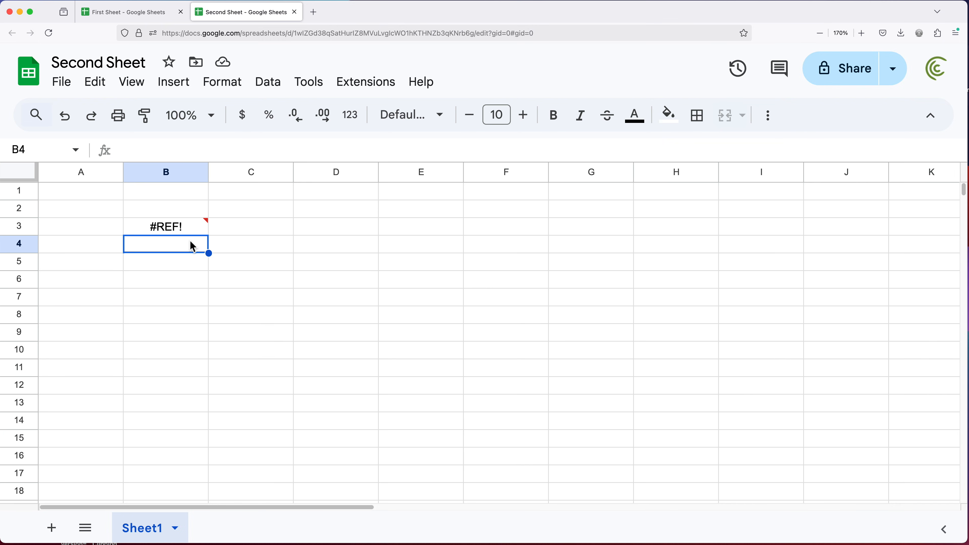
mouse_move(176, 239)
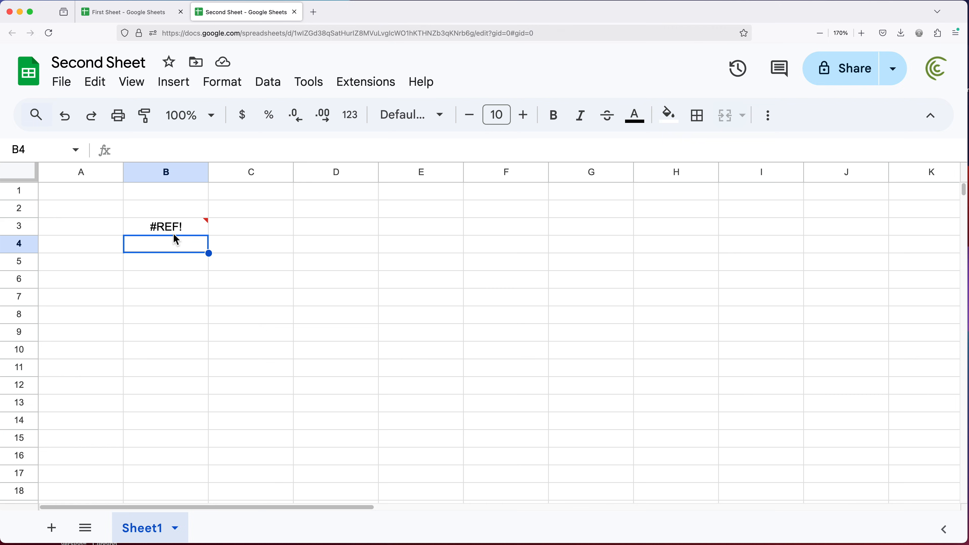
Allow access from B3's #REF! popup so $60.00, $20.00 and $50.00 import
click(165, 226)
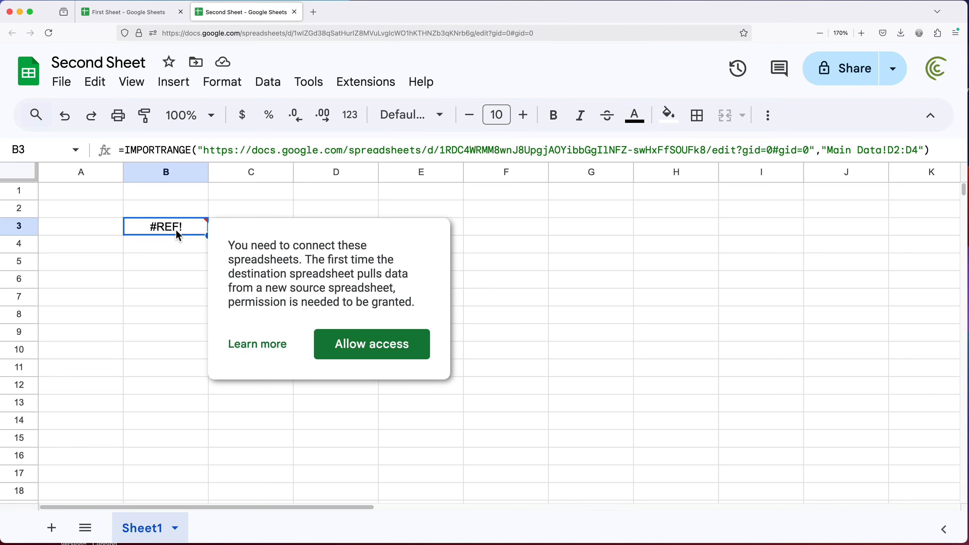
mouse_move(369, 293)
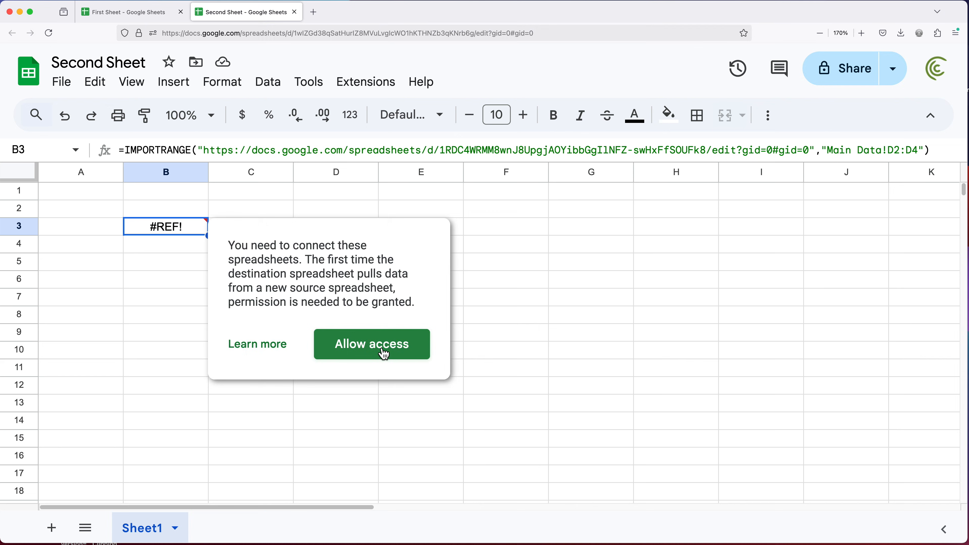
click(371, 344)
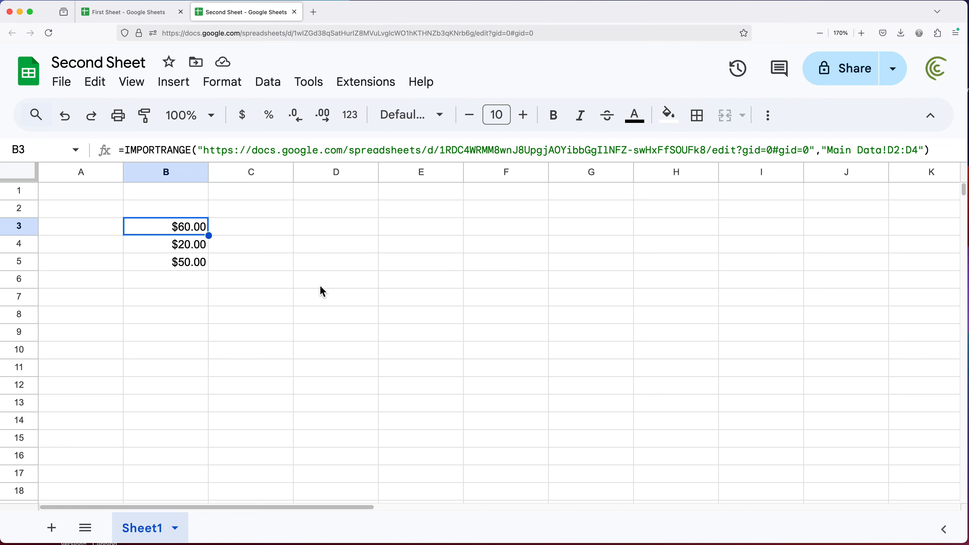
mouse_move(199, 242)
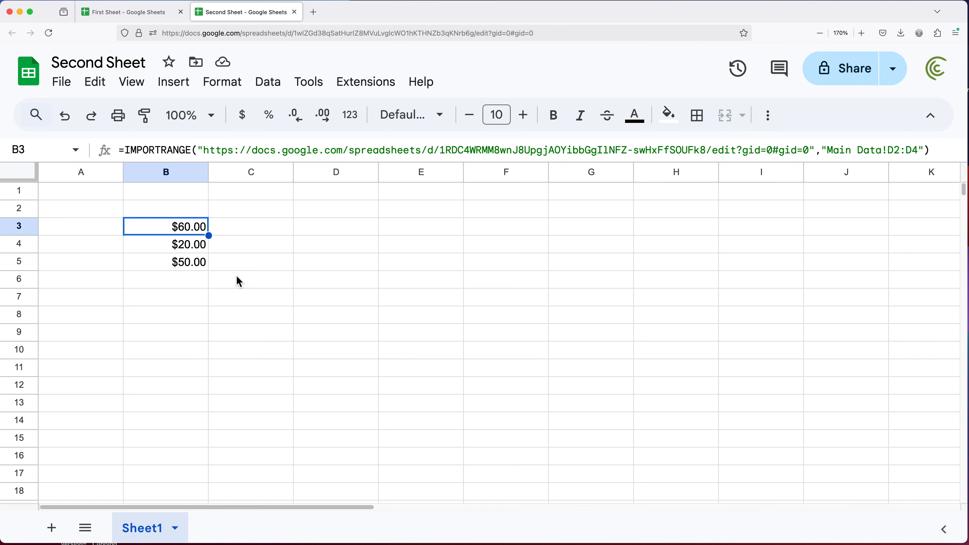
mouse_move(164, 232)
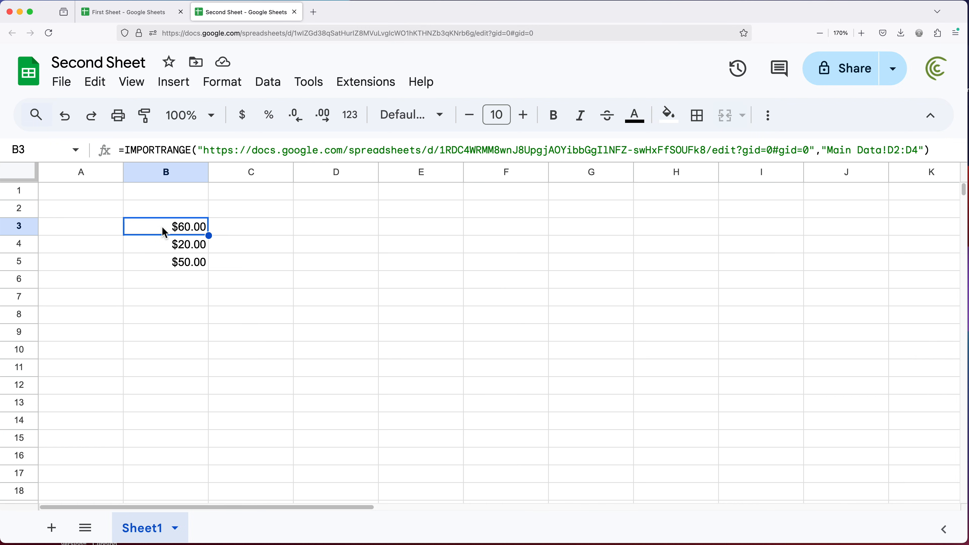
Trim B3's first argument to just First Sheet's spreadsheet ID
double_click(165, 226)
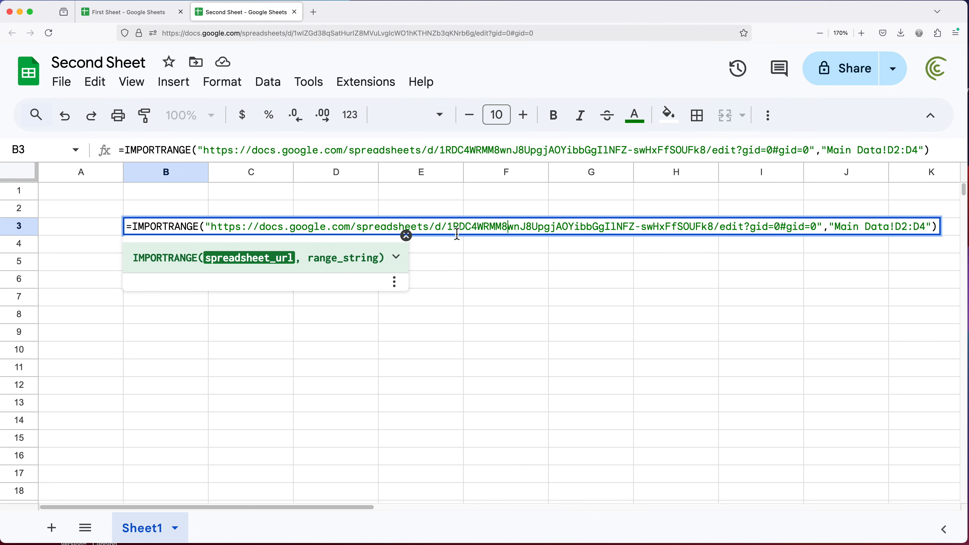
mouse_move(460, 240)
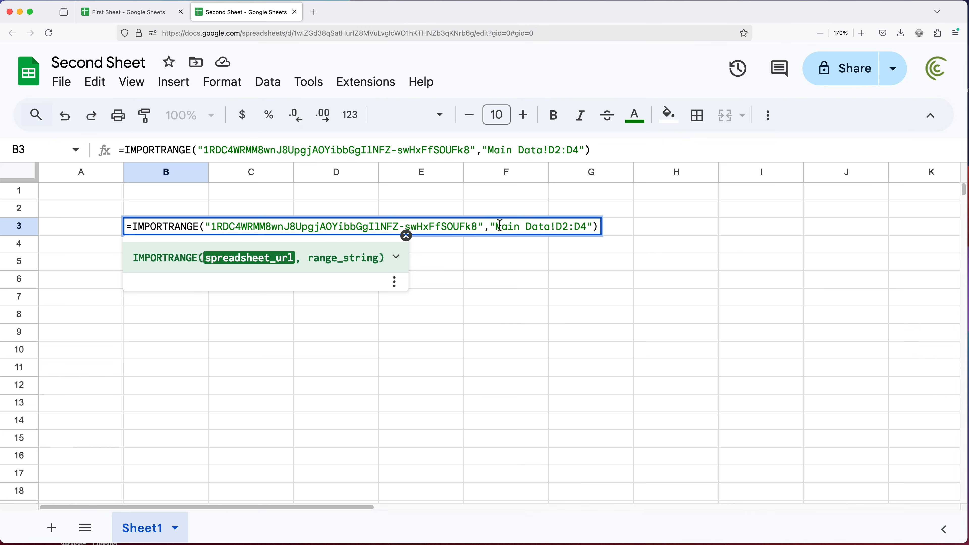
click(490, 226)
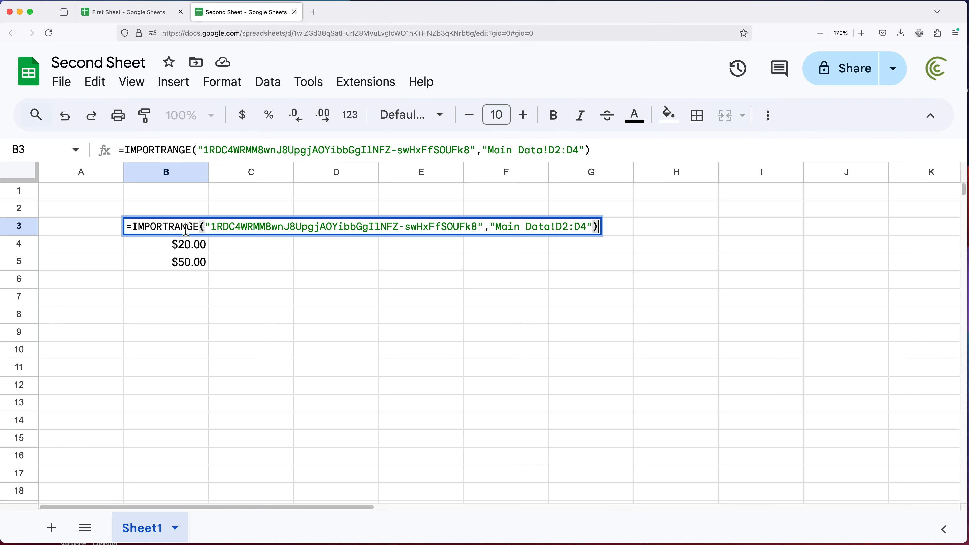
mouse_move(220, 234)
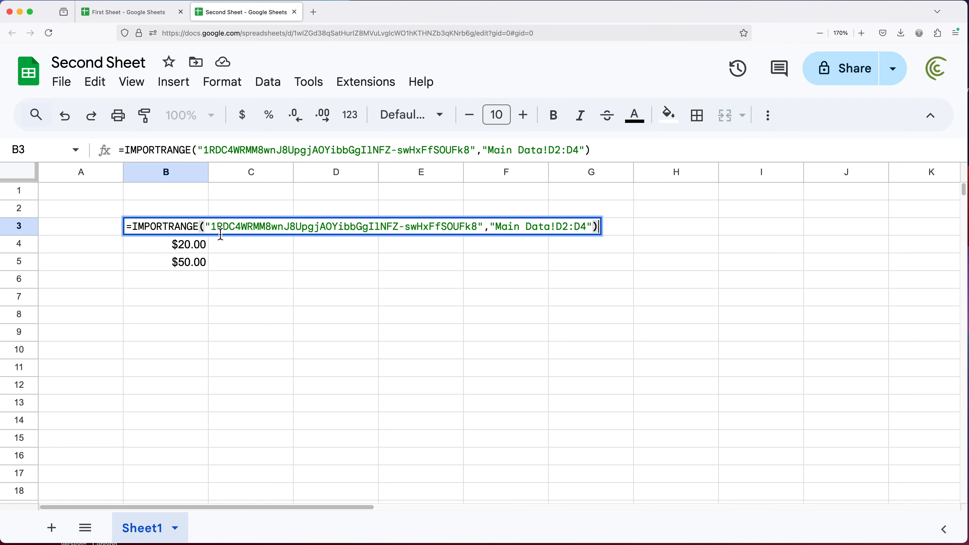
double_click(519, 227)
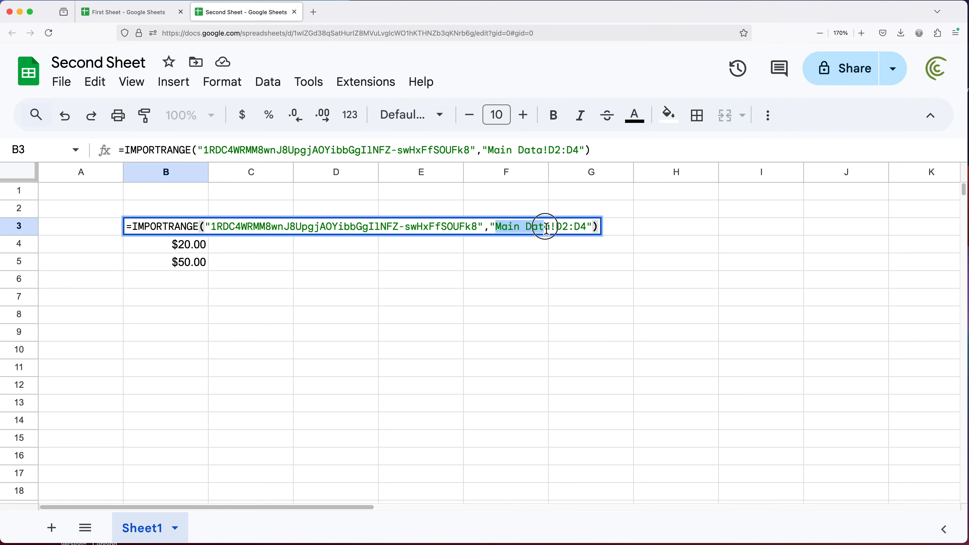
click(128, 11)
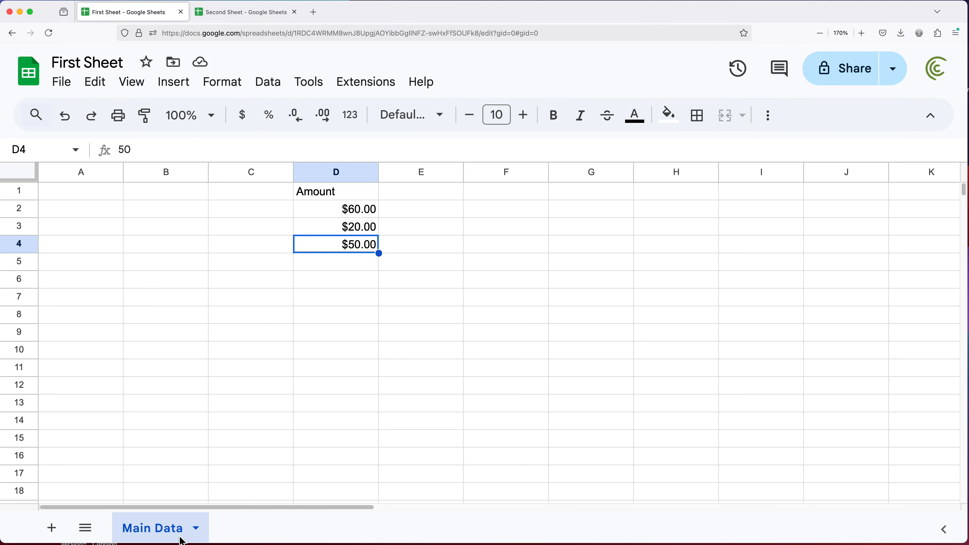
mouse_move(291, 60)
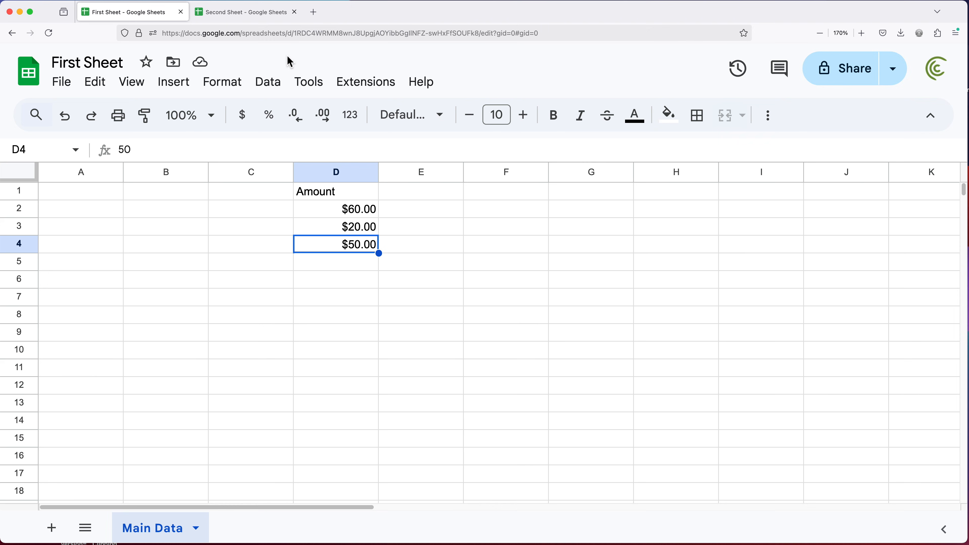
click(246, 11)
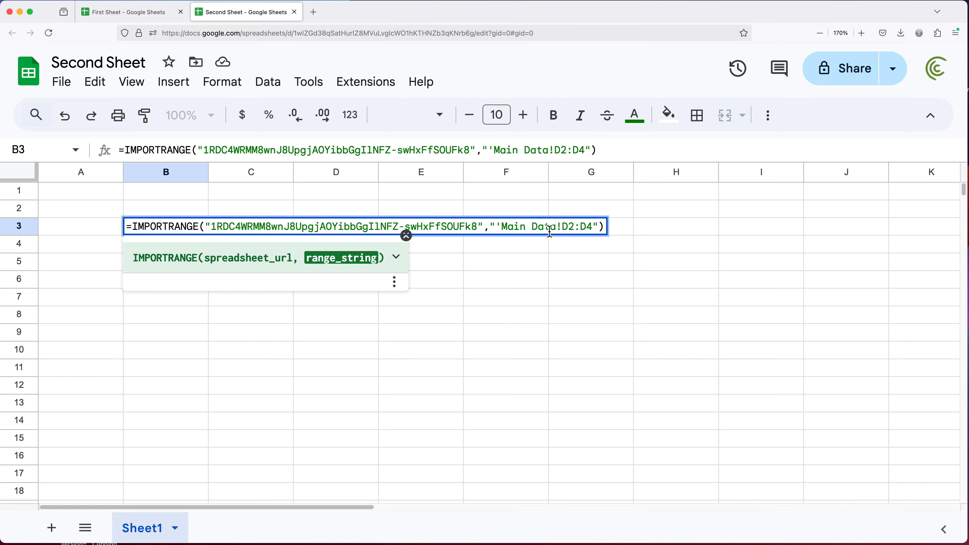
text(')
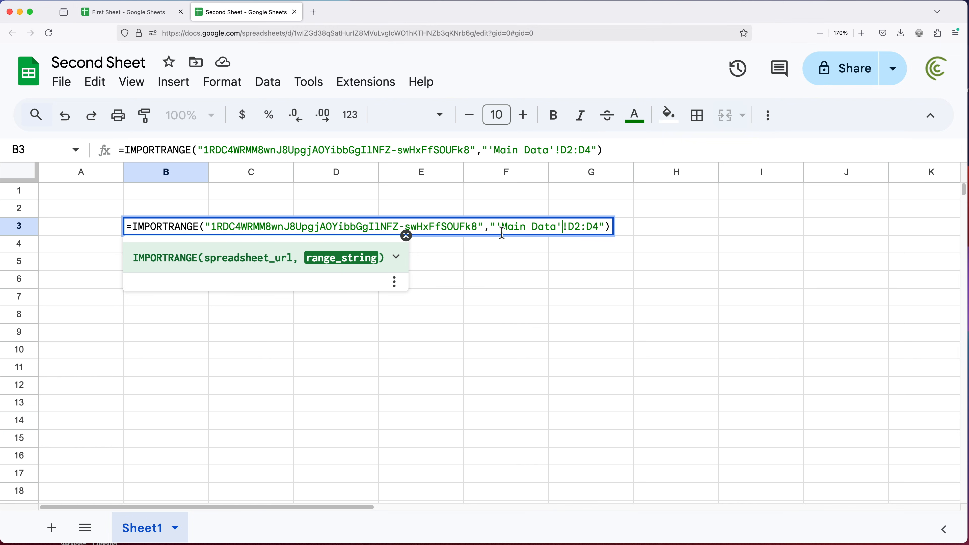
mouse_move(595, 247)
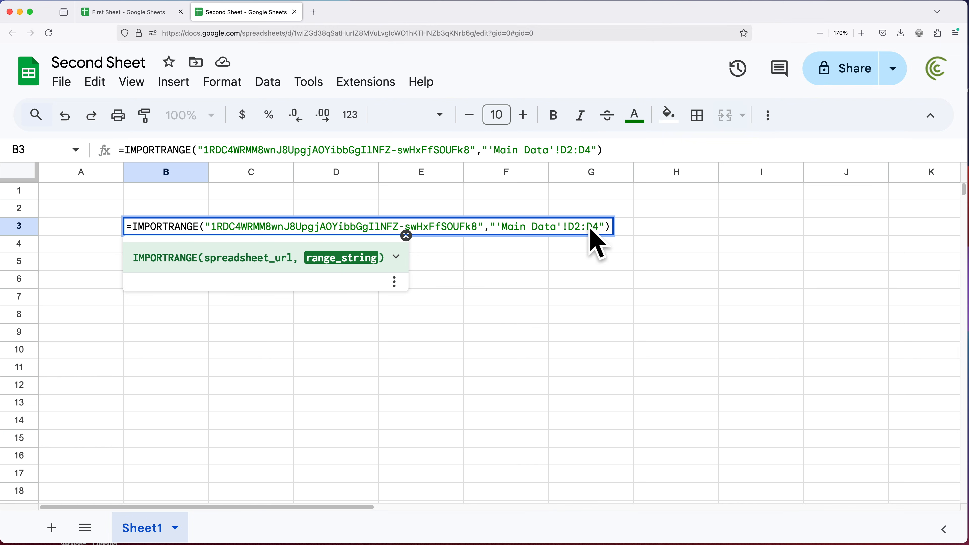
mouse_move(529, 226)
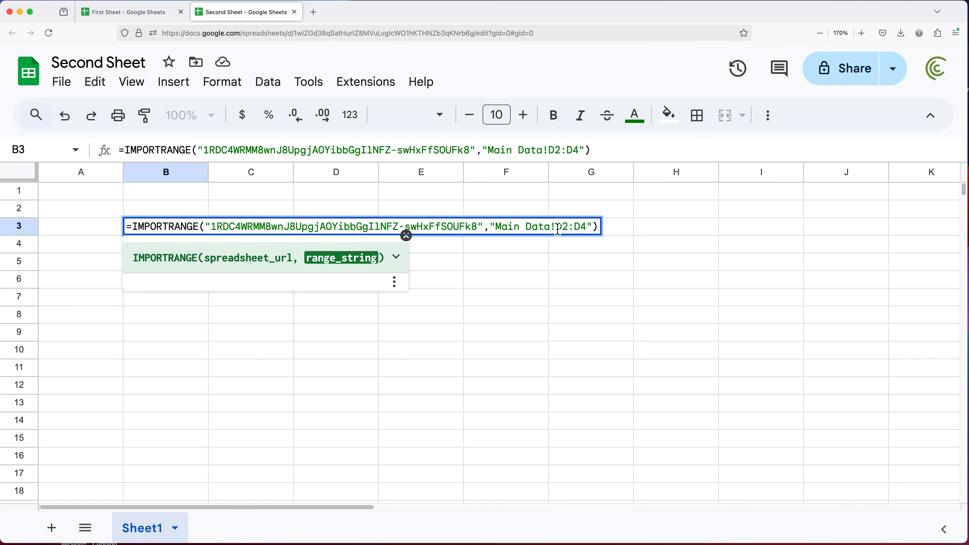
drag(558, 226, 589, 227)
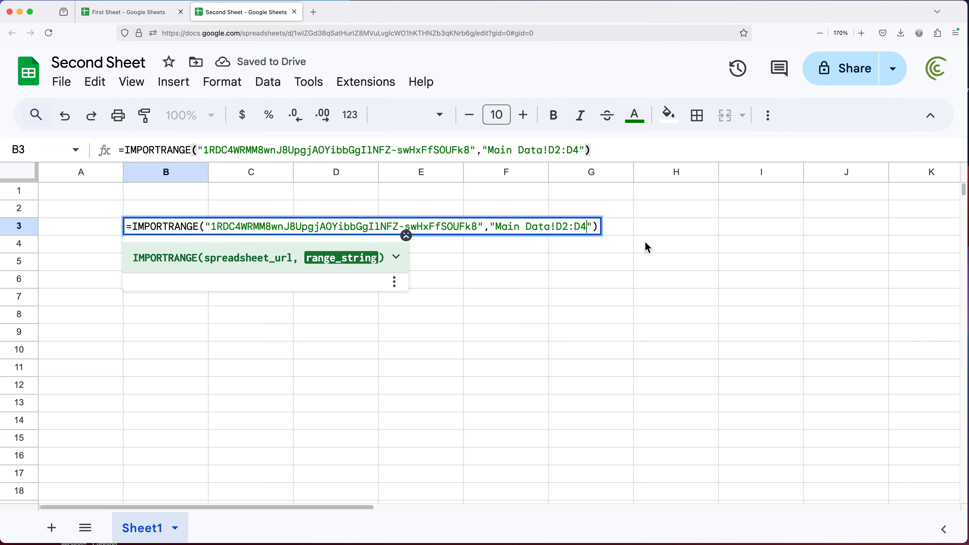
Change the range to Main Data!D2:D so all six amounts import into B3:B8
key(backspace)
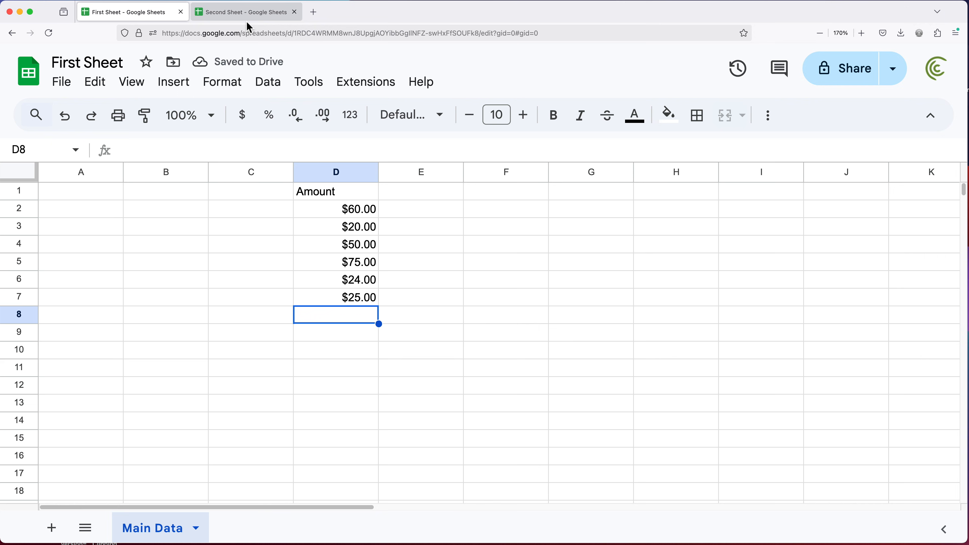
click(245, 11)
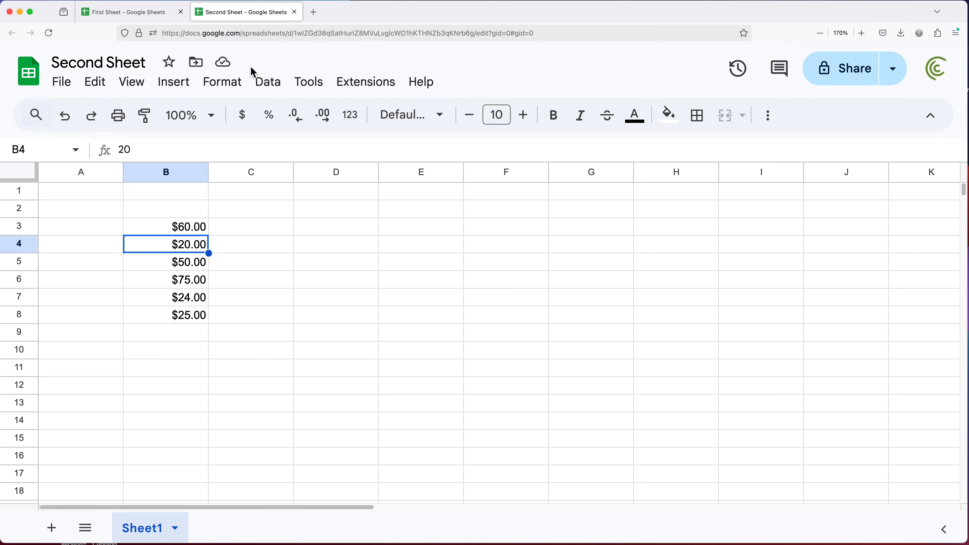
mouse_move(214, 297)
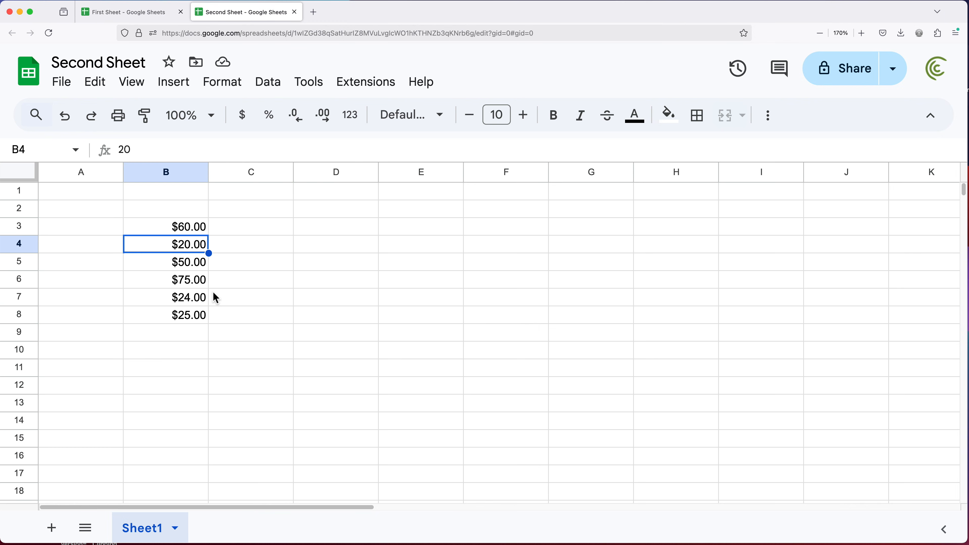
click(188, 226)
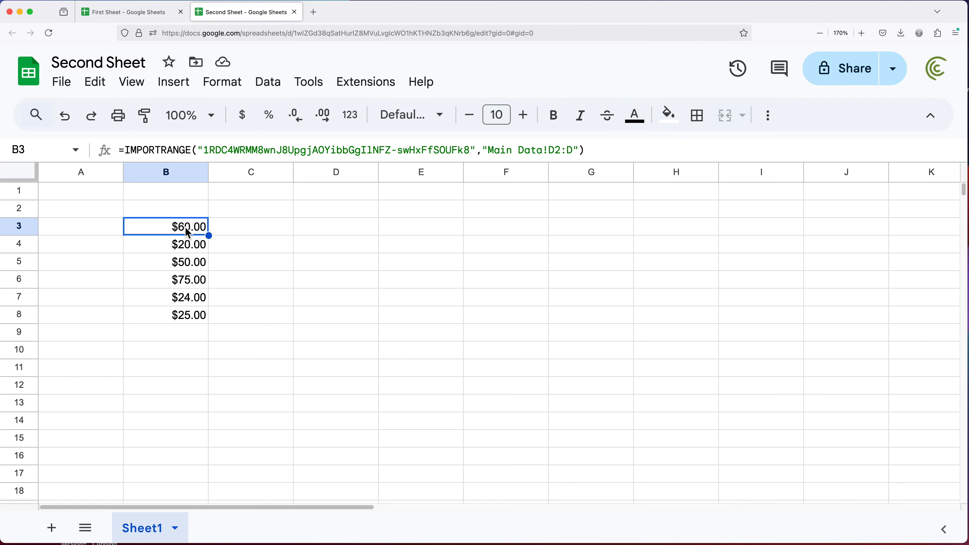
Wrap B3's IMPORTRANGE in SUM( ) so it shows the $254.00 total
double_click(189, 226)
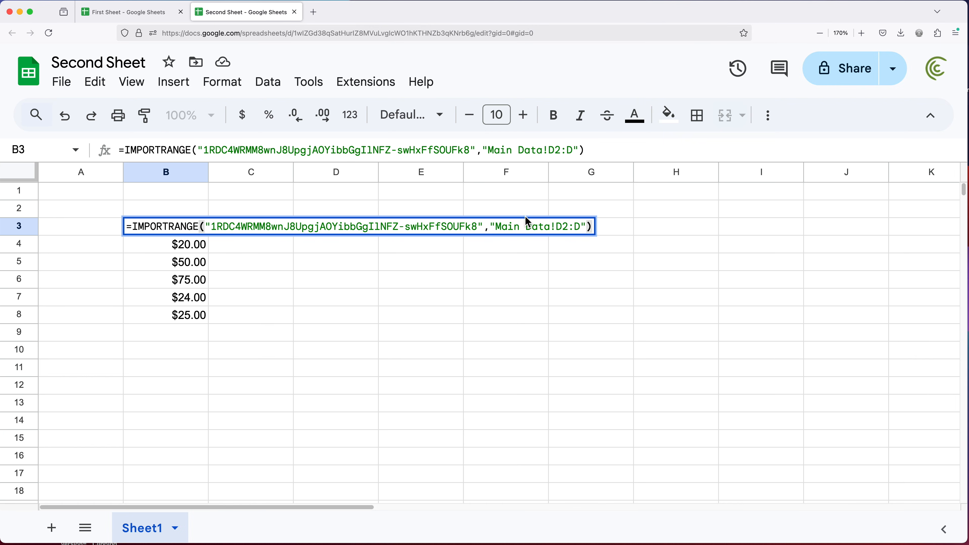
mouse_move(174, 258)
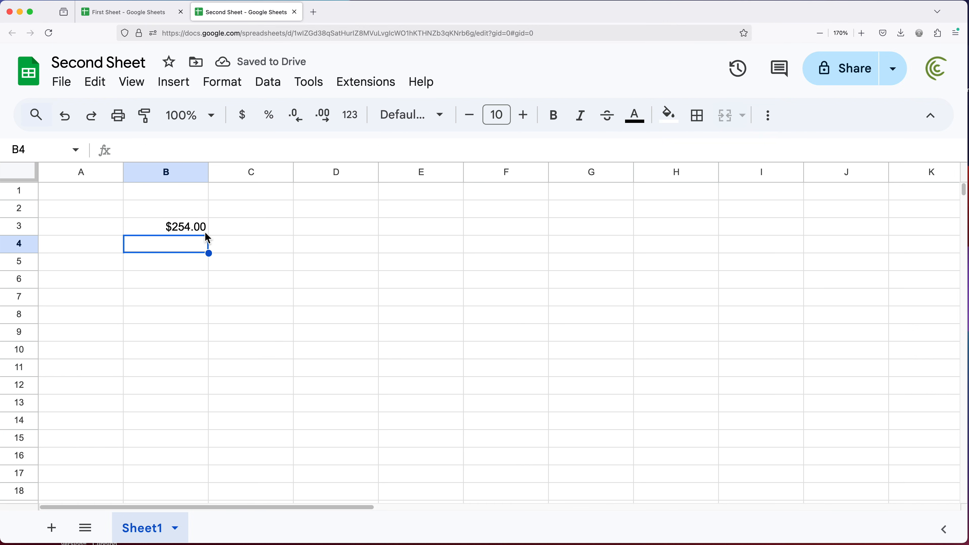
mouse_move(190, 237)
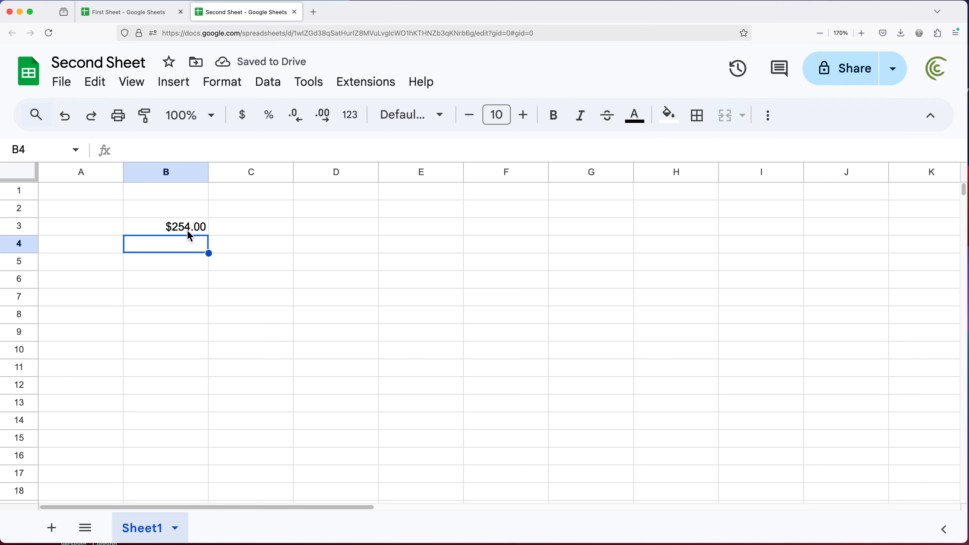
click(127, 11)
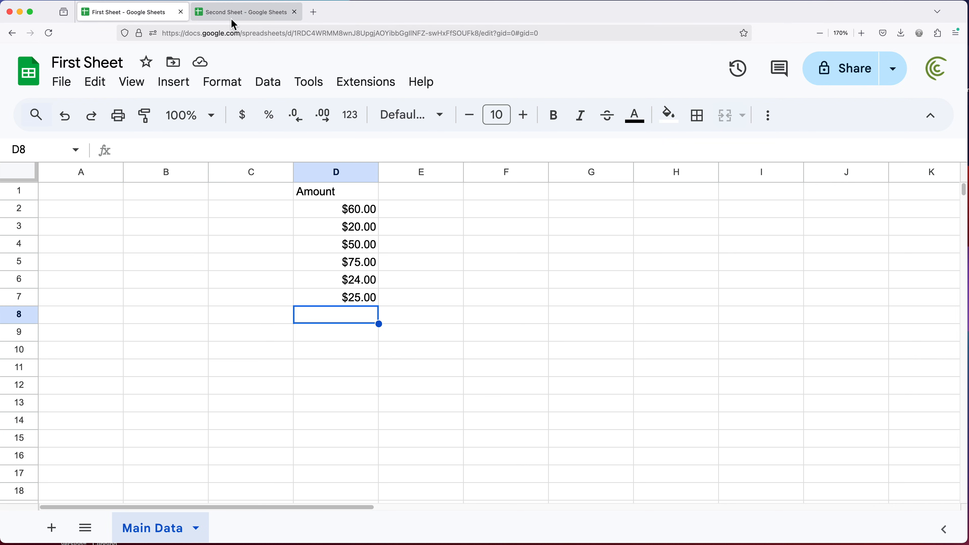
click(244, 11)
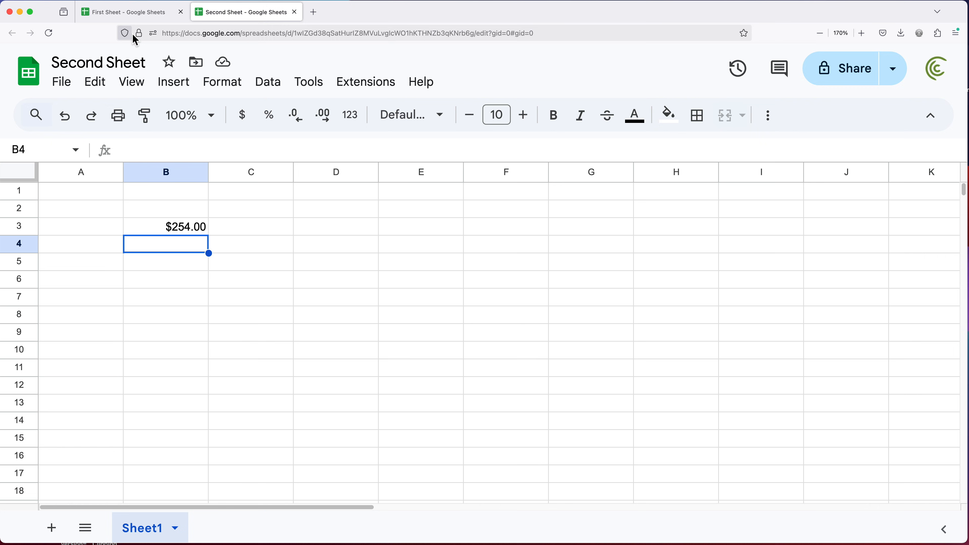
click(127, 11)
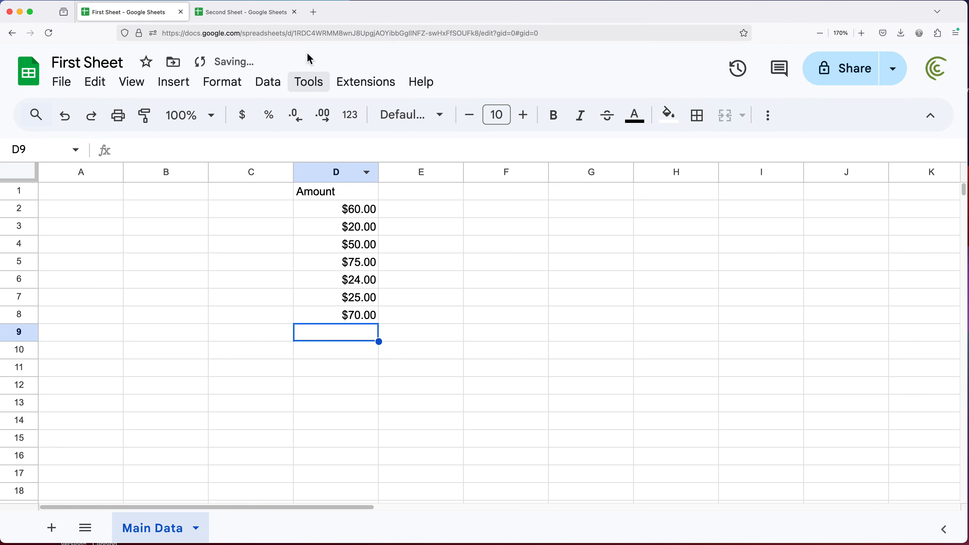
click(243, 11)
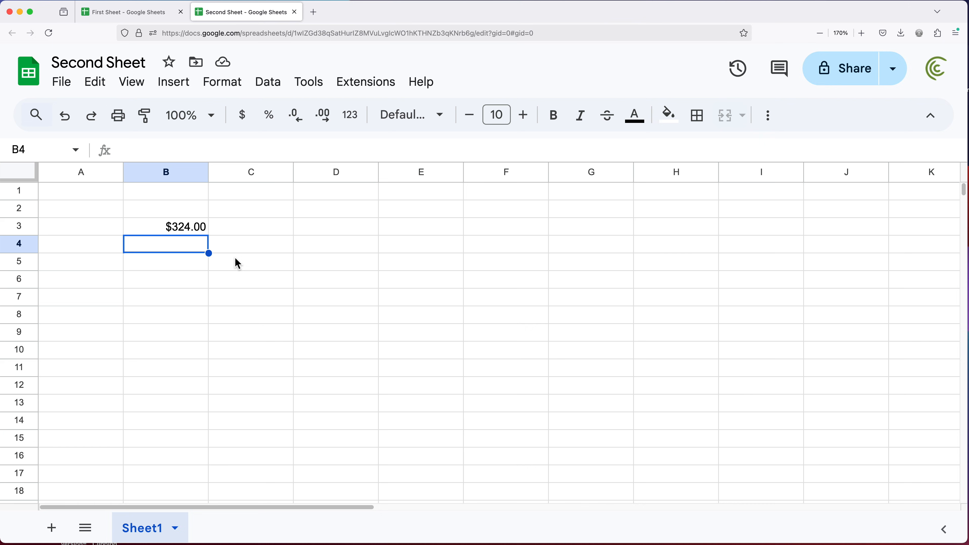
mouse_move(218, 264)
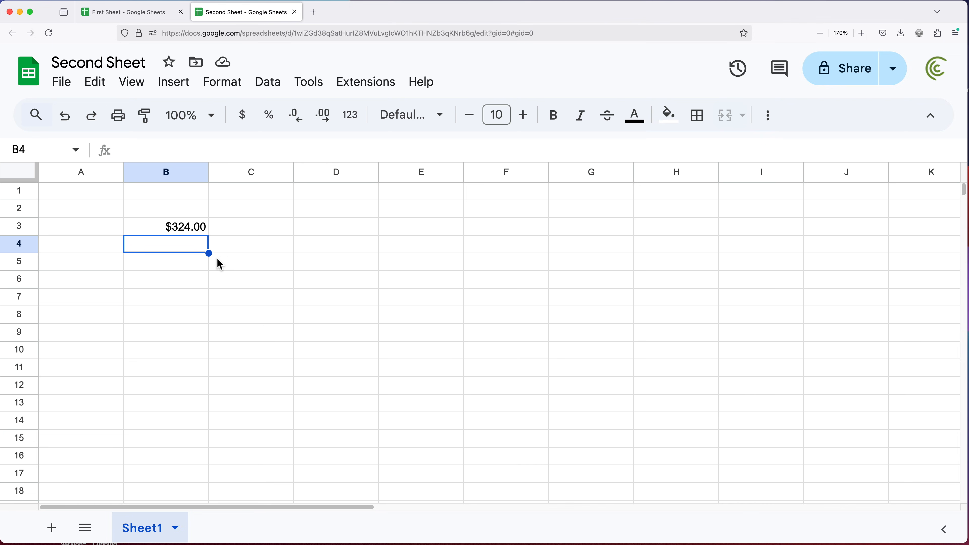
mouse_move(234, 266)
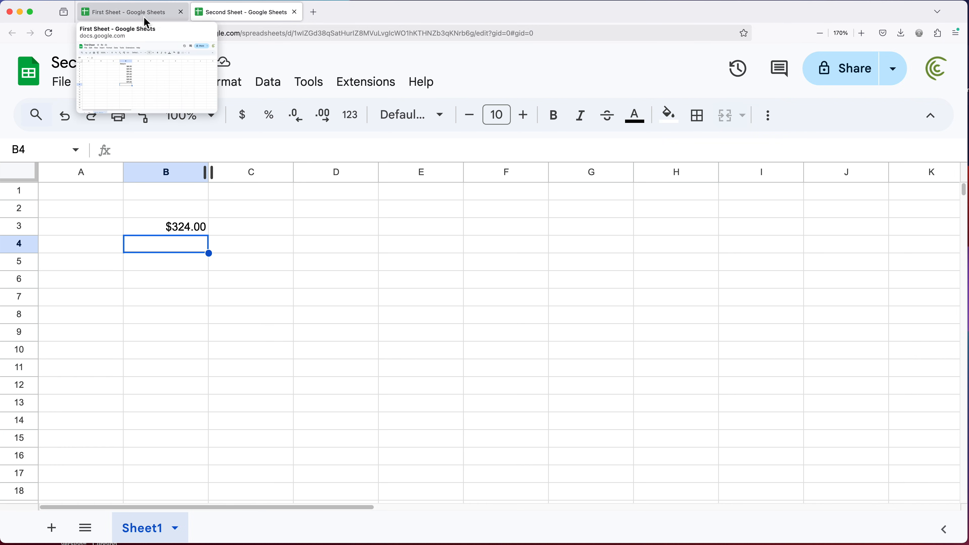
Insert one column left of column C in First Sheet, shifting Amount to column E
click(127, 11)
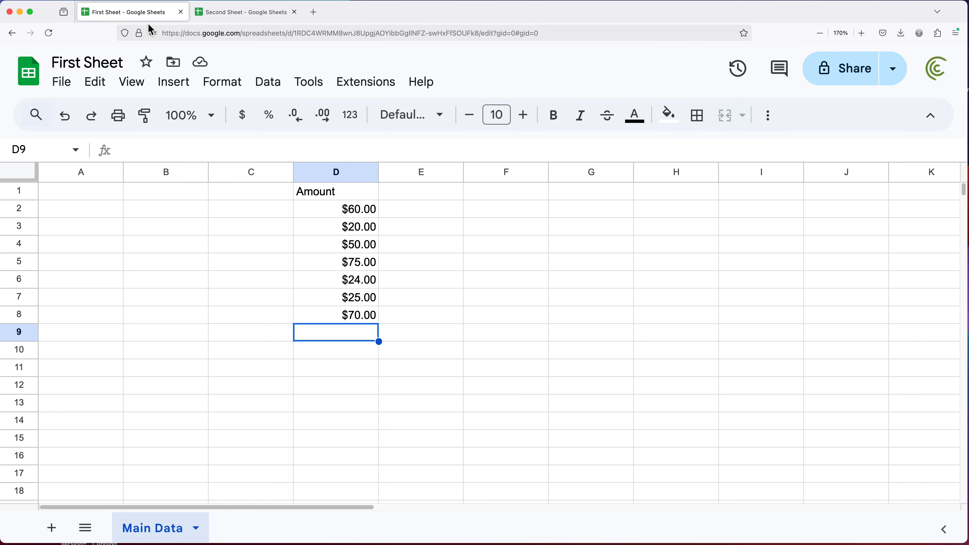
right_click(251, 172)
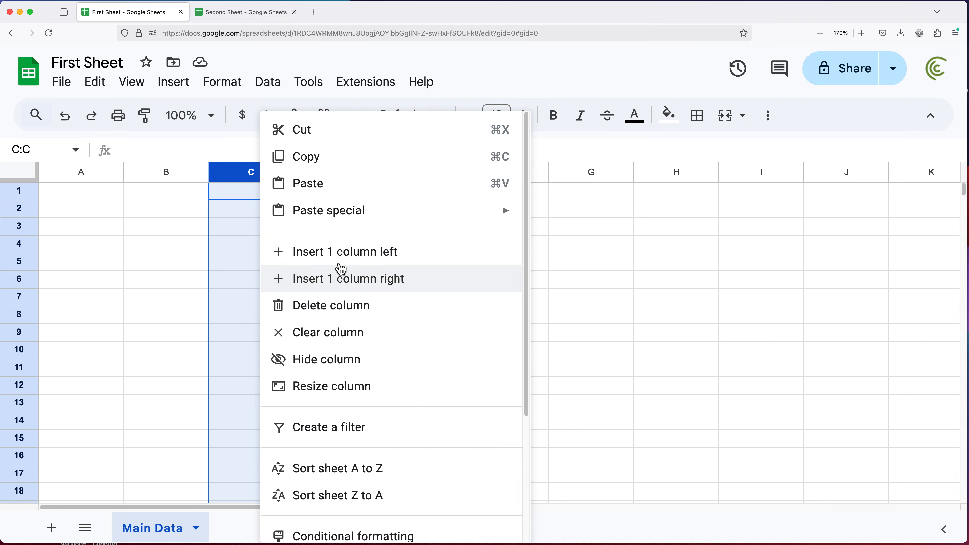
click(348, 278)
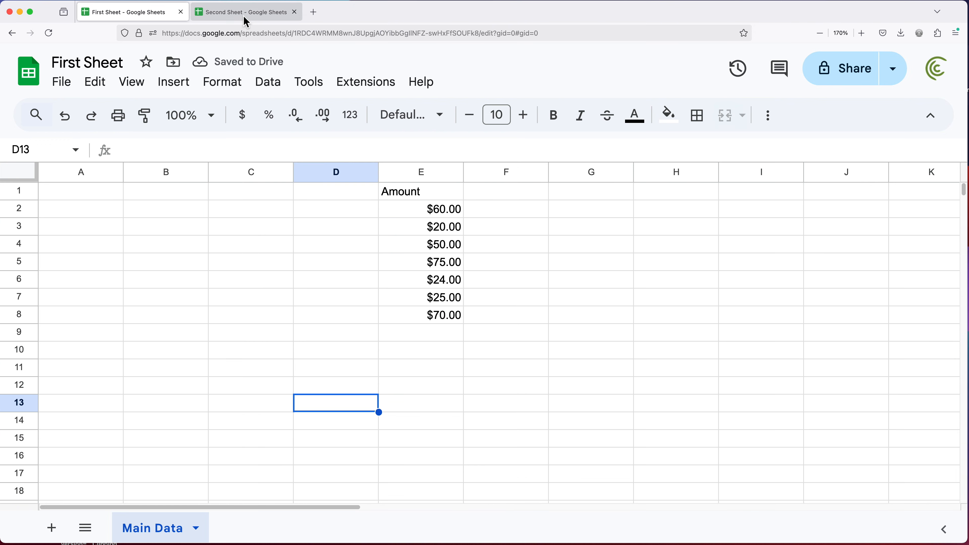
Inspect Second Sheet's B3 formula, whose total has dropped to 0
click(246, 11)
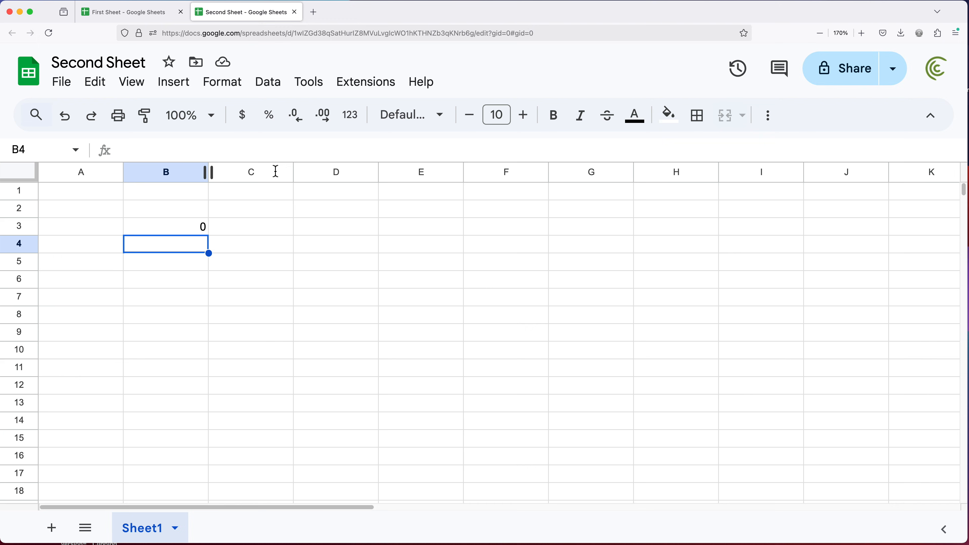
click(165, 226)
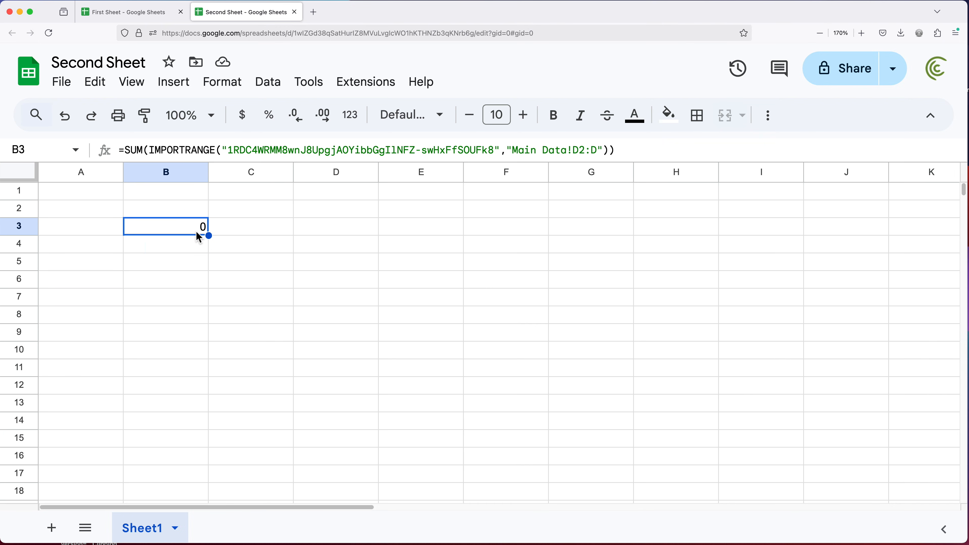
double_click(165, 226)
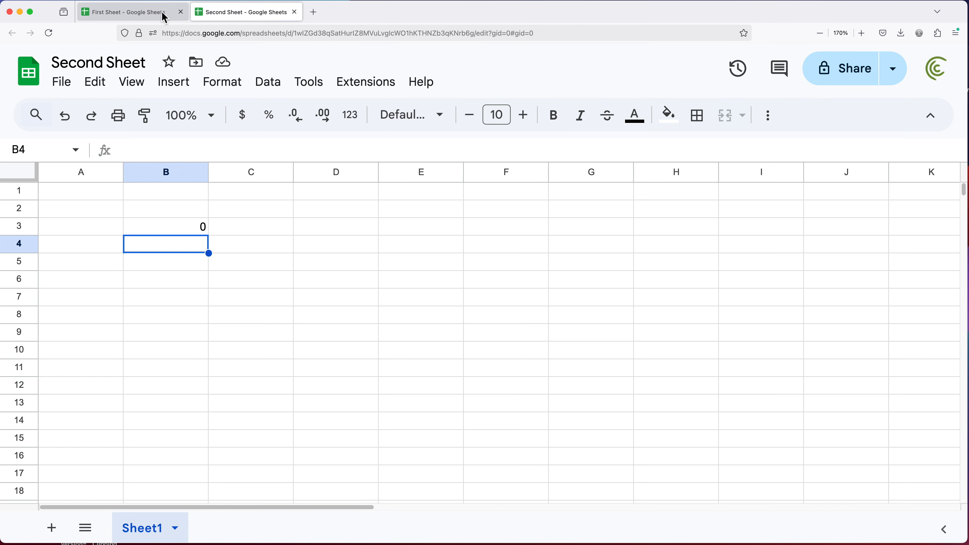
Delete First Sheet's empty column D so the amounts return to column D
click(127, 11)
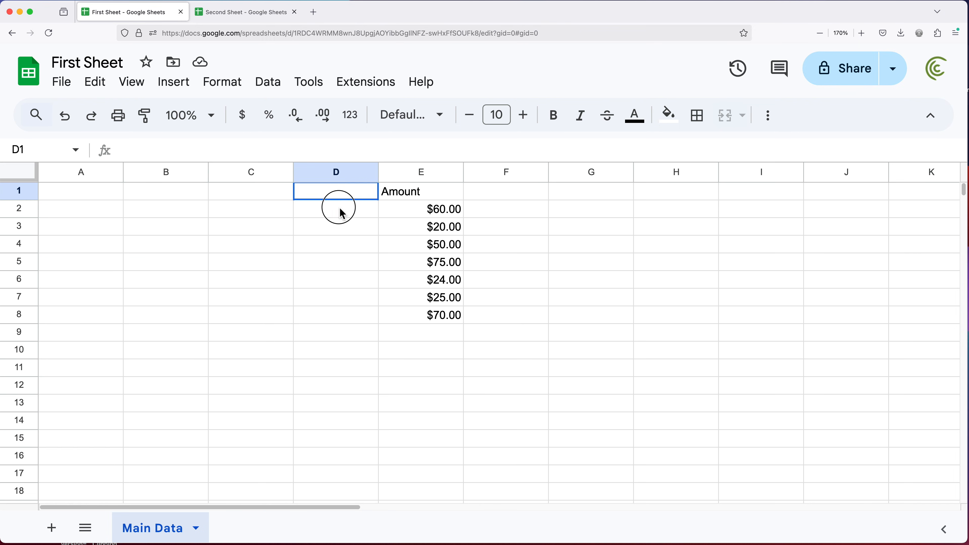
drag(336, 191, 335, 314)
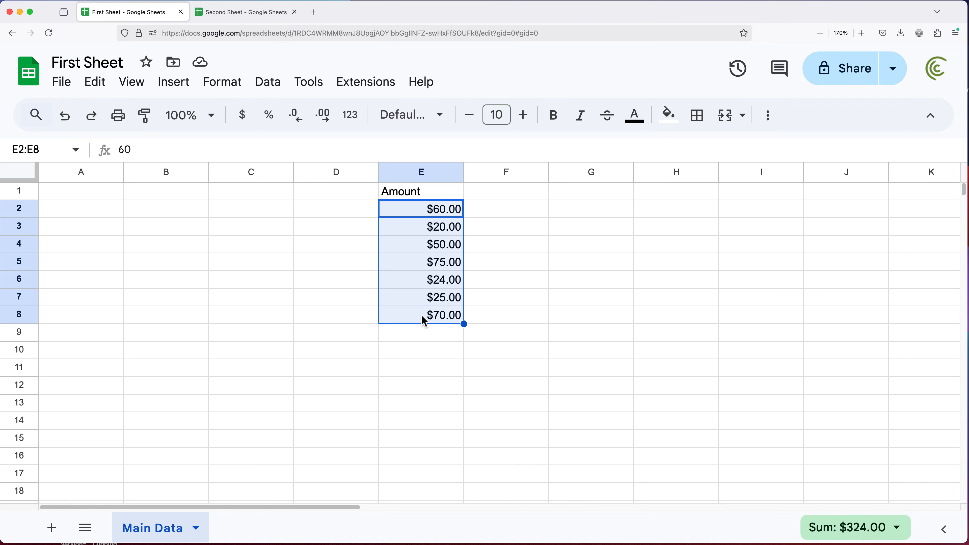
mouse_move(353, 181)
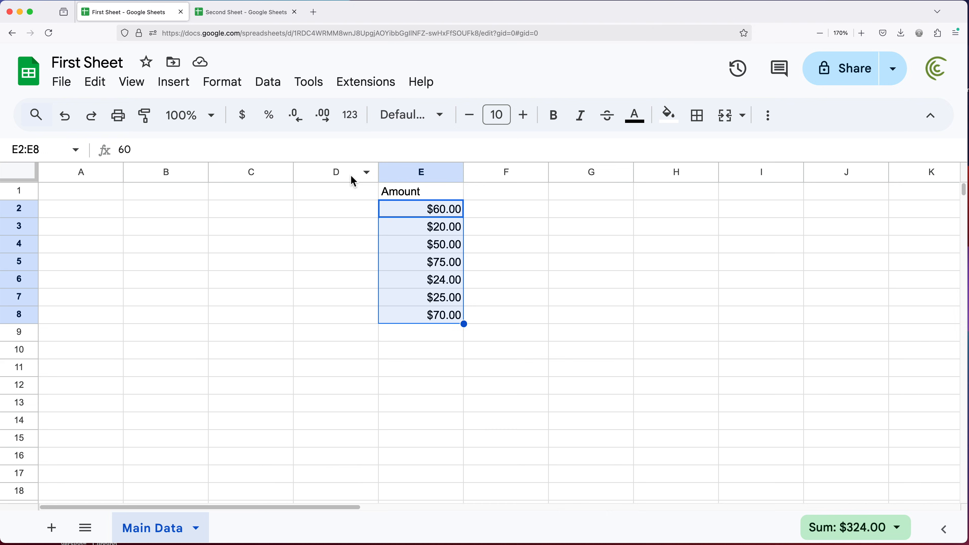
right_click(336, 172)
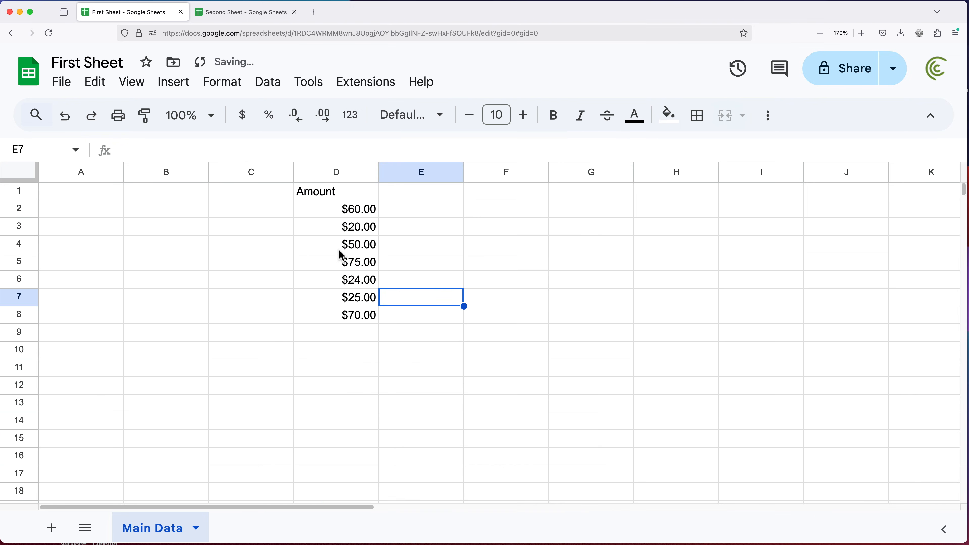
mouse_move(246, 11)
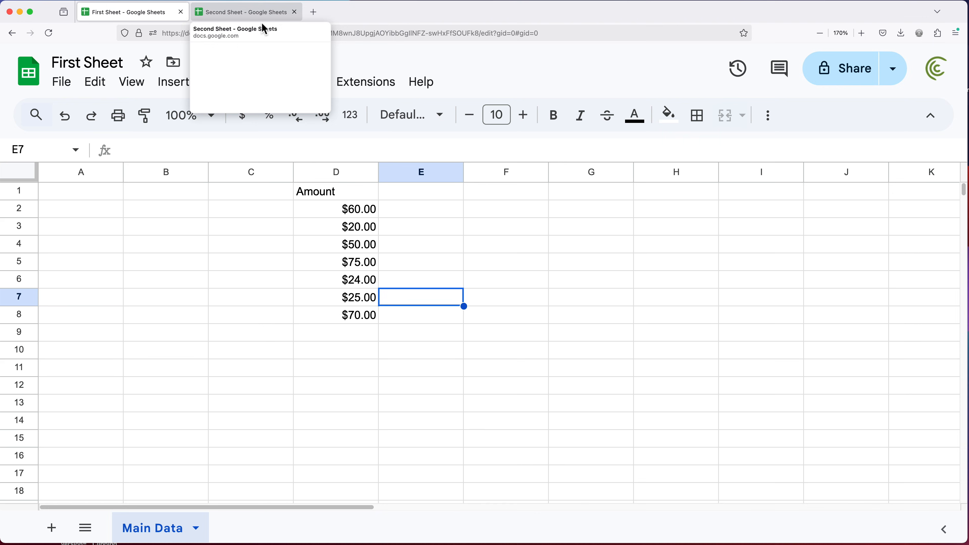
Confirm Second Sheet's B3 total is back to $324.00
click(246, 11)
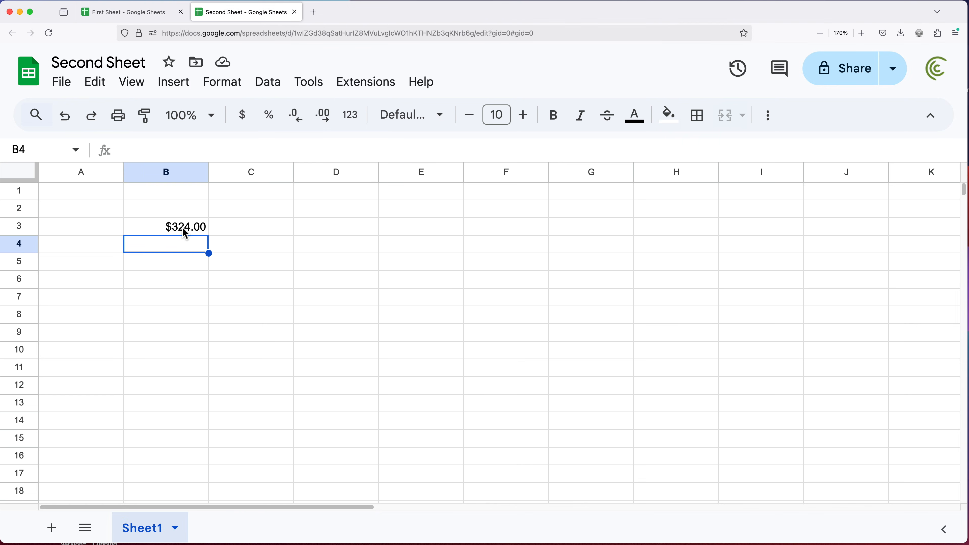
click(124, 11)
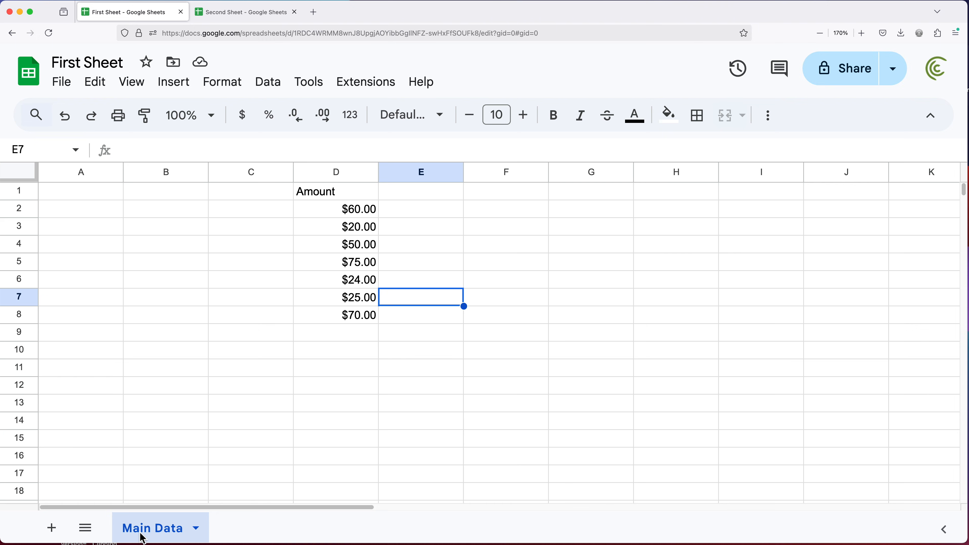
Rename the Main Data sheet tab to Main Data2
double_click(152, 528)
text(2)
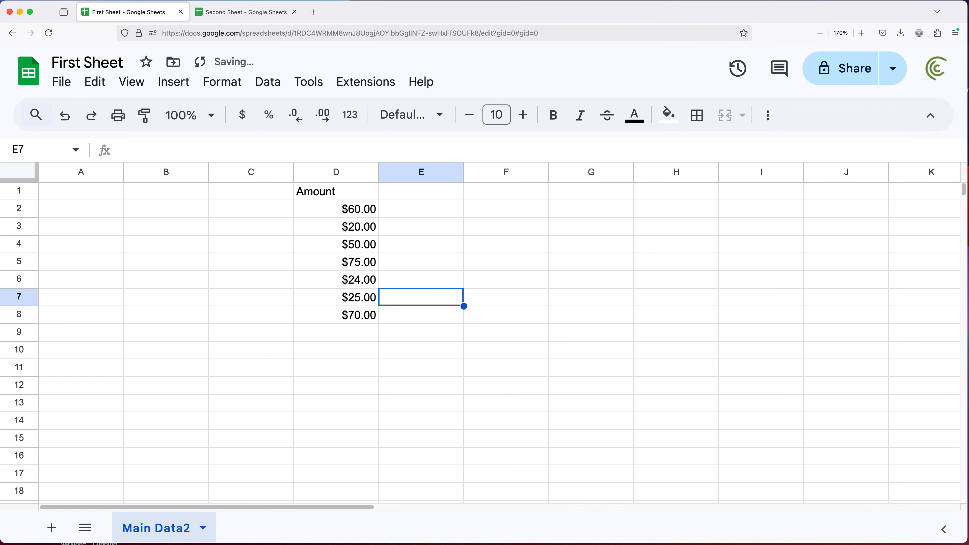
mouse_move(245, 11)
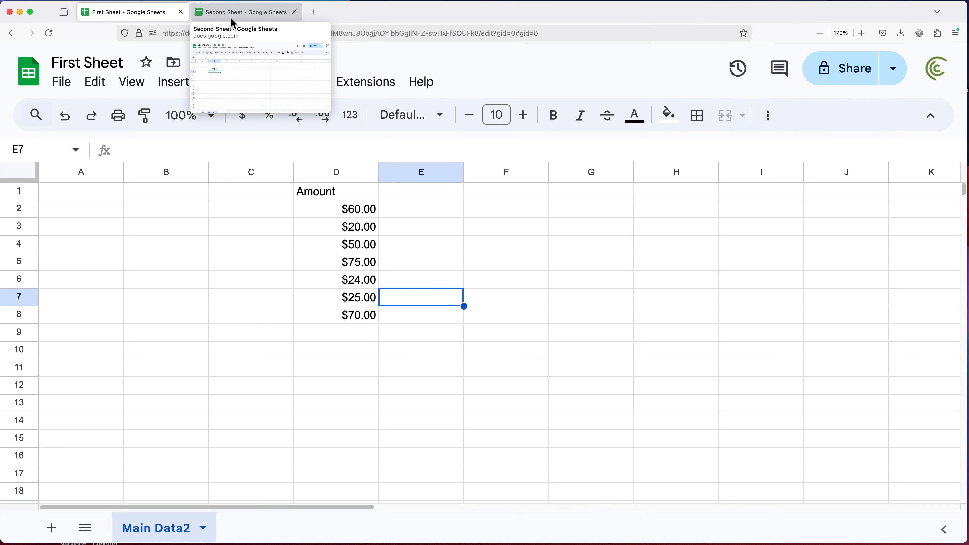
Inspect Second Sheet's B3 formula, now showing #REF!, and leave it unchanged
click(245, 11)
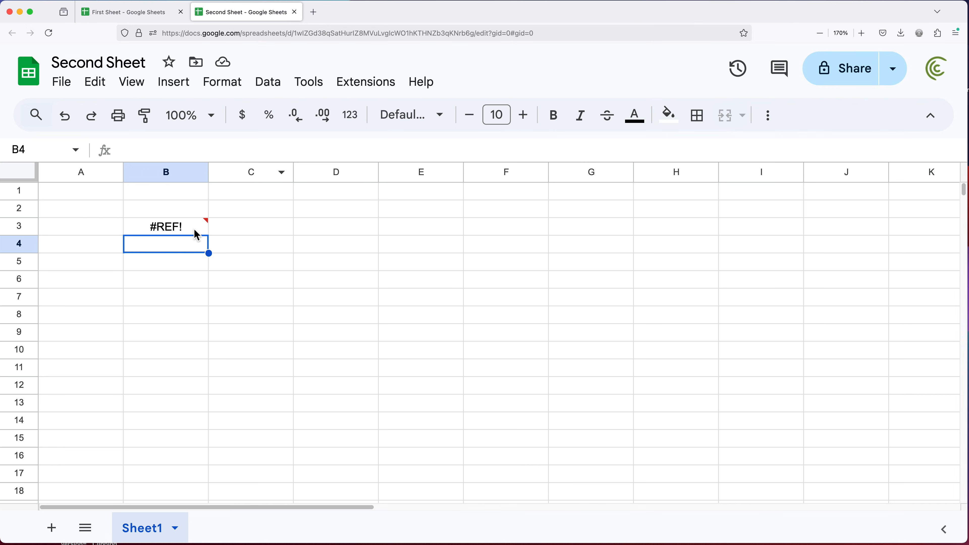
double_click(165, 225)
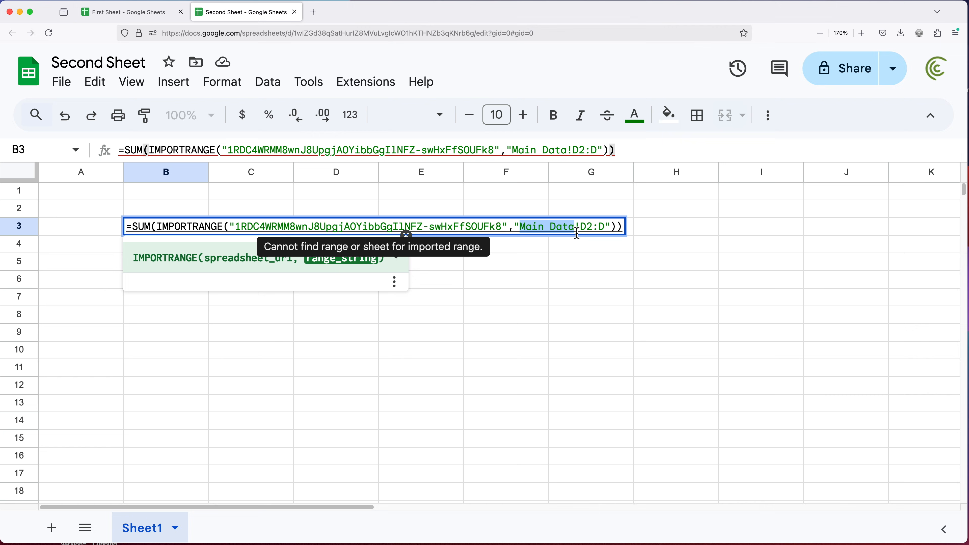
key(enter)
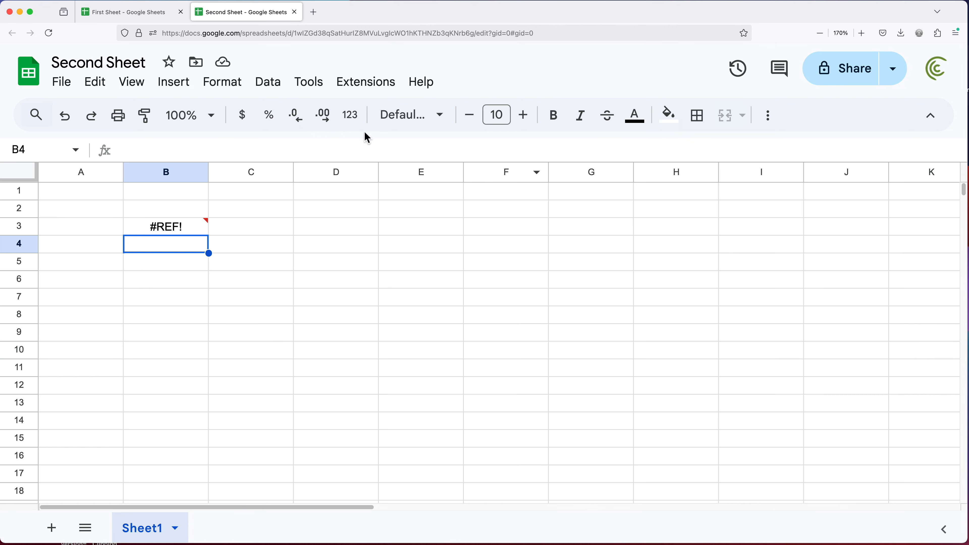
mouse_move(127, 11)
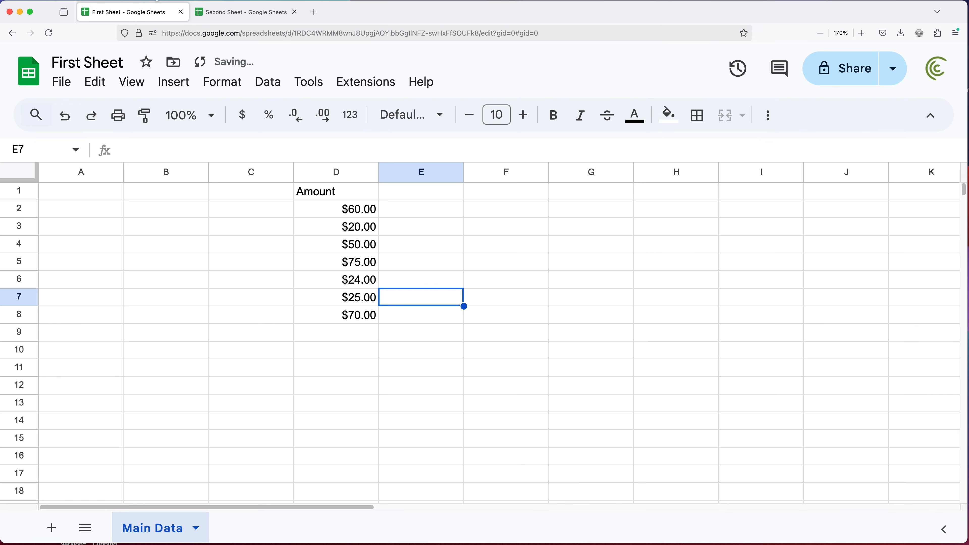
Reload Second Sheet so B3 recovers its $324.00 total, then return to First Sheet
click(245, 11)
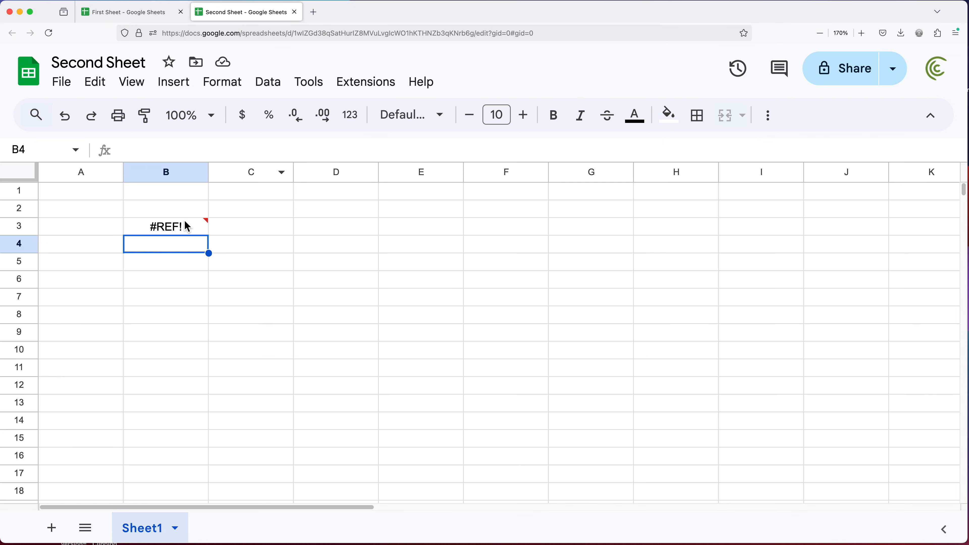
mouse_move(182, 228)
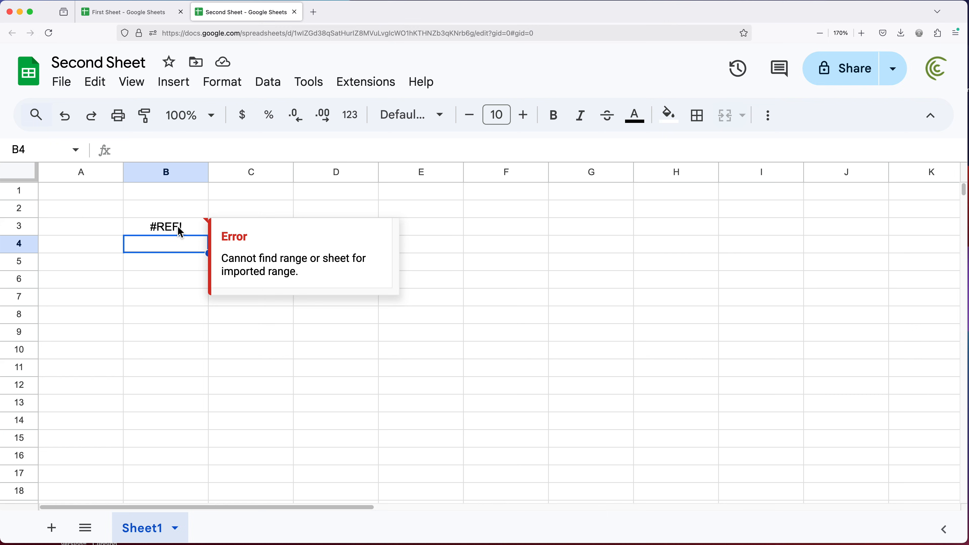
click(165, 226)
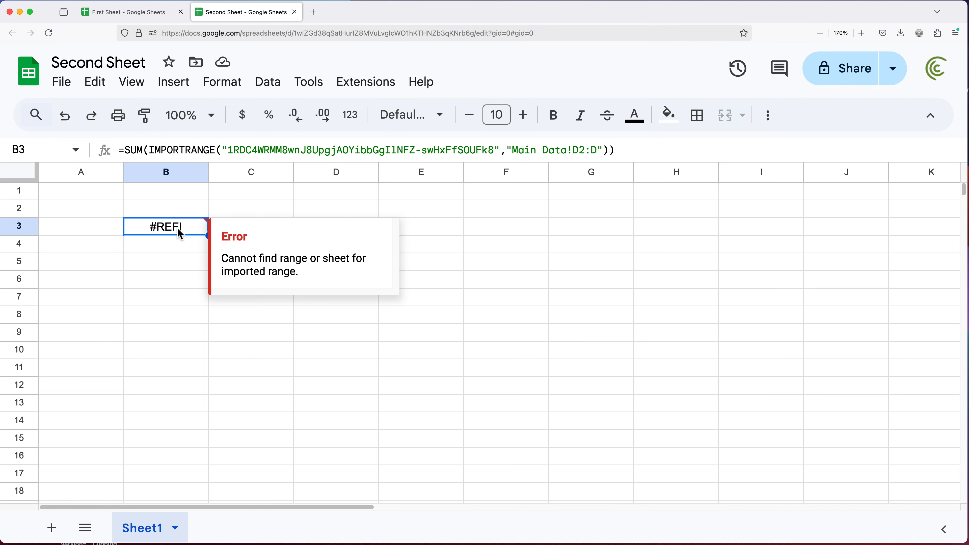
mouse_move(130, 190)
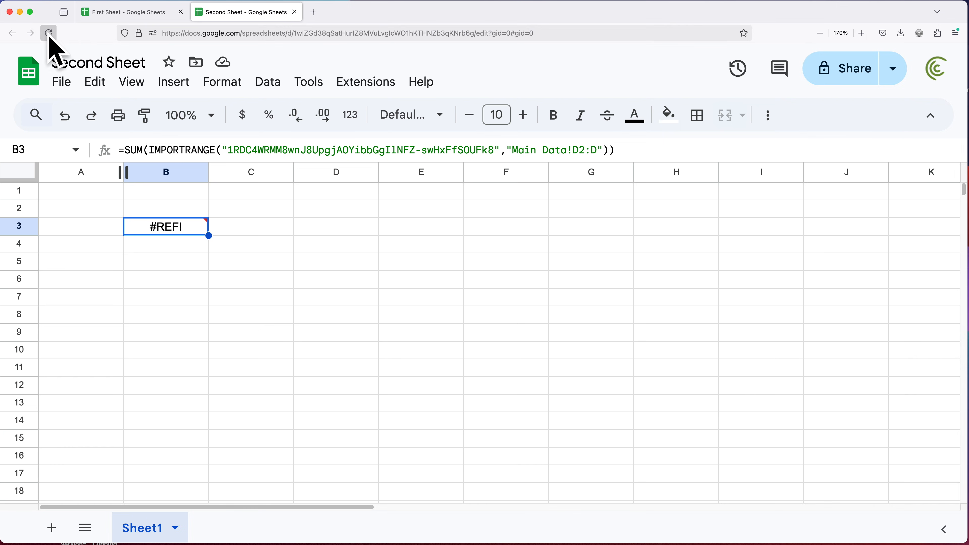
click(49, 33)
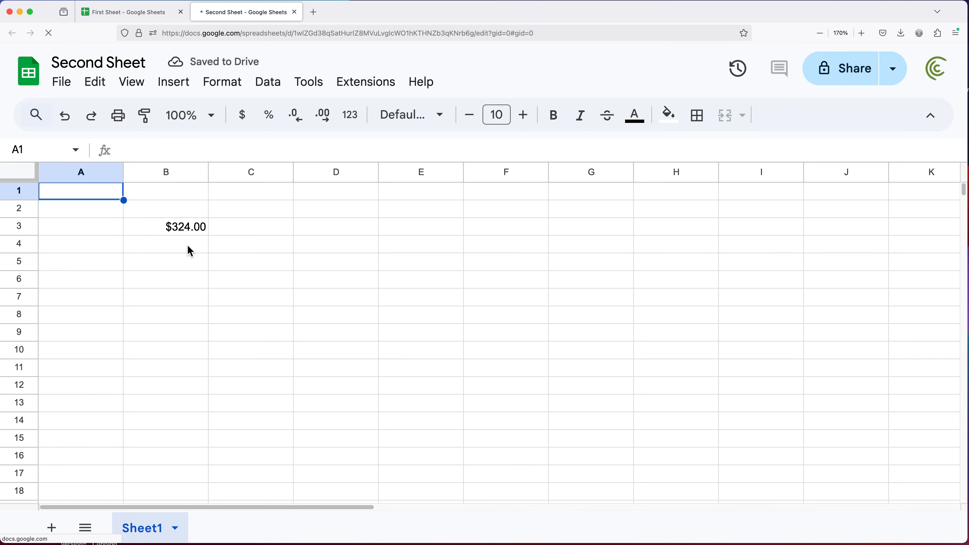
click(165, 226)
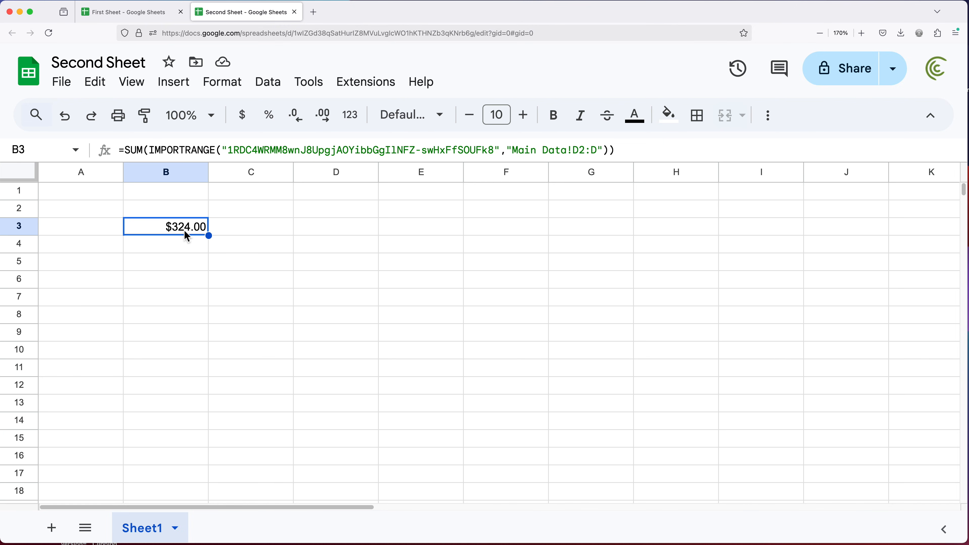
click(99, 61)
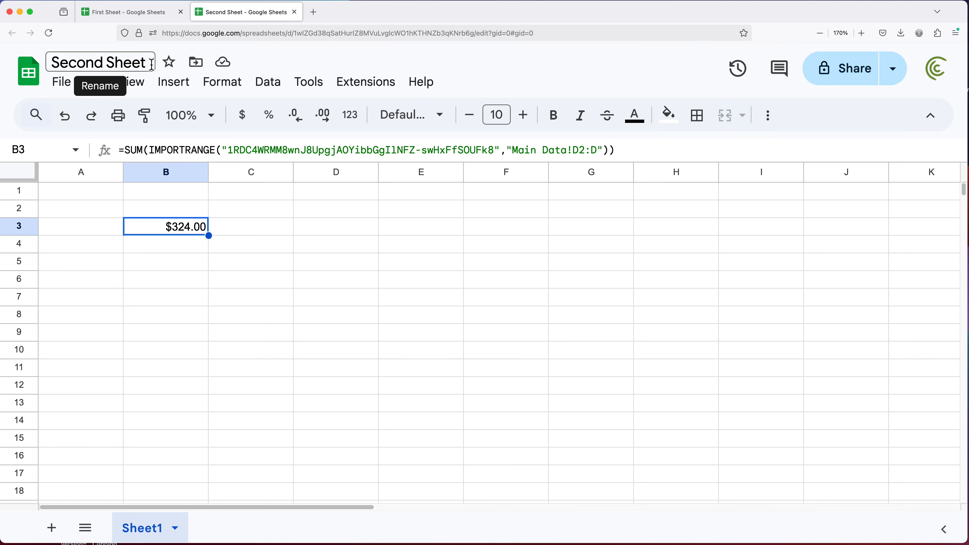
mouse_move(118, 11)
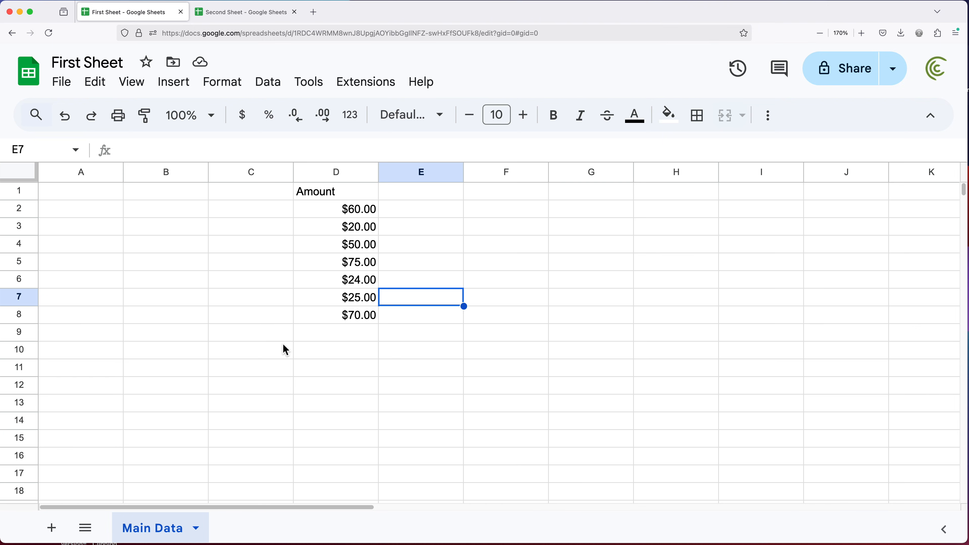
mouse_move(336, 229)
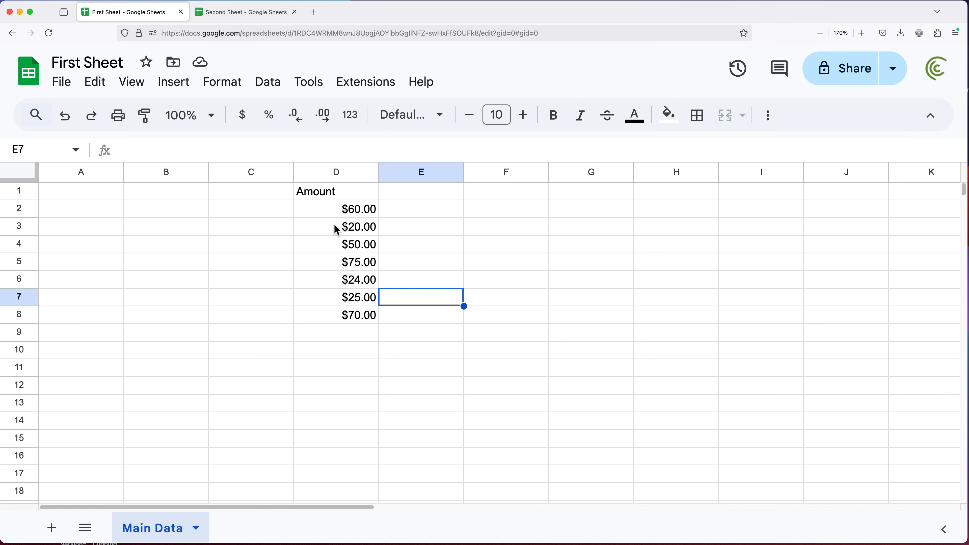
Create the named range SalesData covering the Amount values D2:D8
drag(336, 209, 336, 315)
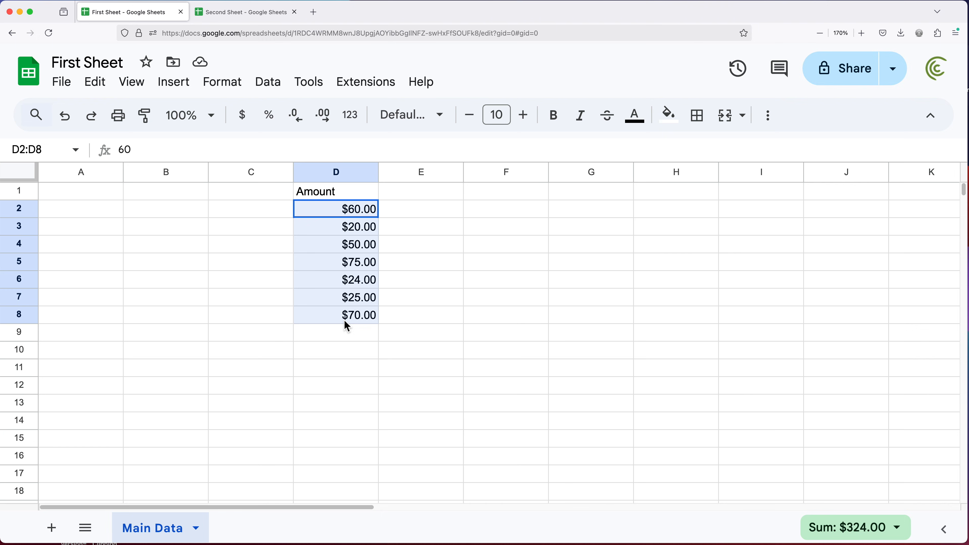
mouse_move(268, 115)
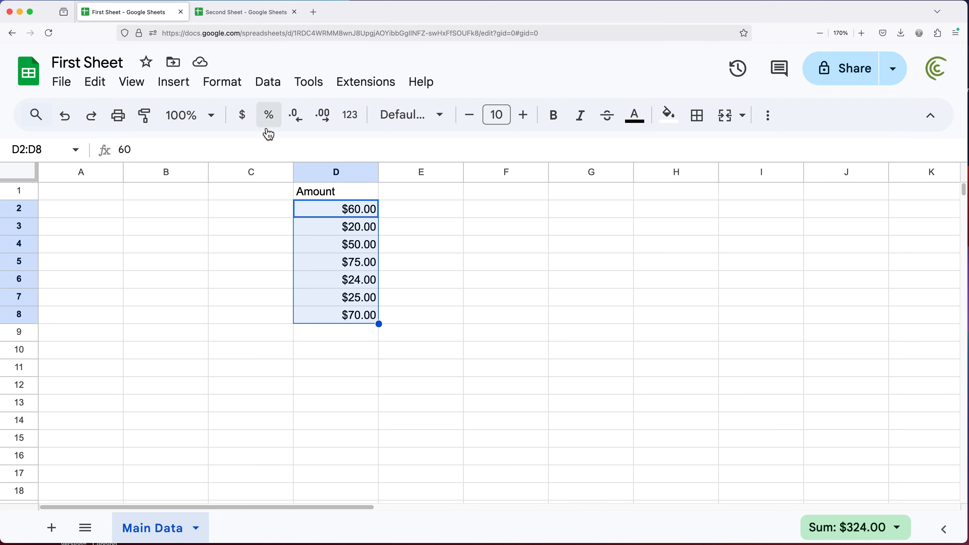
click(267, 81)
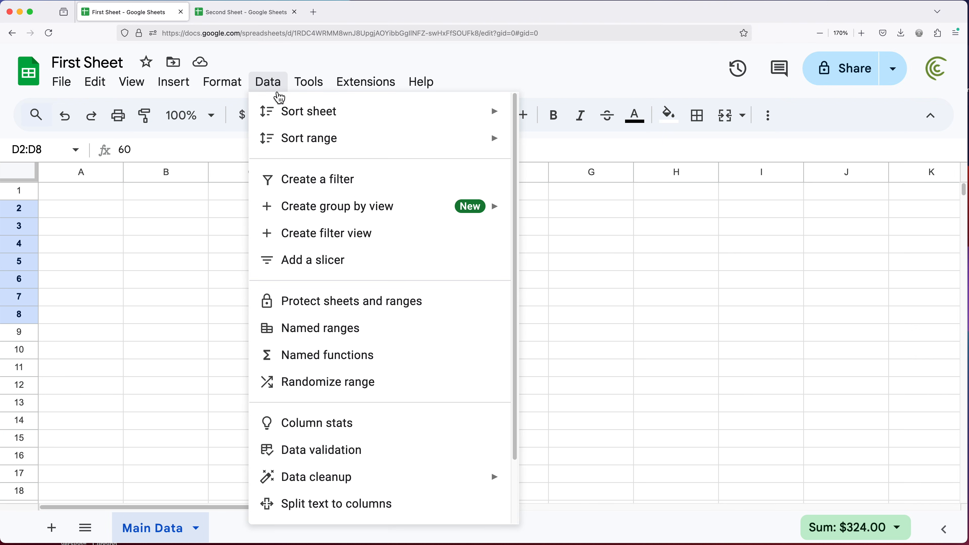
mouse_move(350, 328)
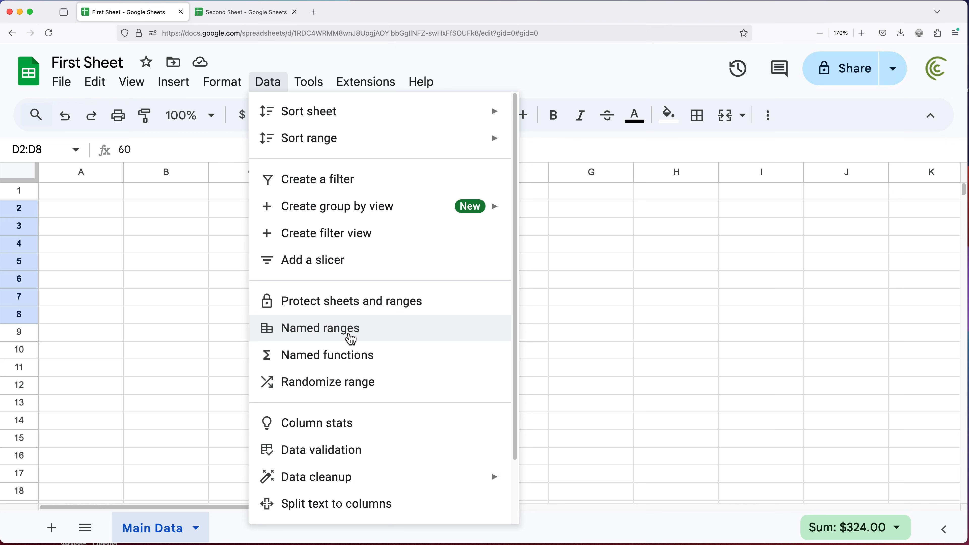
click(320, 328)
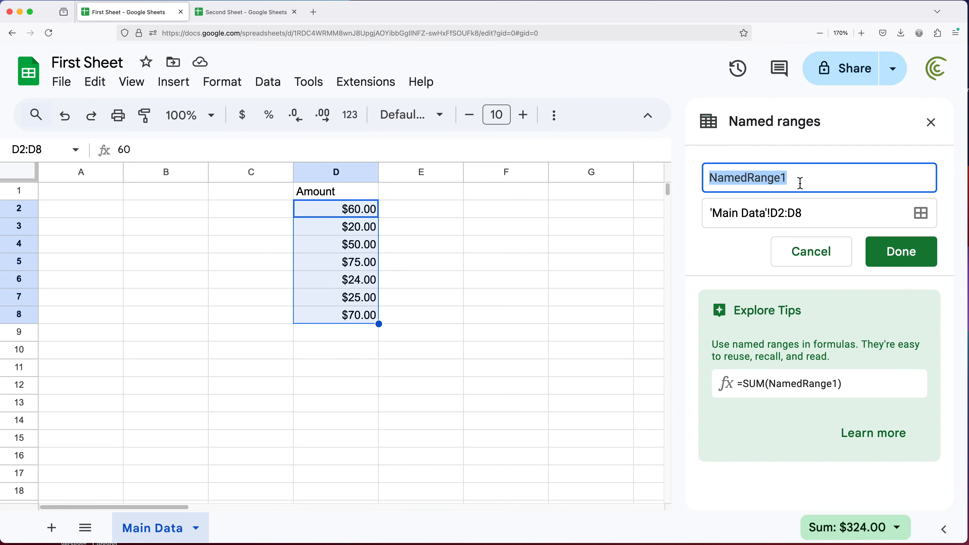
mouse_move(733, 179)
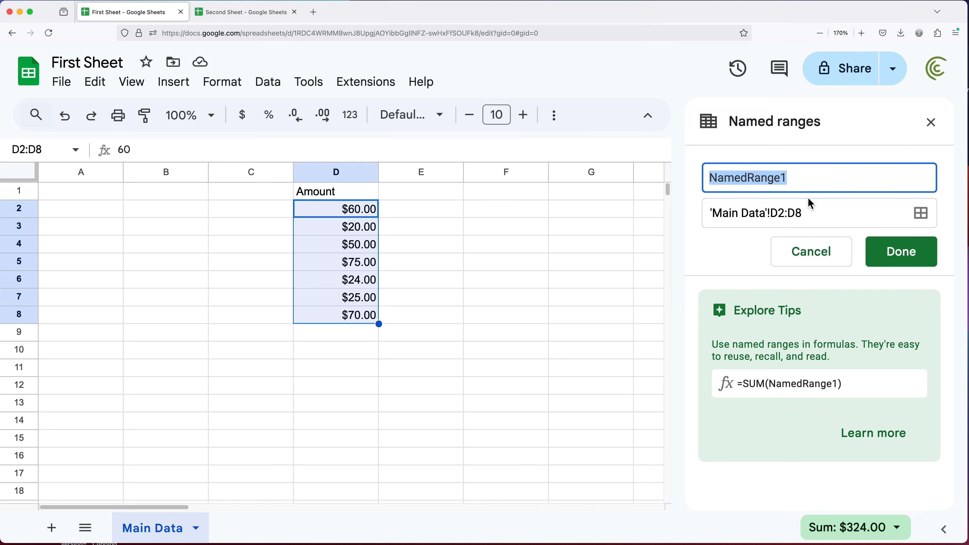
text(SalesData)
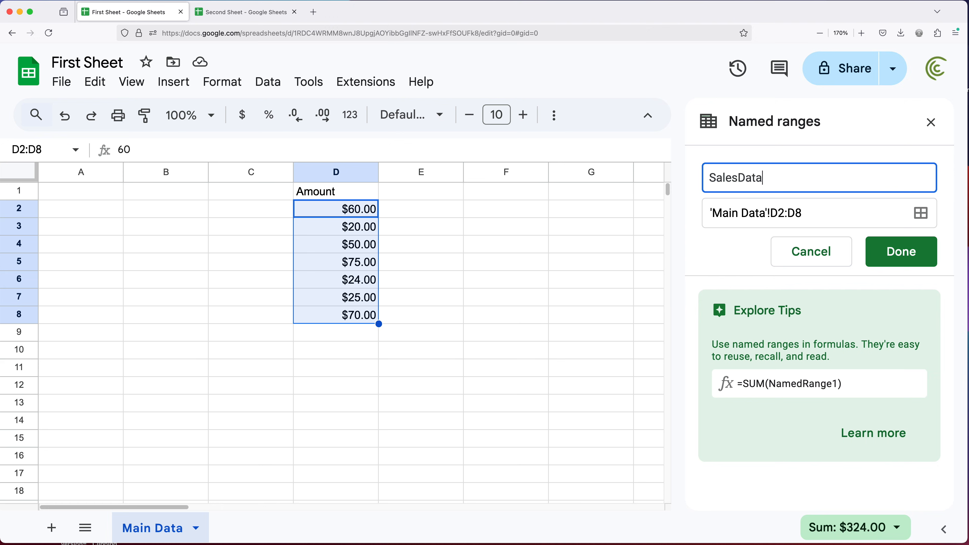
mouse_move(772, 231)
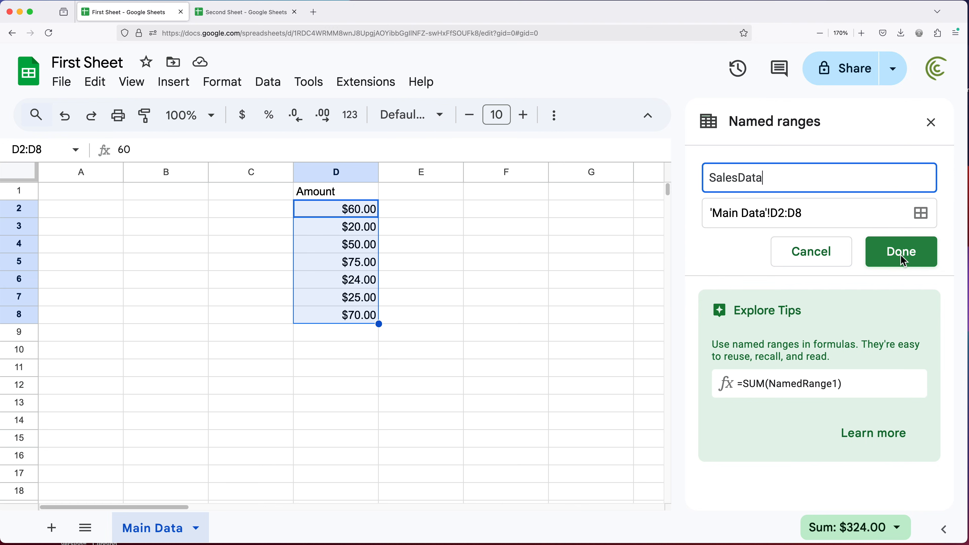
click(900, 252)
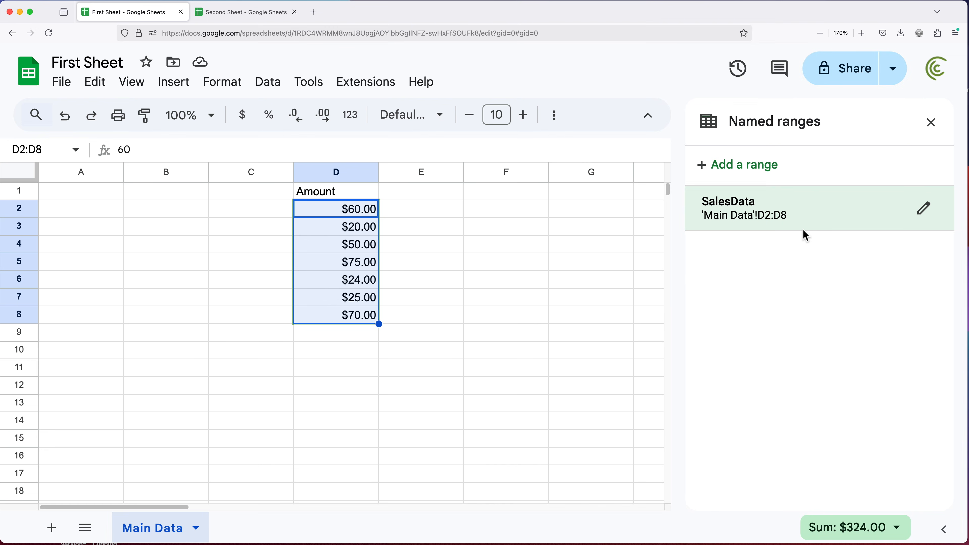
mouse_move(719, 209)
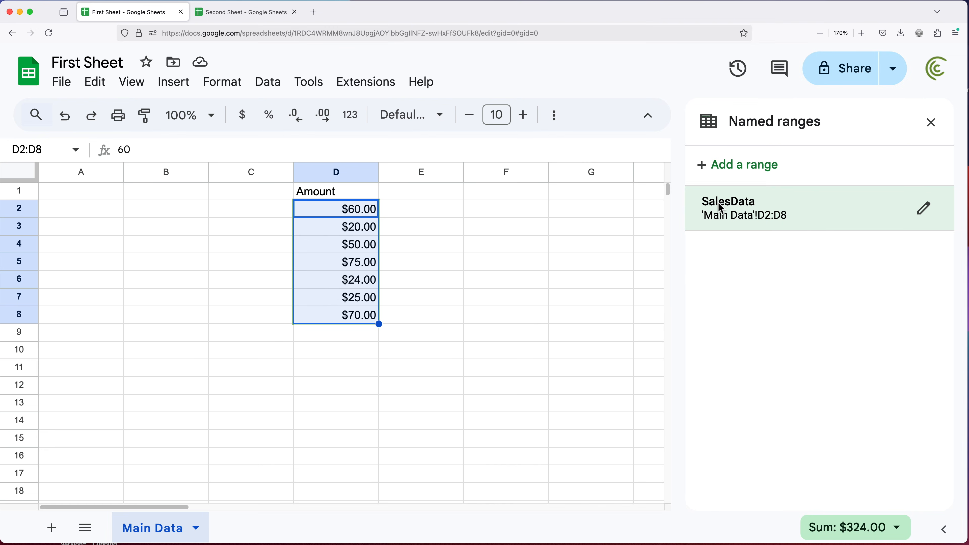
mouse_move(807, 218)
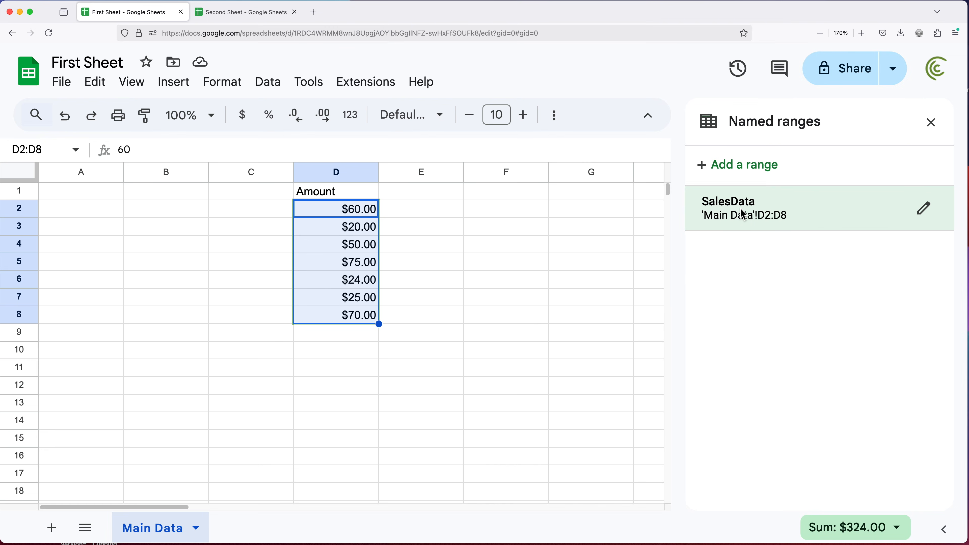
mouse_move(877, 180)
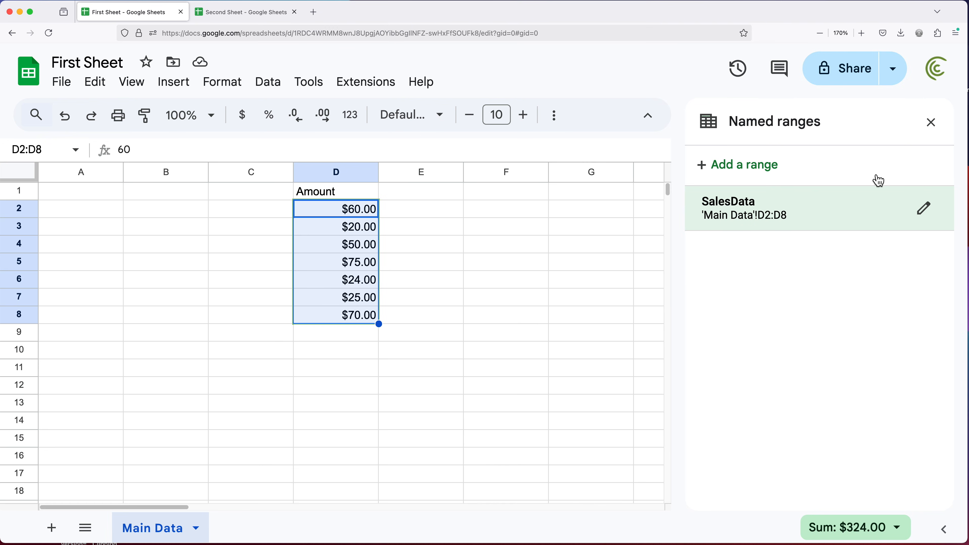
mouse_move(729, 171)
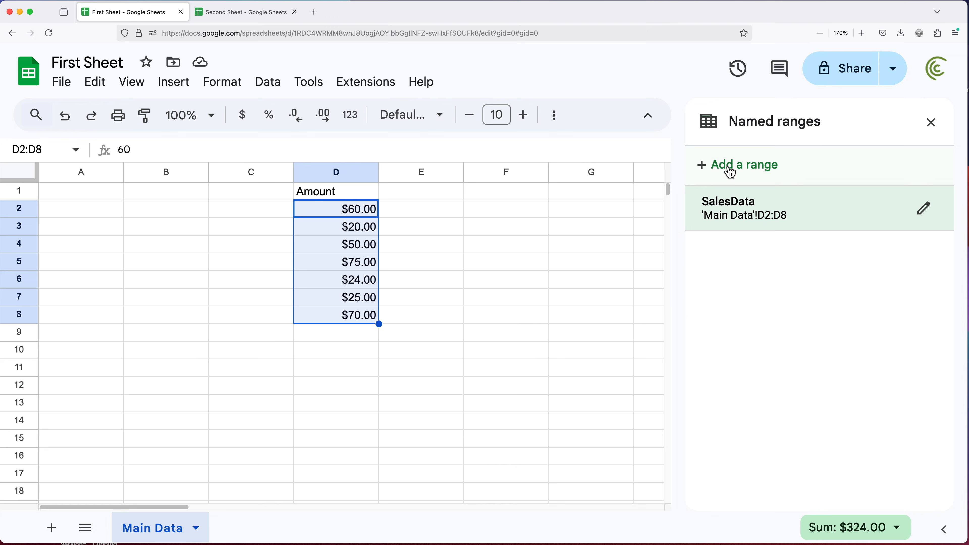
click(745, 165)
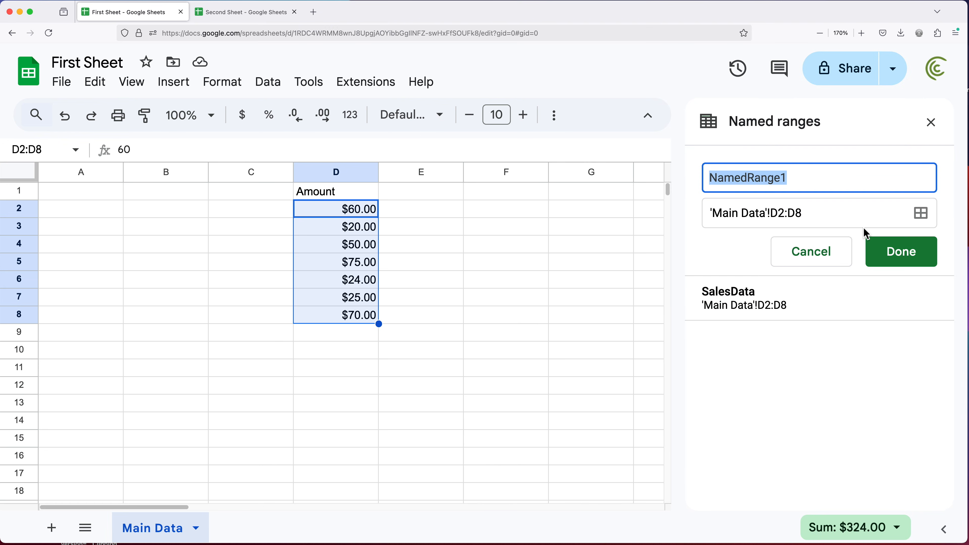
click(810, 252)
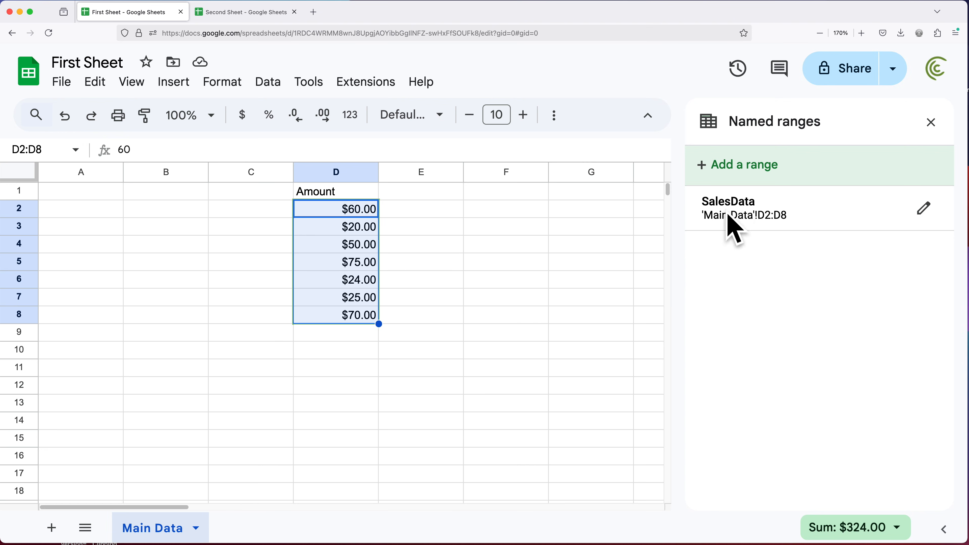
mouse_move(300, 90)
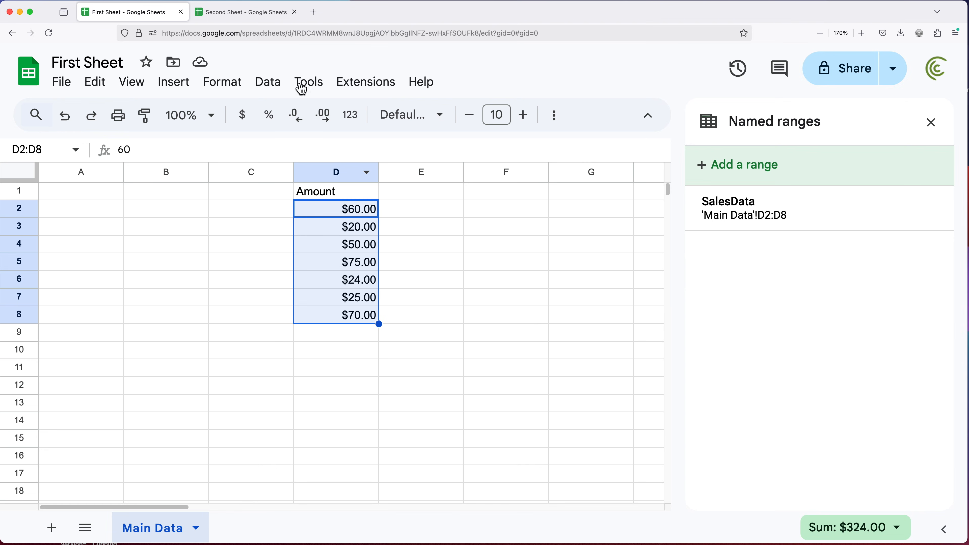
mouse_move(246, 11)
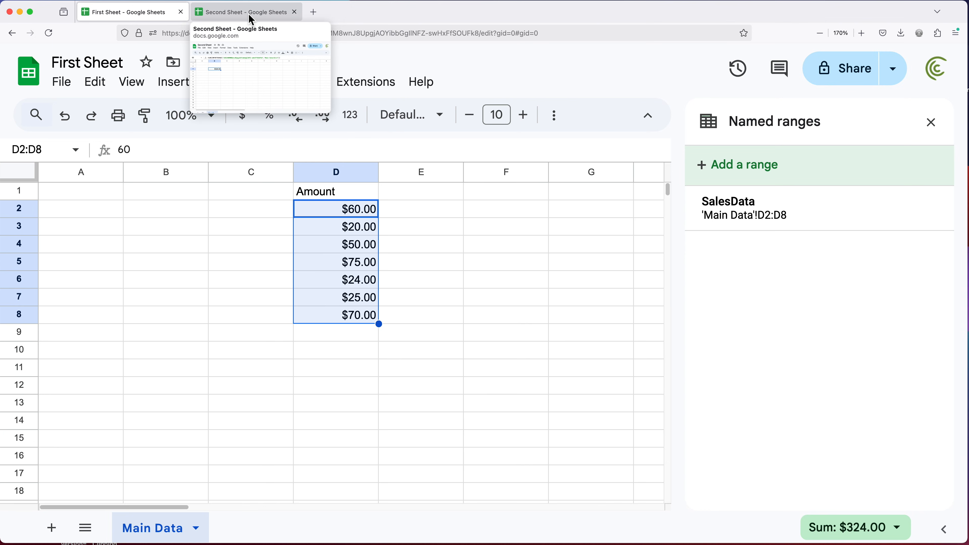
Change Second Sheet's B3 IMPORTRANGE to reference SalesData, still totaling $324.00
click(245, 11)
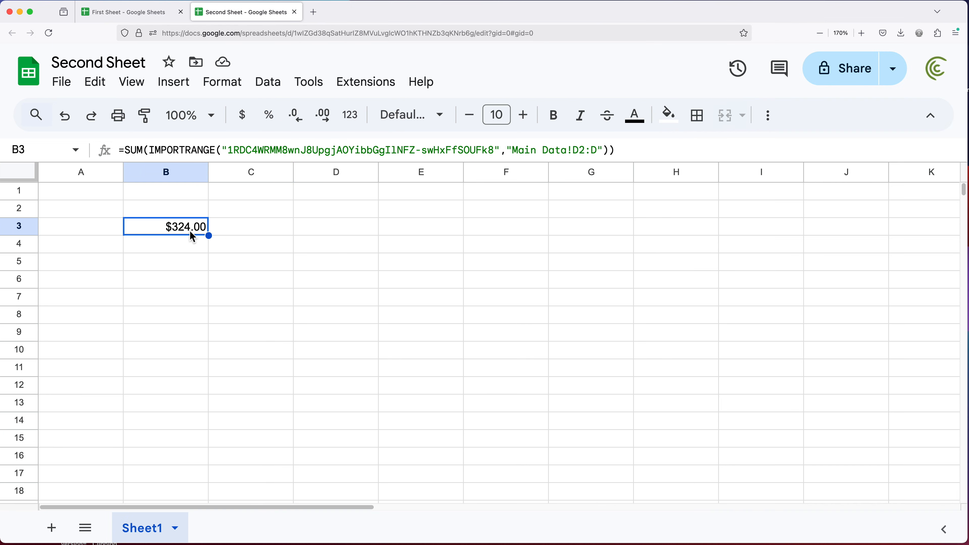
double_click(184, 226)
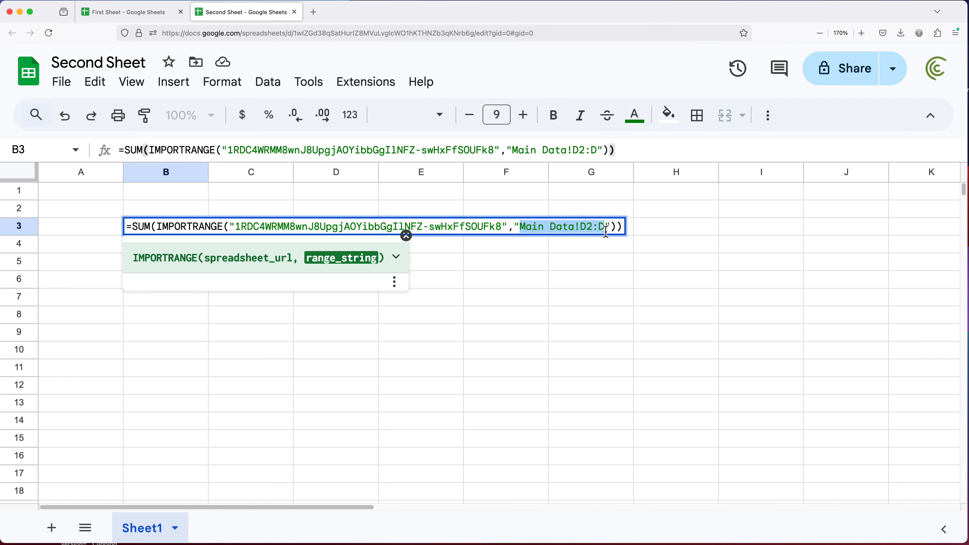
text(SalesDat)
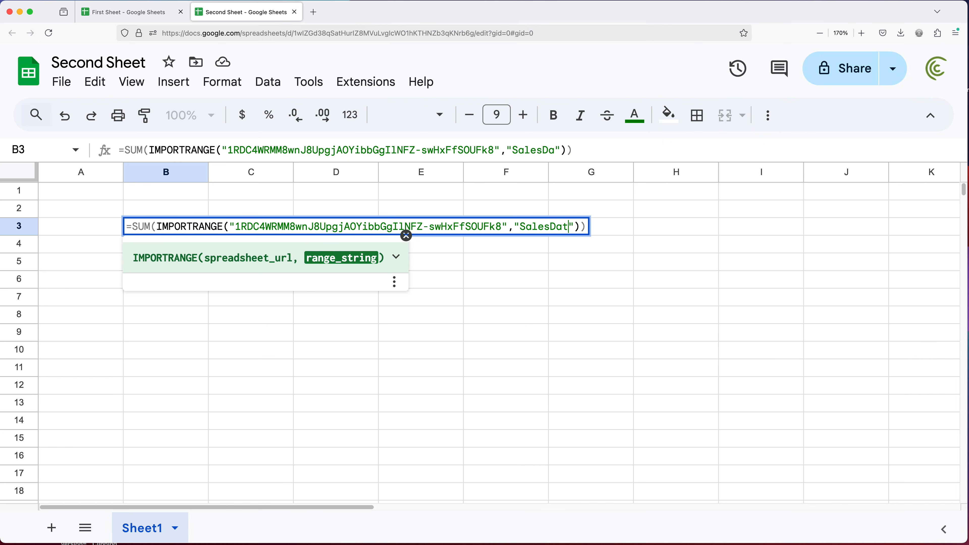
text(ta)
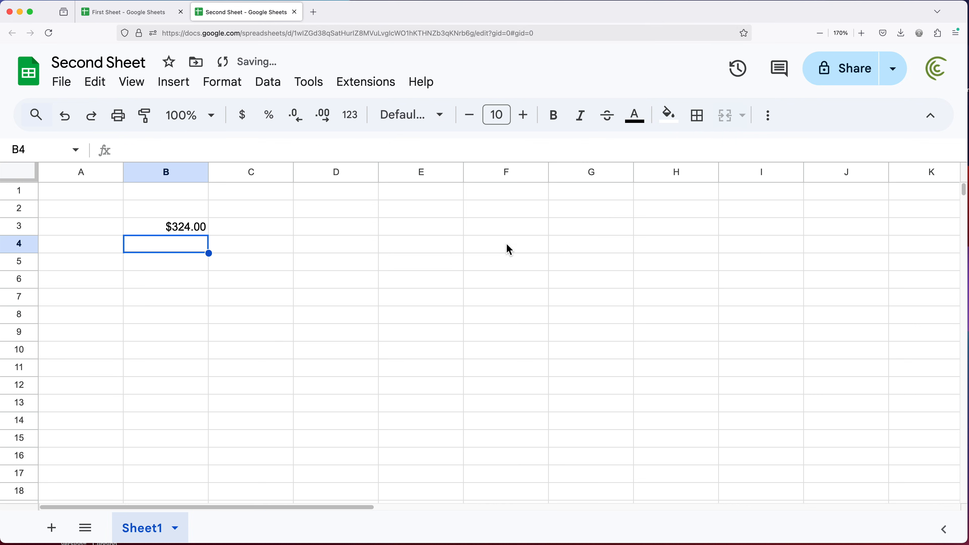
click(184, 226)
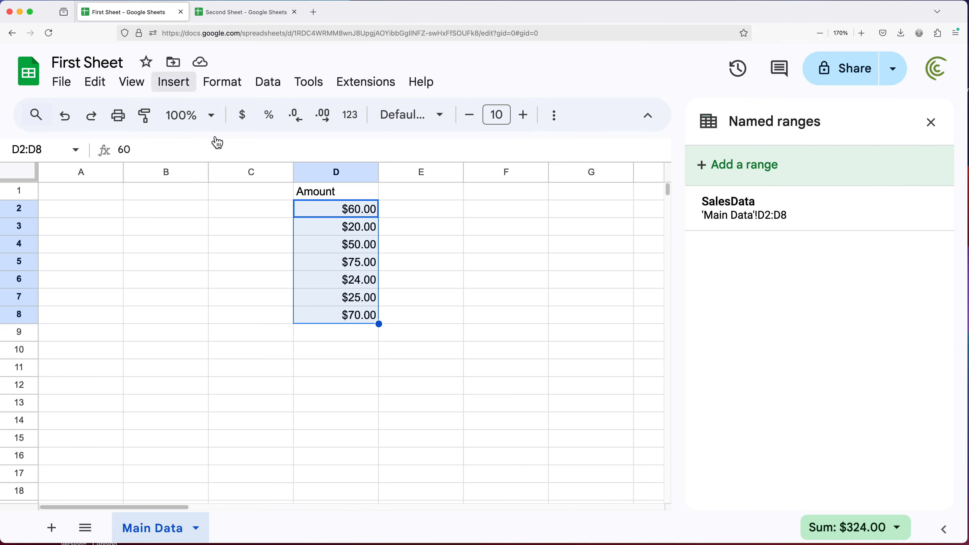
Insert a blank column right of C, then verify Second Sheet's B3 formula still works
click(930, 121)
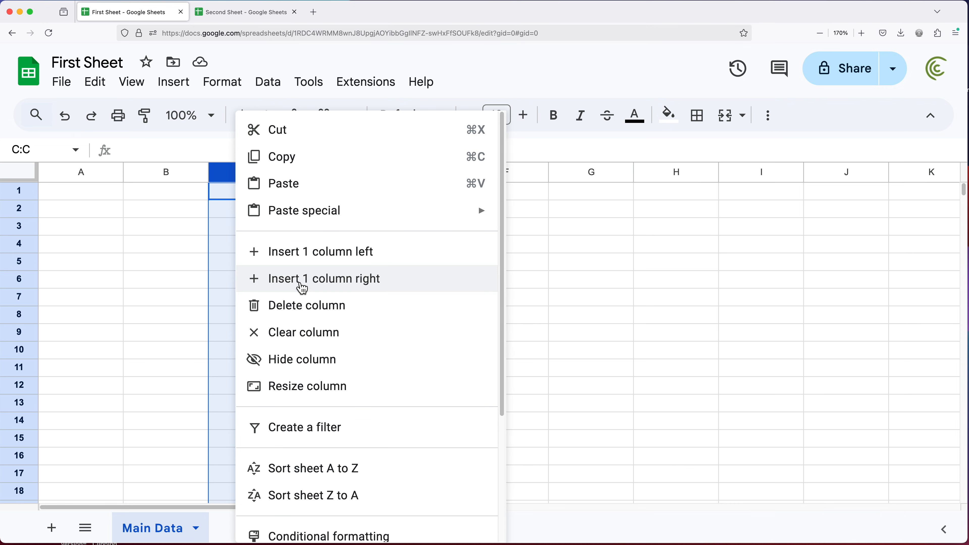
click(324, 279)
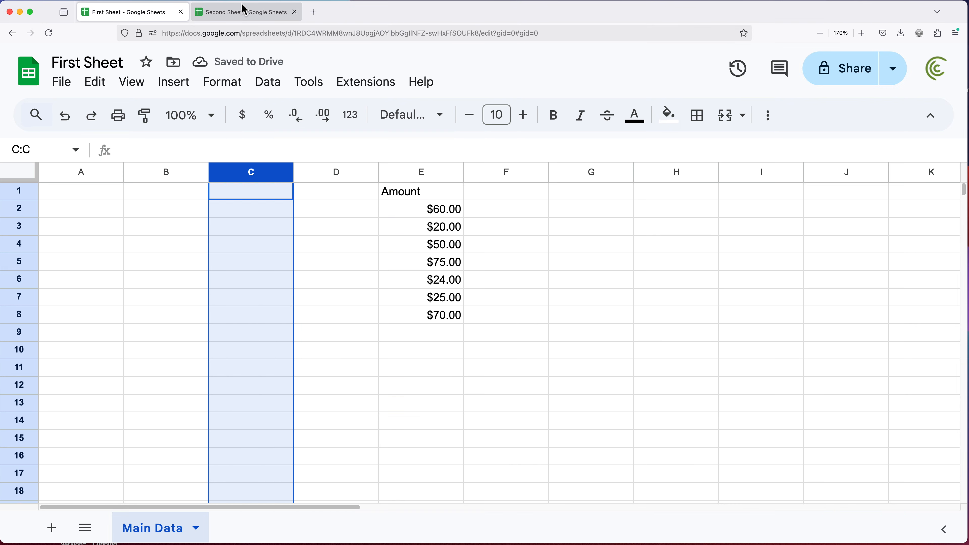
click(245, 12)
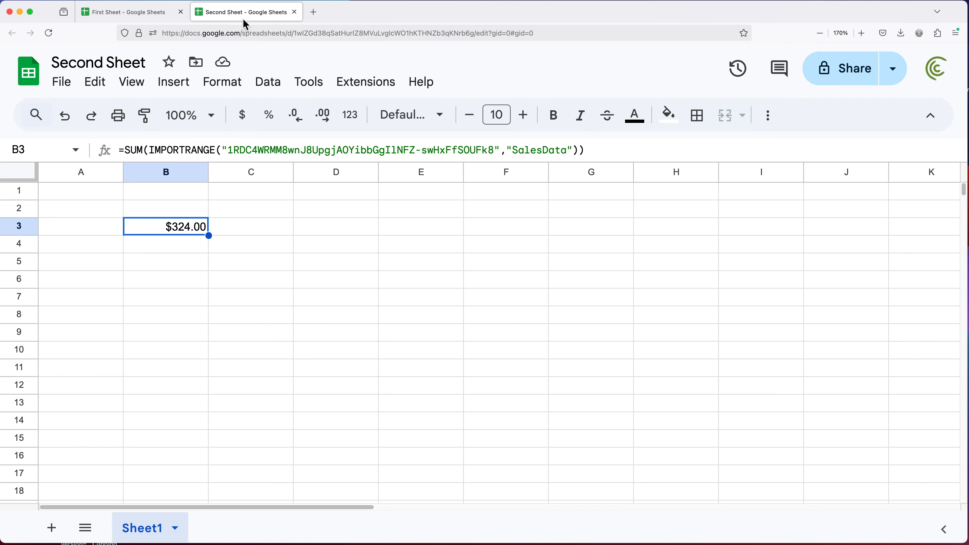
mouse_move(181, 235)
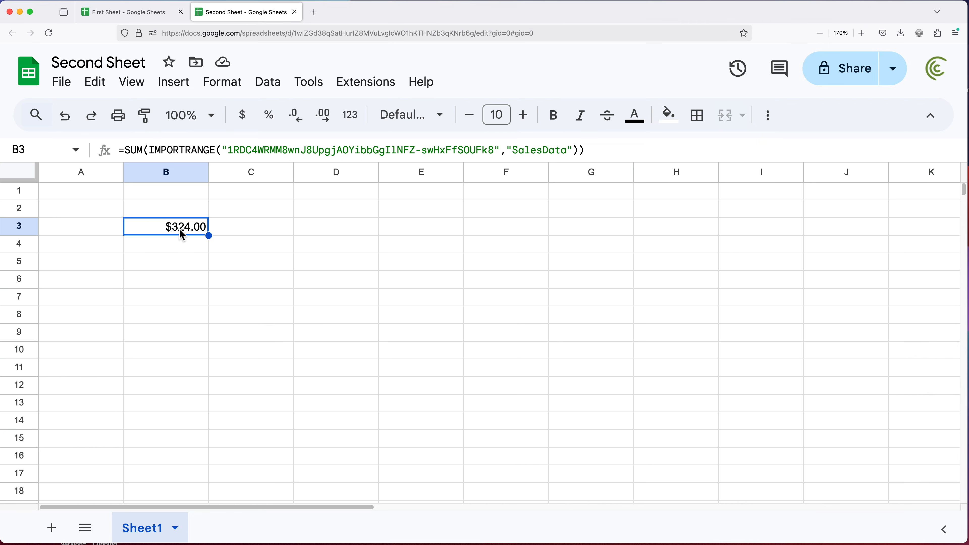
double_click(184, 226)
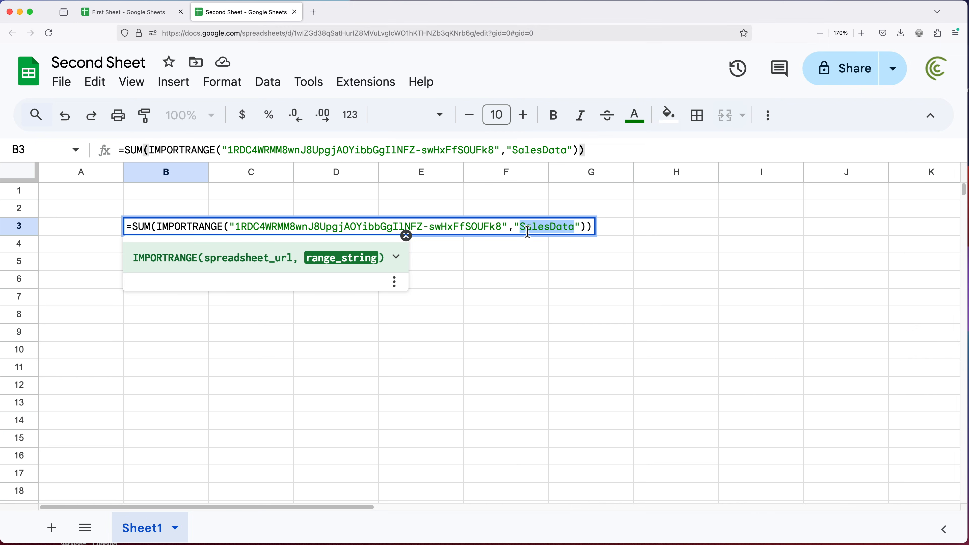
key(Enter)
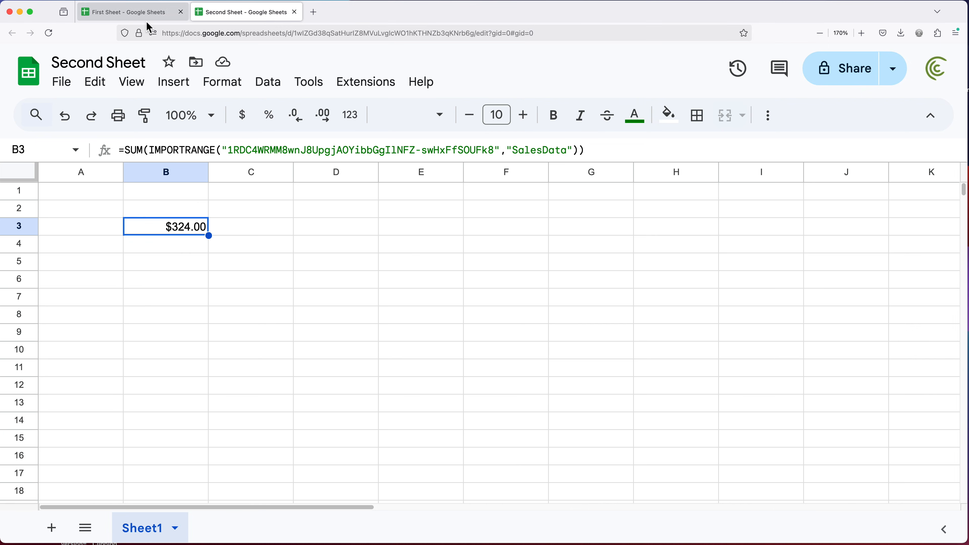
Select the Amount values in column E and rename the sheet tab to Main Data 2
click(126, 11)
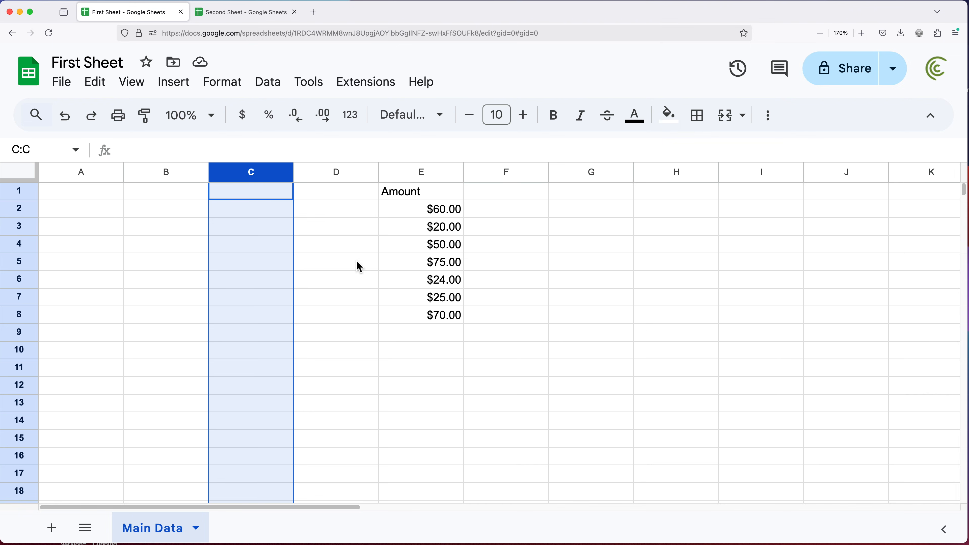
mouse_move(428, 219)
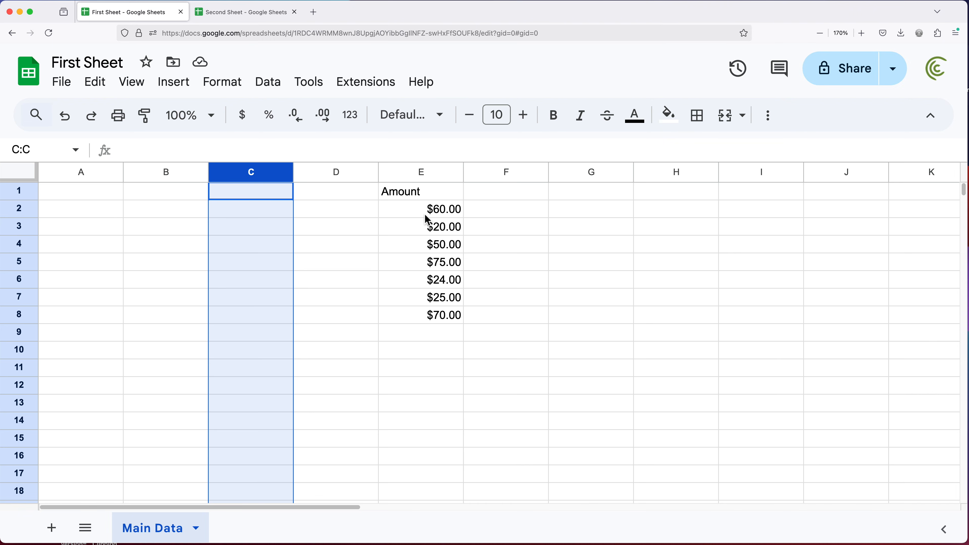
drag(421, 209, 421, 315)
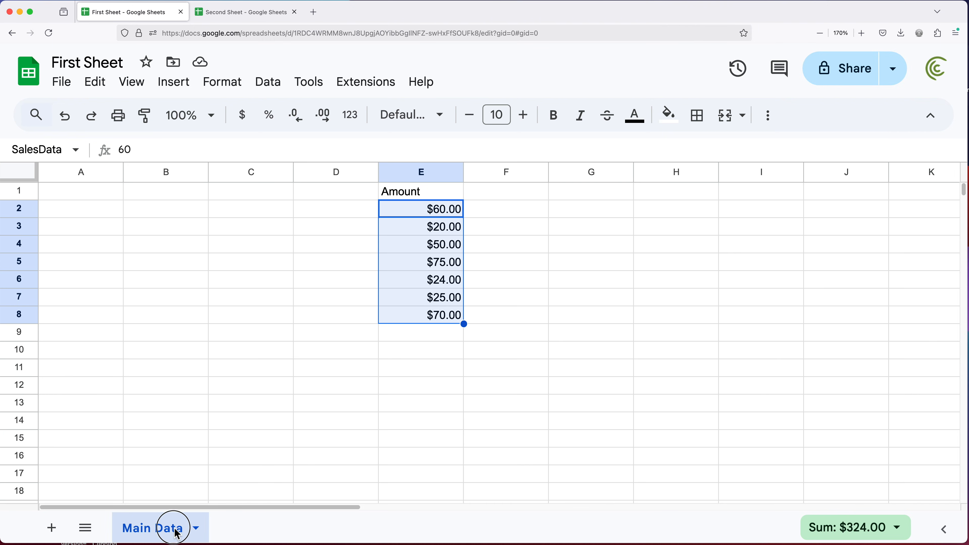
double_click(157, 528)
text( 2)
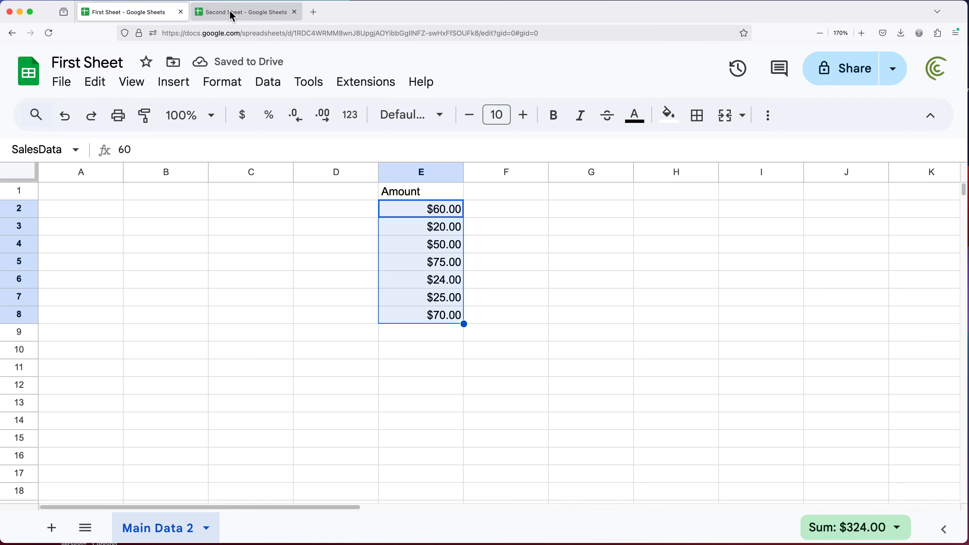
click(245, 12)
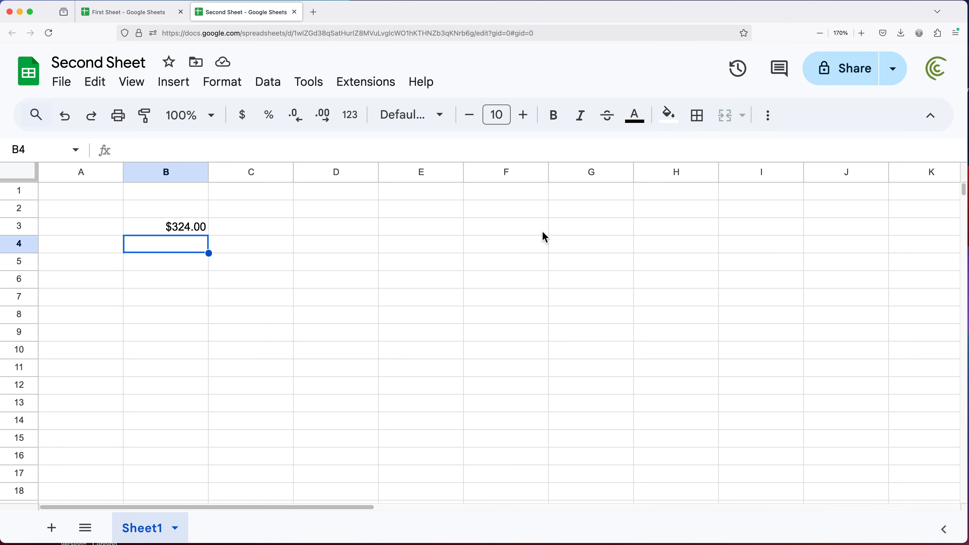
right_click(336, 172)
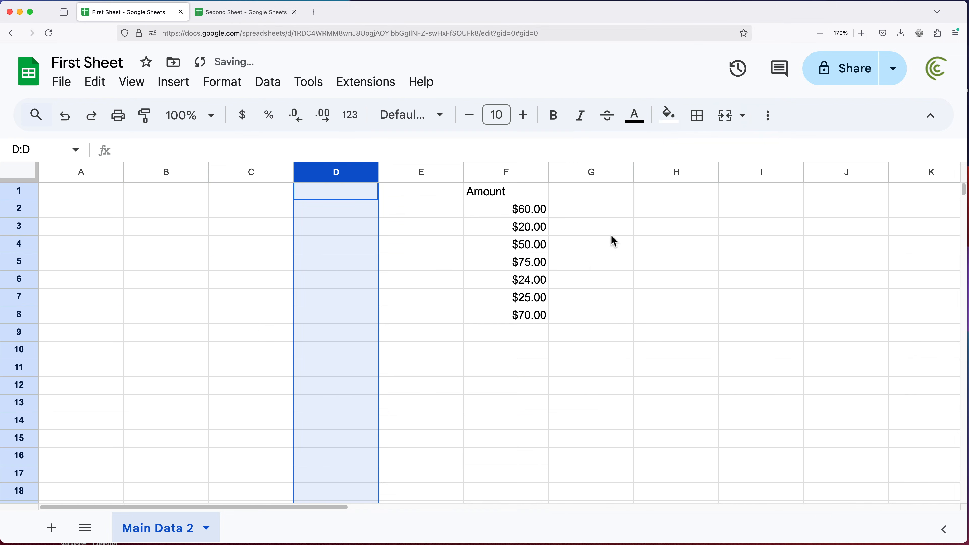
right_click(18, 191)
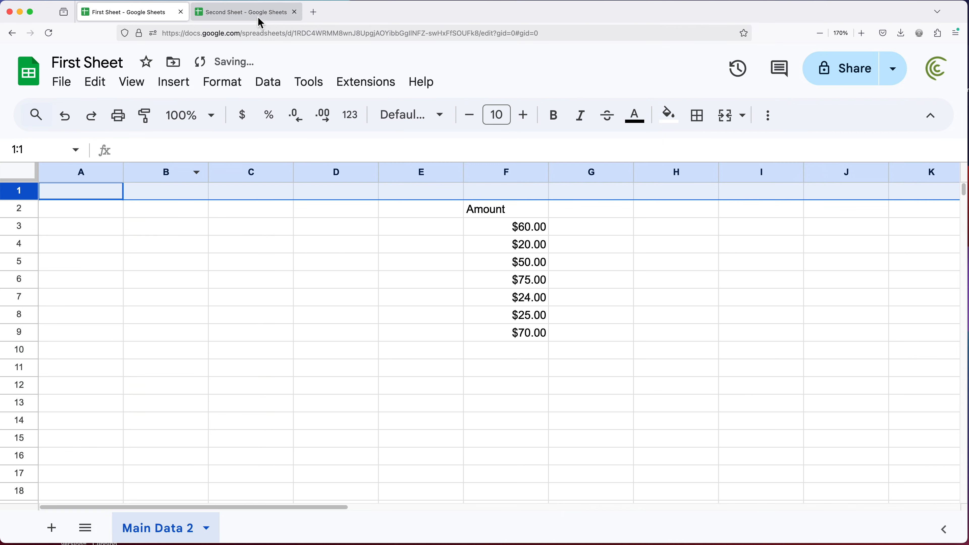
click(246, 11)
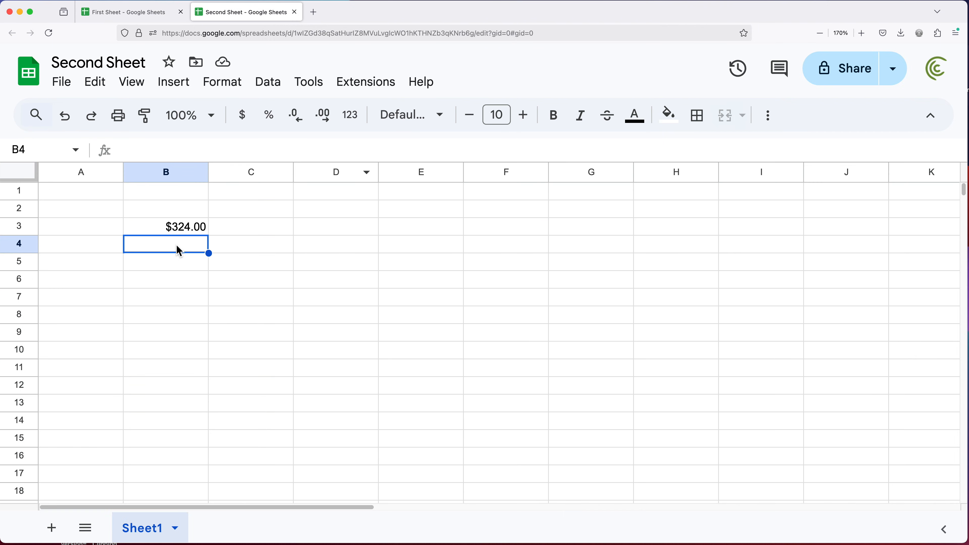
click(165, 226)
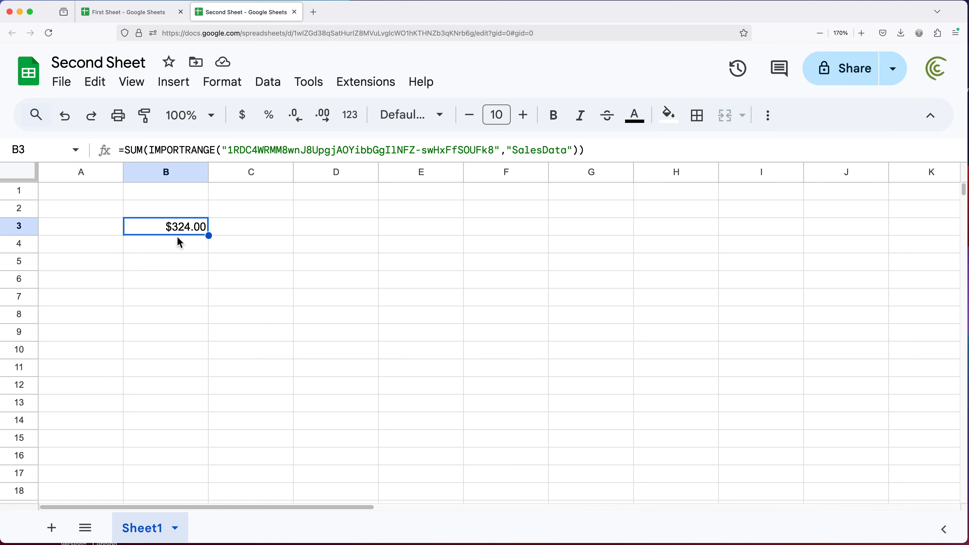
mouse_move(124, 11)
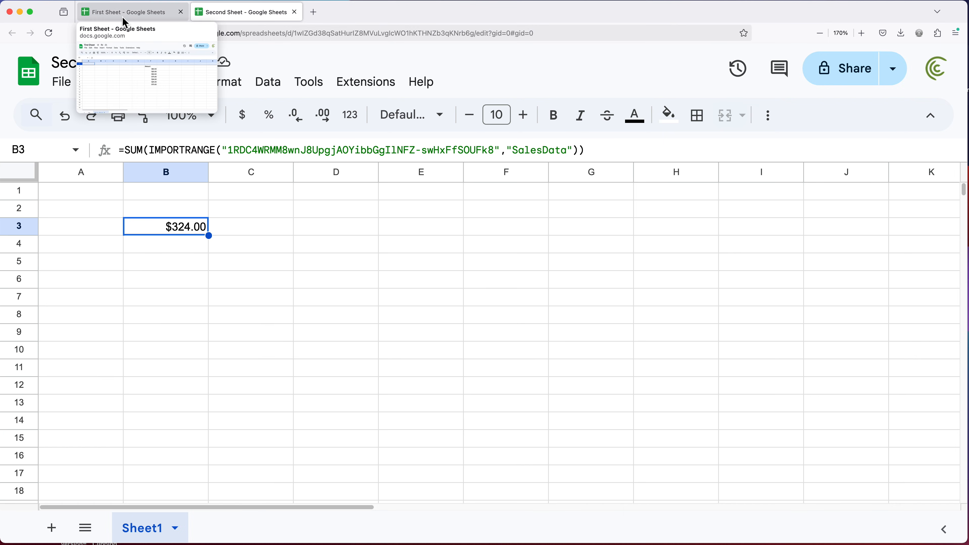
click(127, 12)
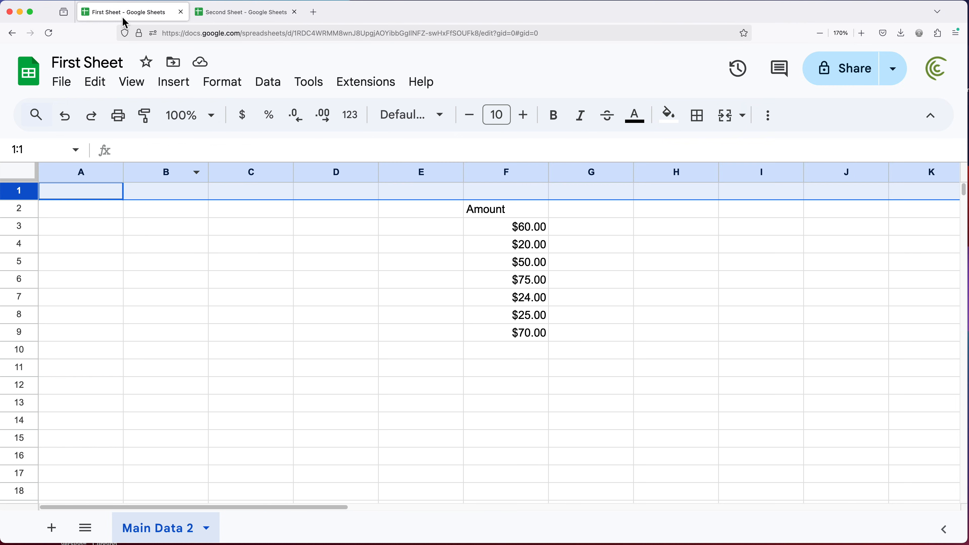
click(506, 226)
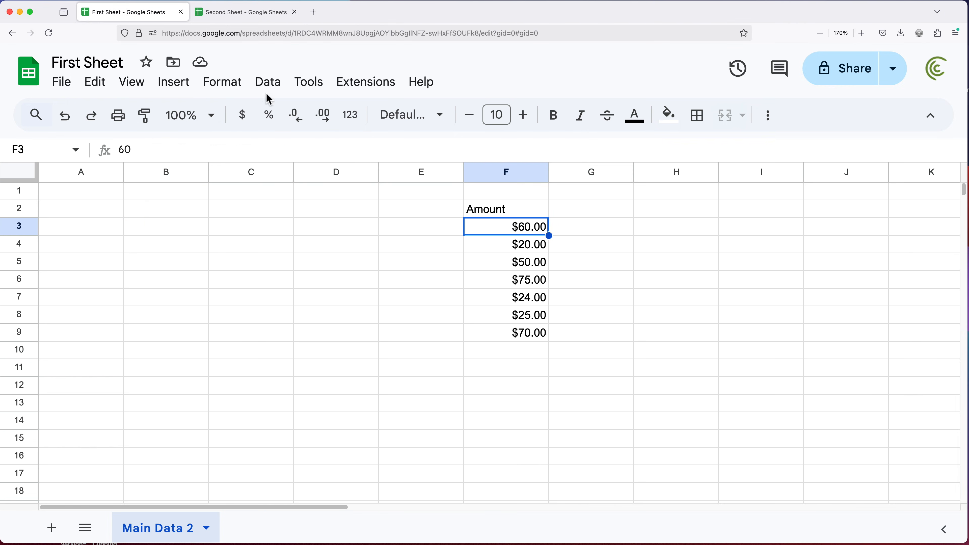
Edit the SalesData named range to F3:F so it extends to F1001
click(267, 81)
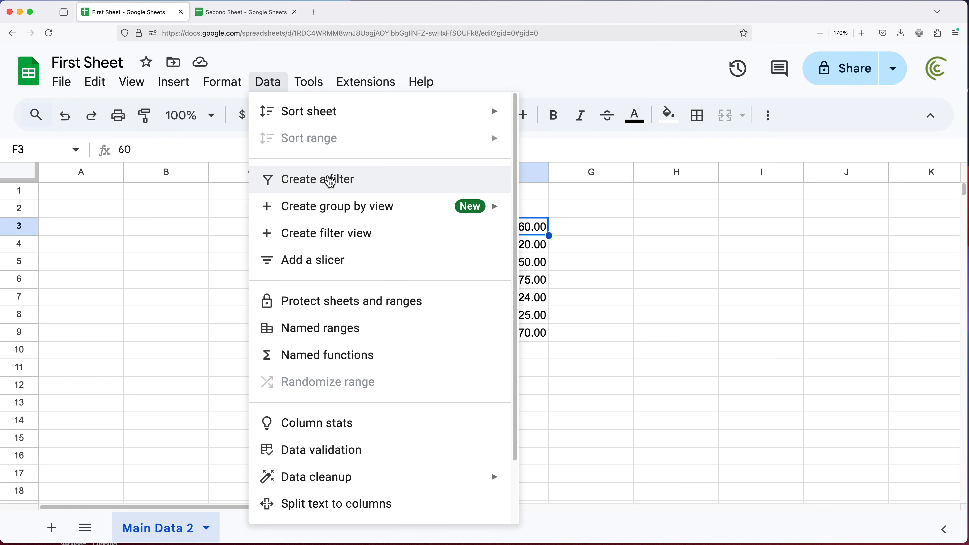
mouse_move(341, 328)
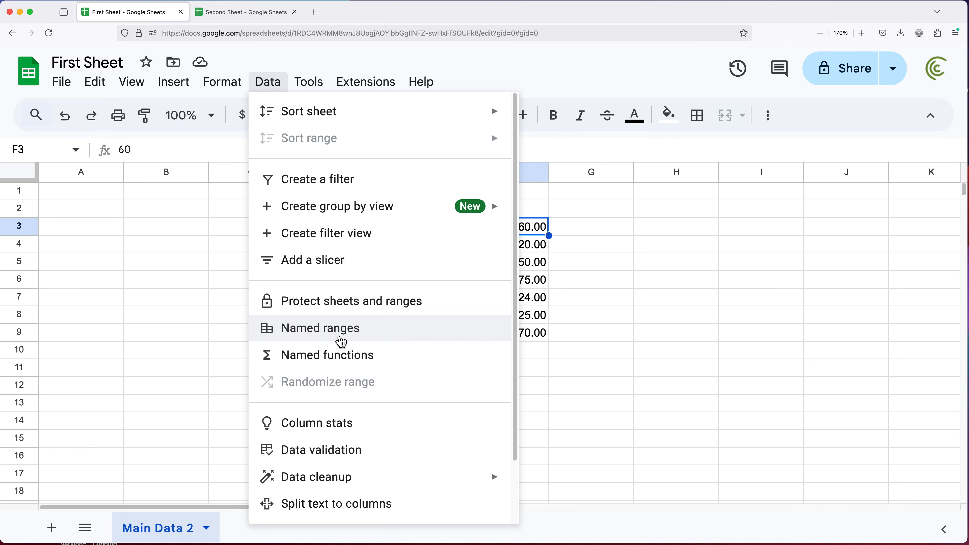
click(319, 328)
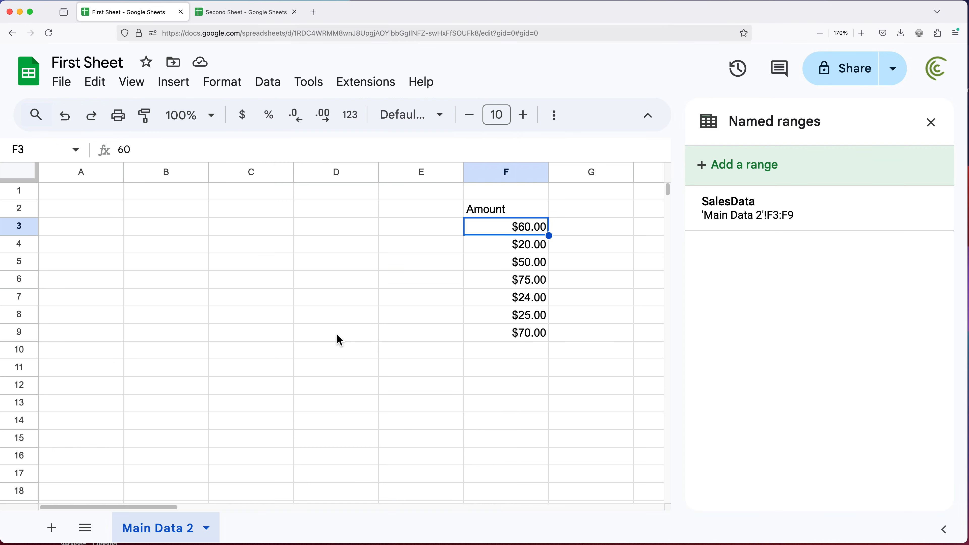
mouse_move(773, 215)
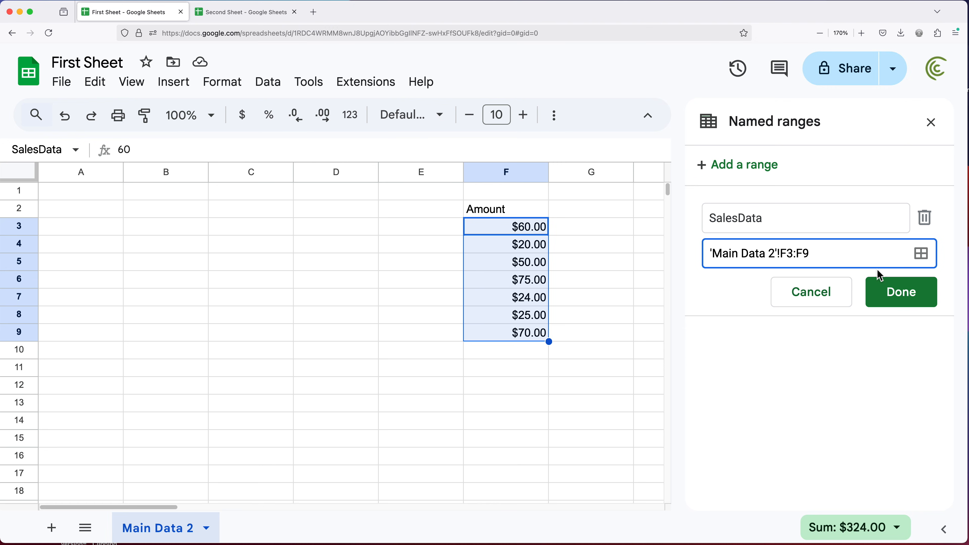
key(Backspace)
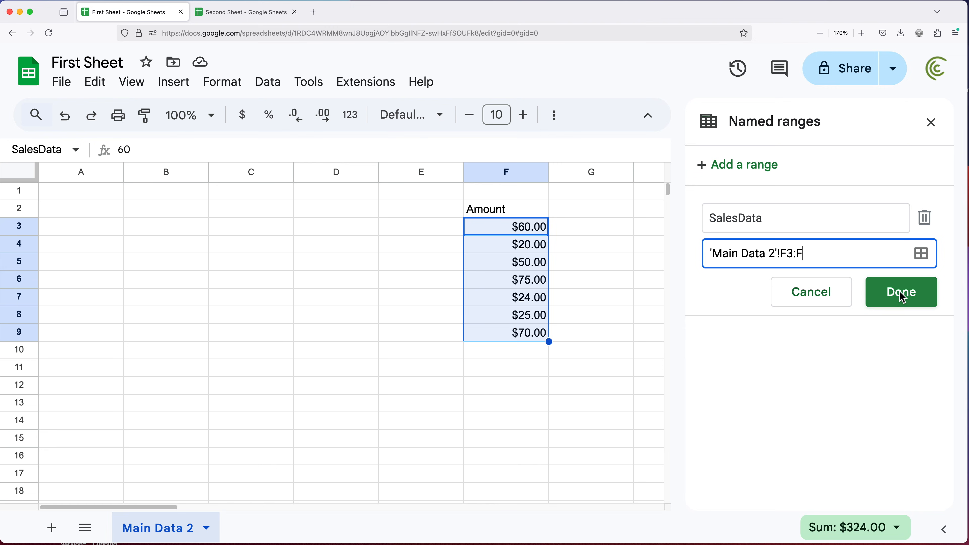
click(899, 292)
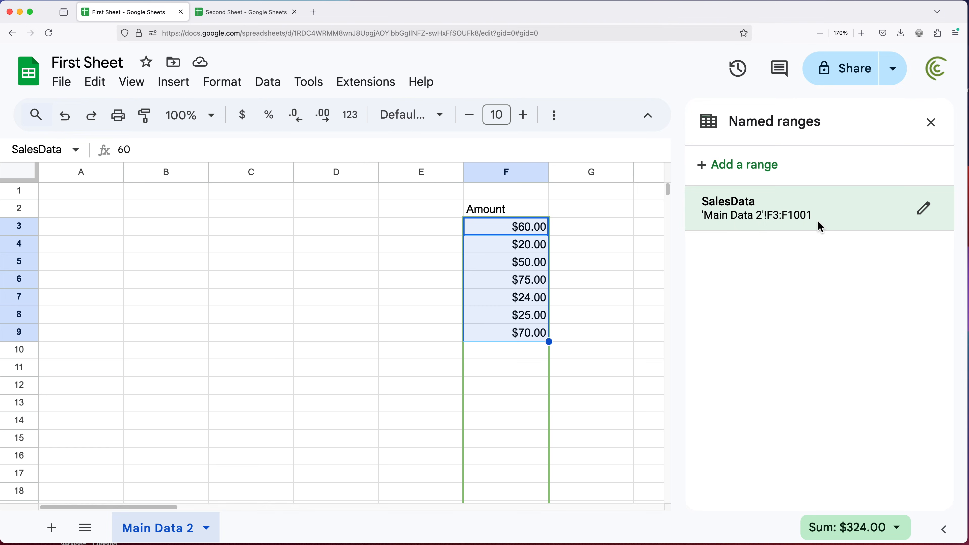
mouse_move(743, 224)
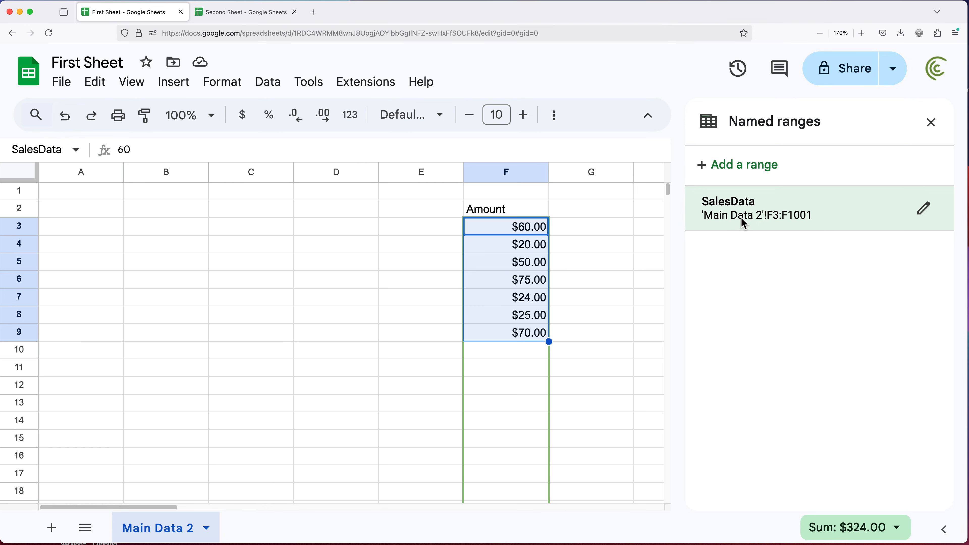
mouse_move(923, 206)
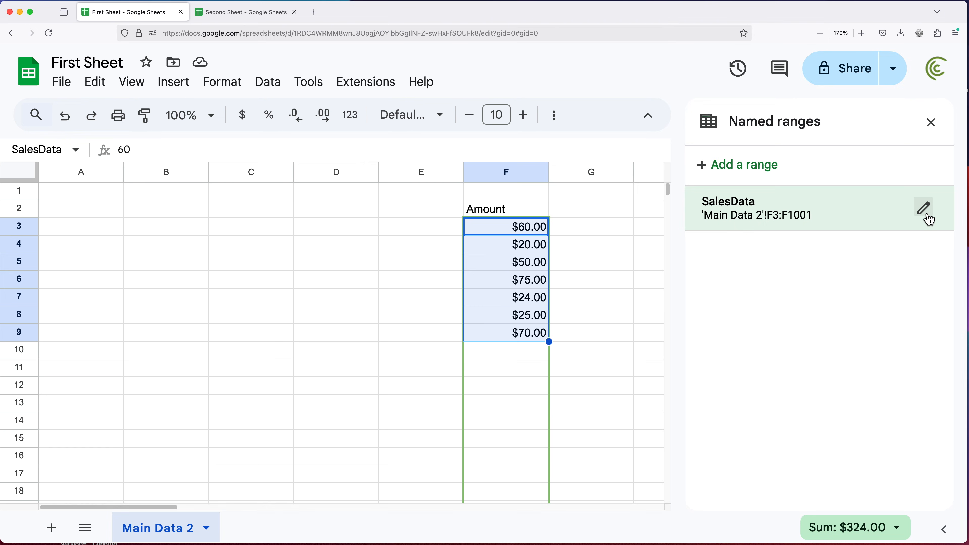
Set the SalesData named range to the whole column 'Main Data 2'!F:F
click(923, 207)
text('Main Data 2'!F:F)
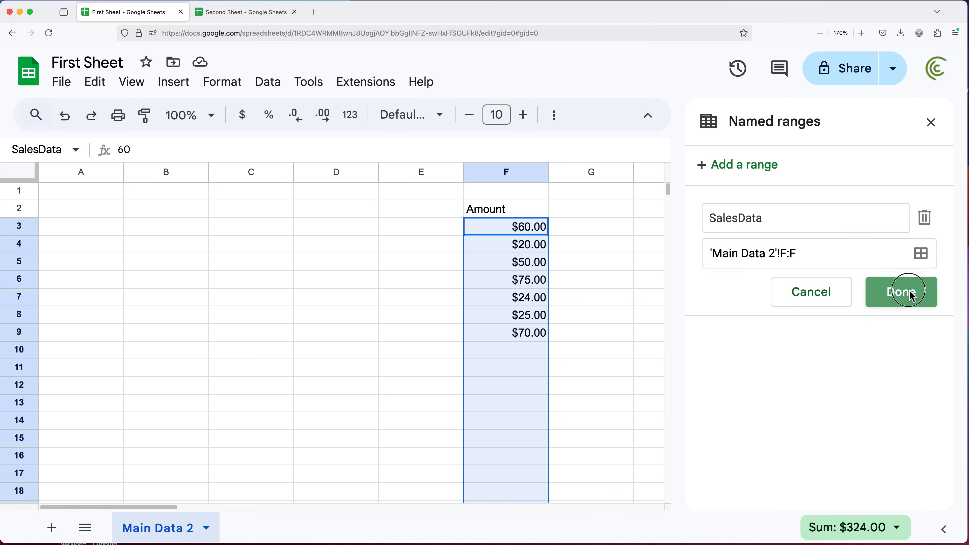
click(901, 291)
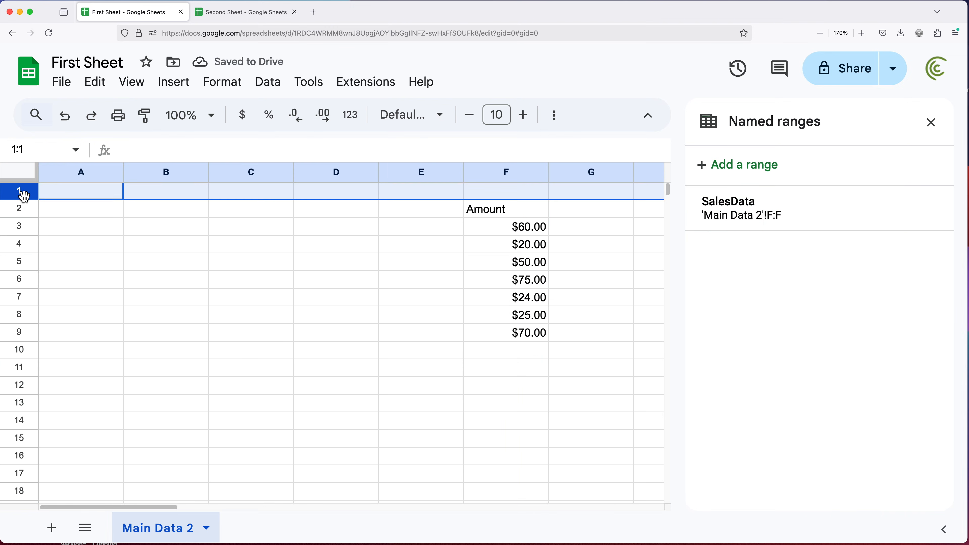
Delete the empty first row so the Amount header sits in F1
right_click(18, 190)
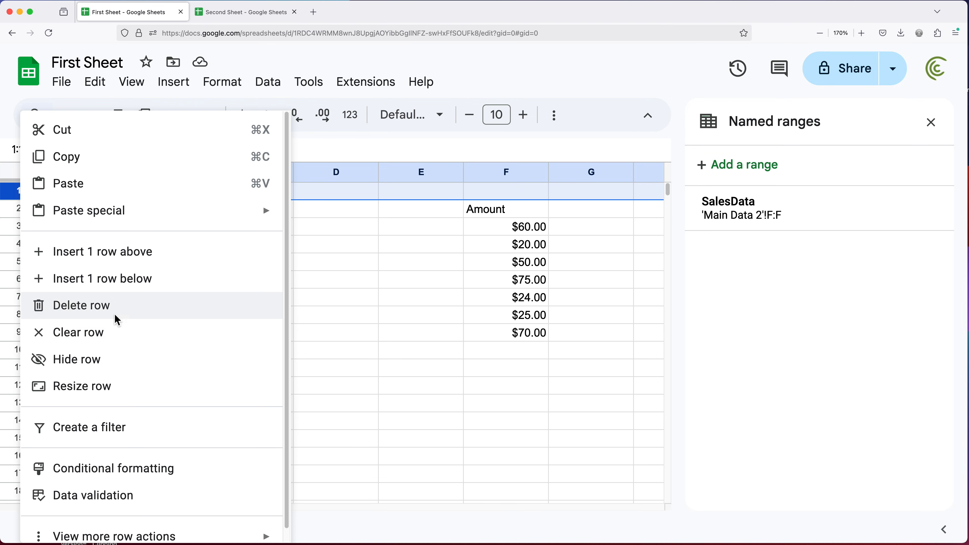
click(506, 172)
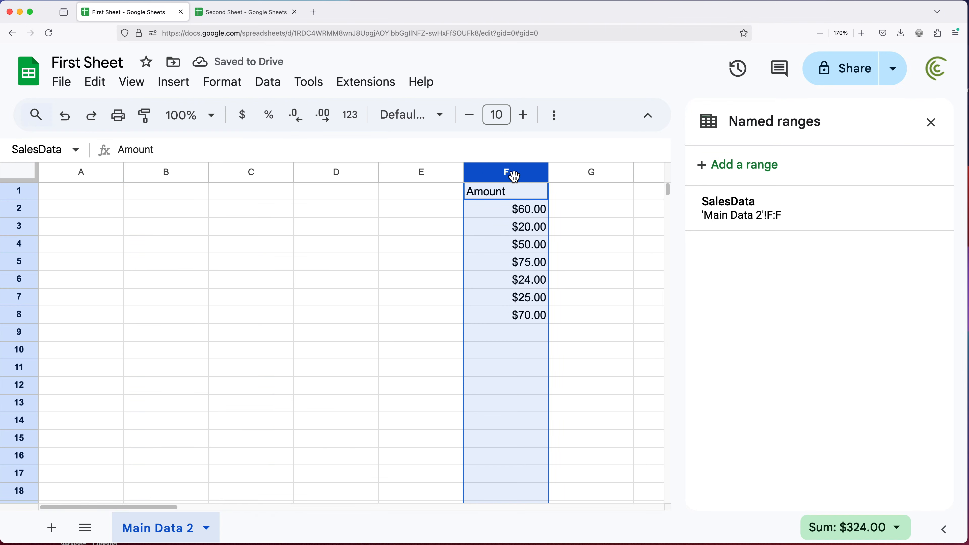
mouse_move(498, 204)
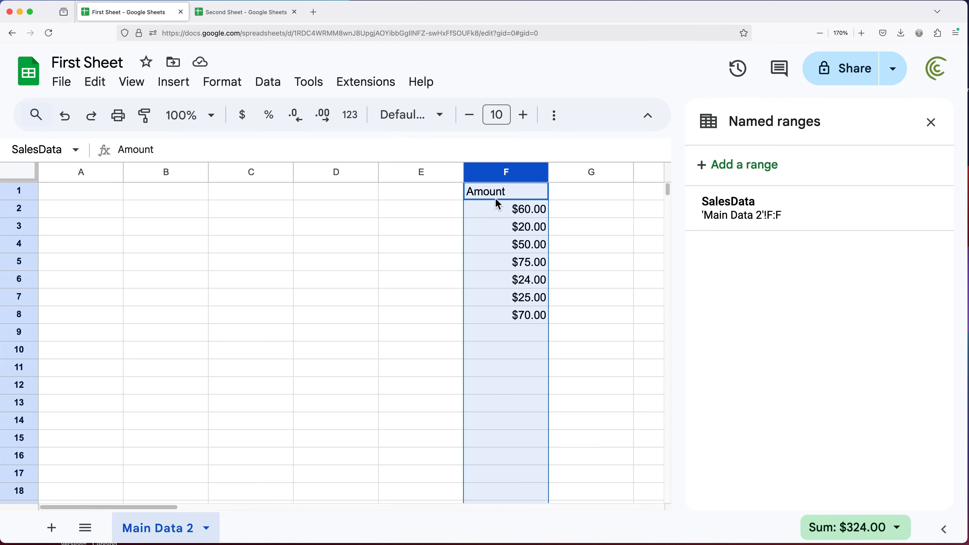
click(506, 191)
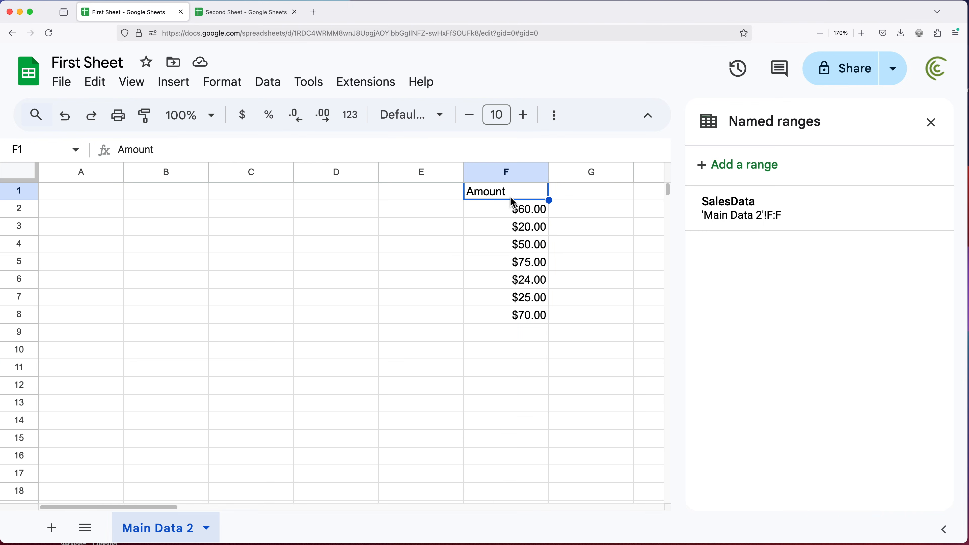
mouse_move(519, 200)
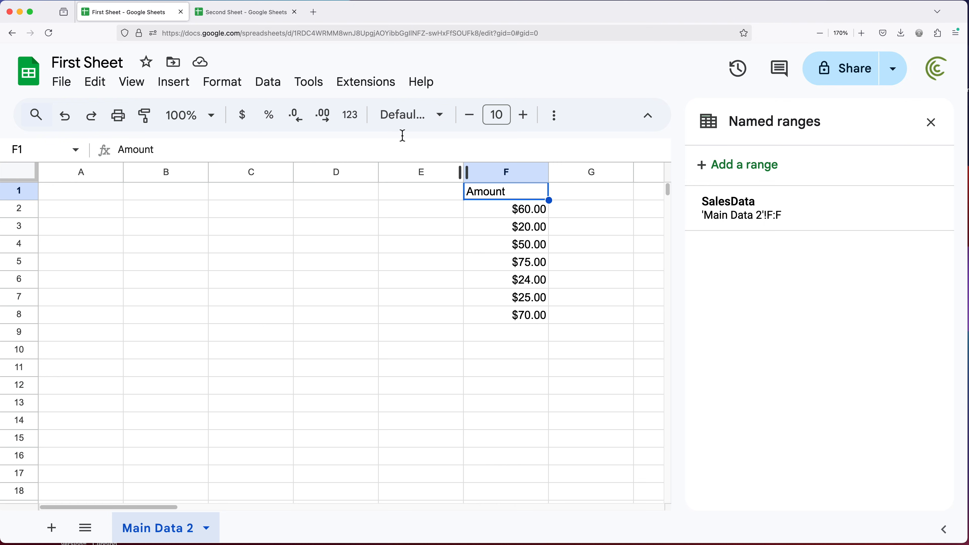
mouse_move(246, 11)
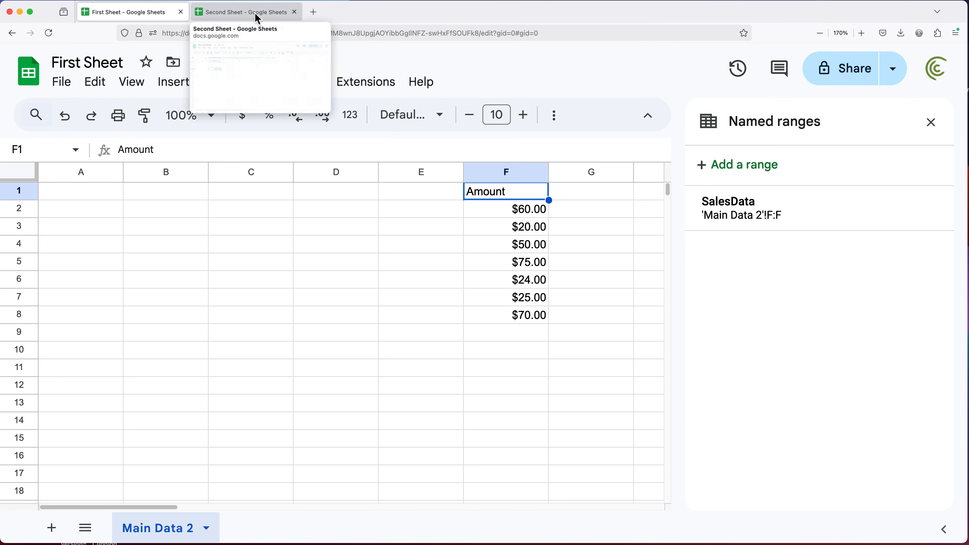
Enter a new $76.00 amount below the list and check Second Sheet's total
click(245, 11)
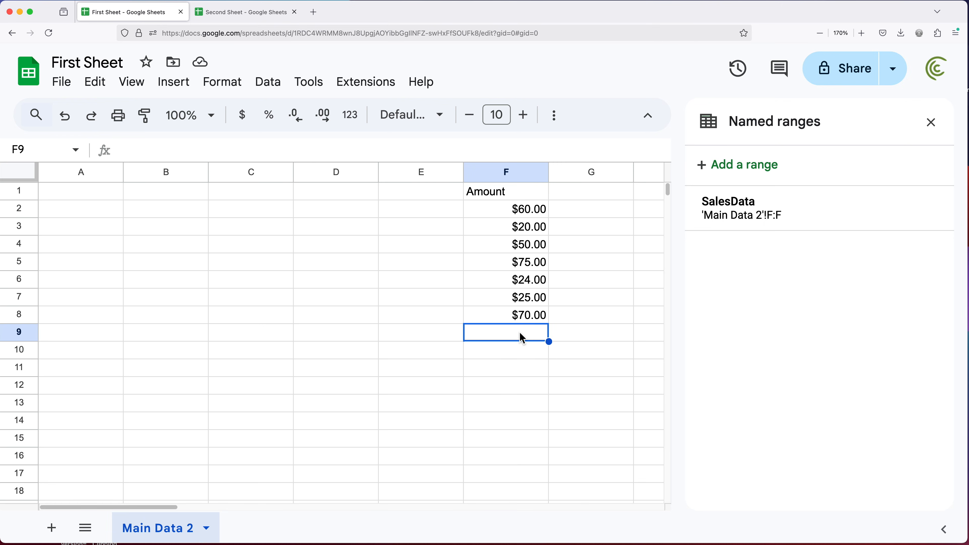
text(76.00)
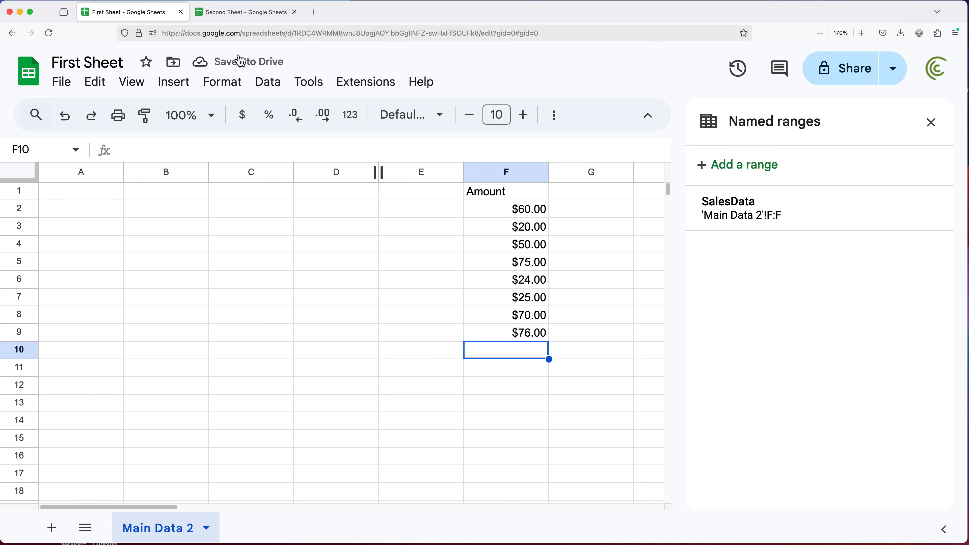
click(245, 12)
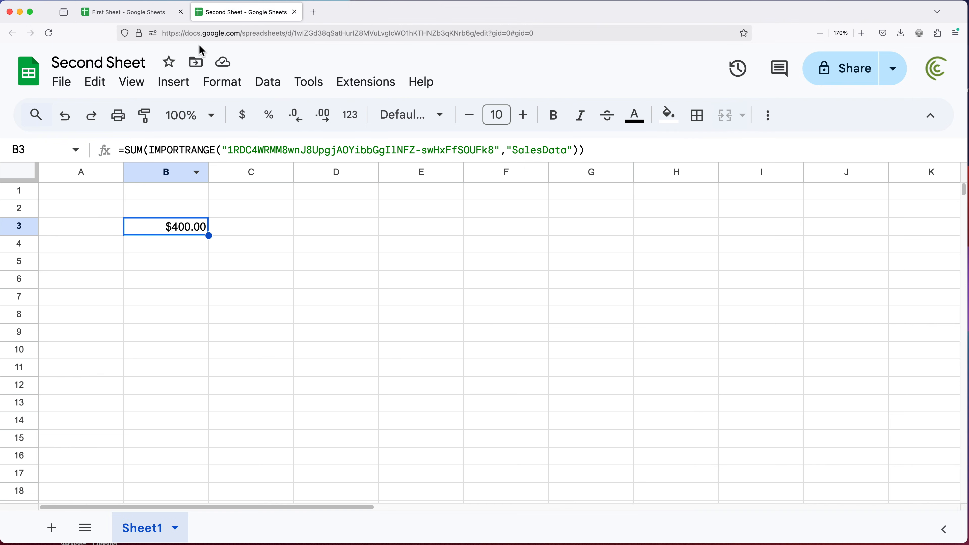
click(127, 11)
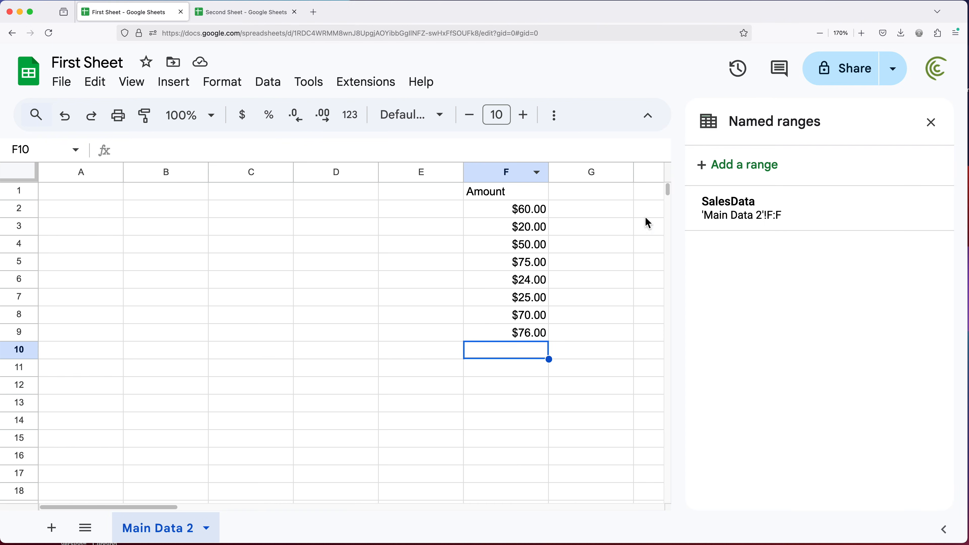
Close the Named ranges panel and view Second Sheet's B3 total of $400.00
click(930, 122)
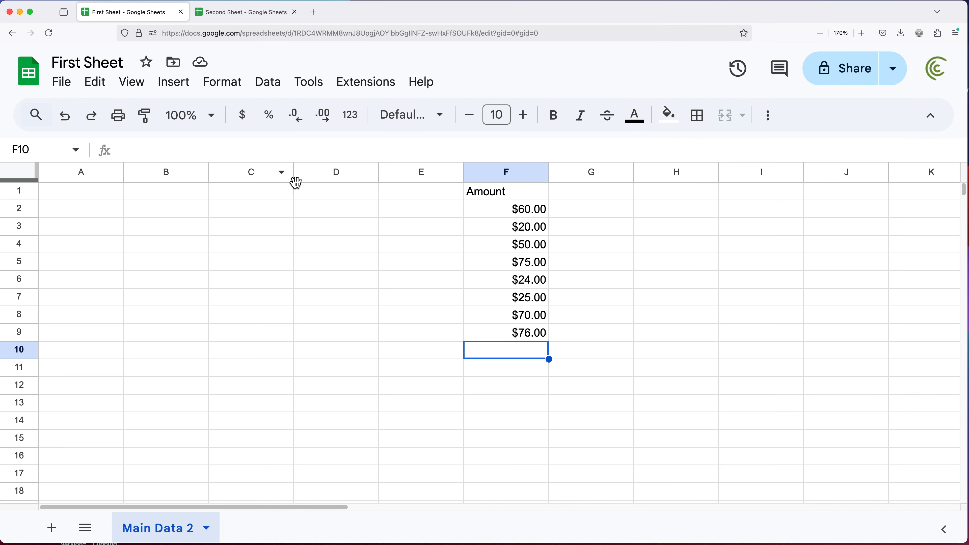
right_click(250, 172)
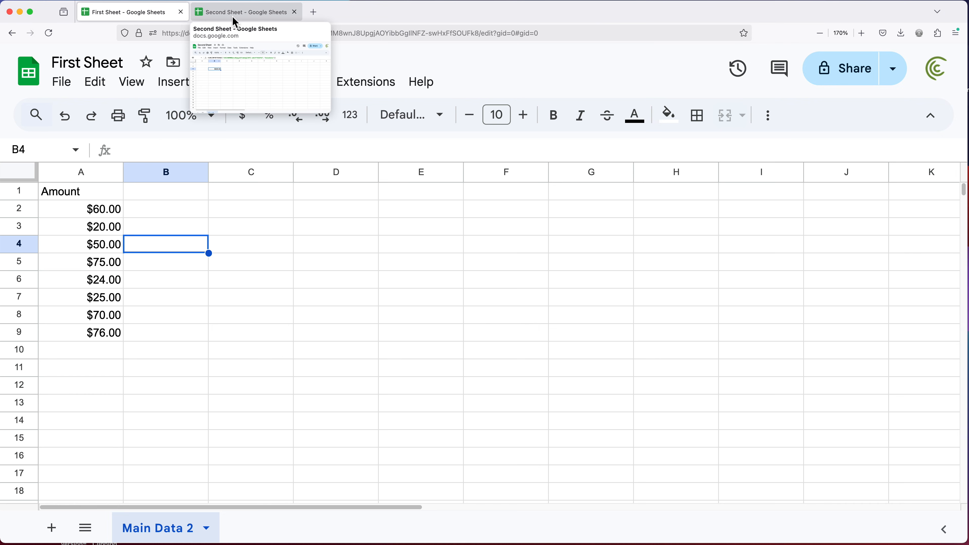
click(244, 12)
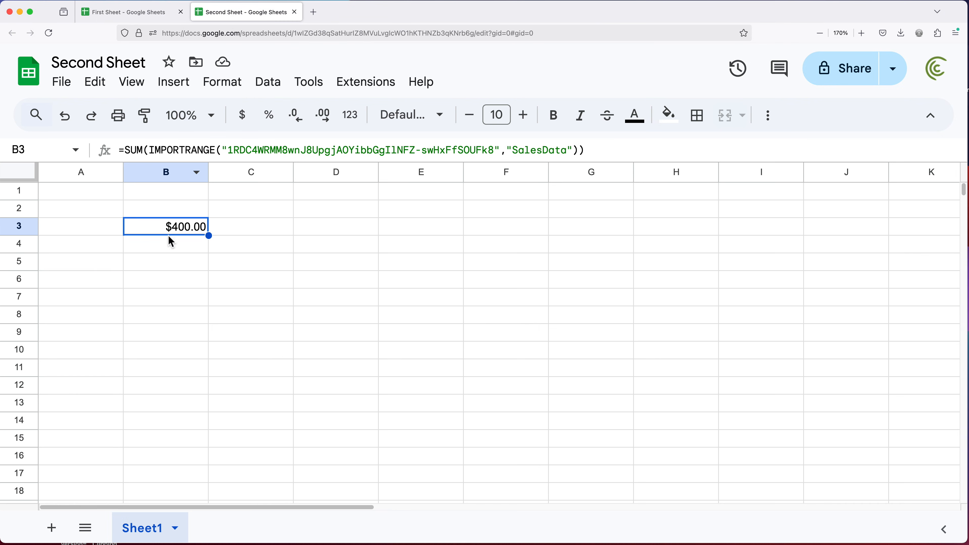
mouse_move(172, 238)
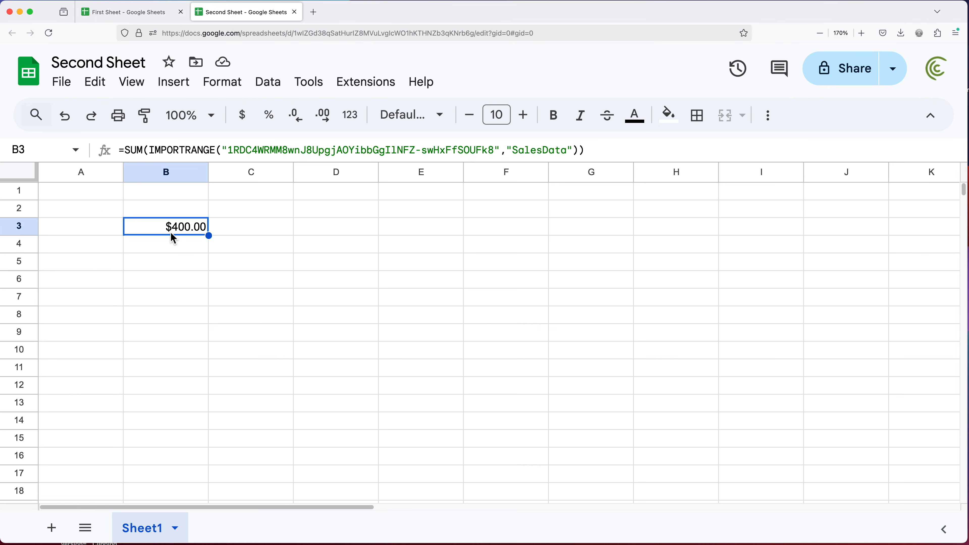